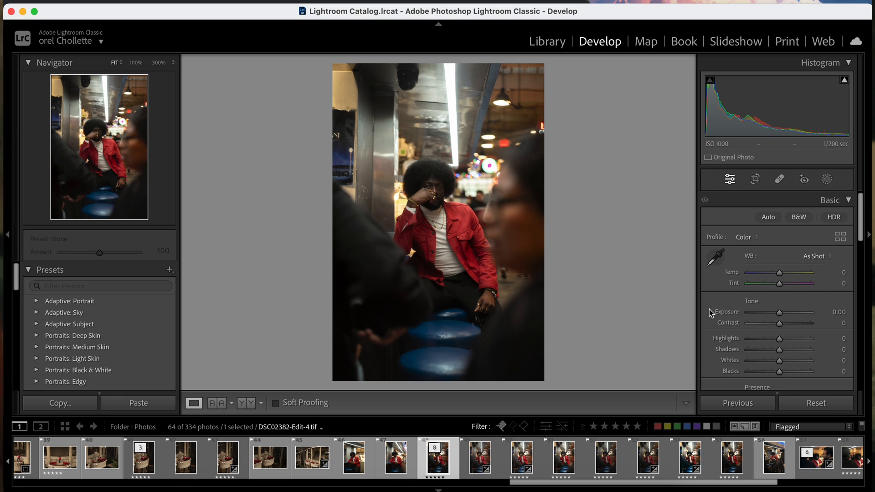
- Set Exposure to −1.00, Contrast to −40 and Blacks to +60 in the Basic panel
{"action": "scroll", "scroll_direction": "down", "scroll_amount": 3}
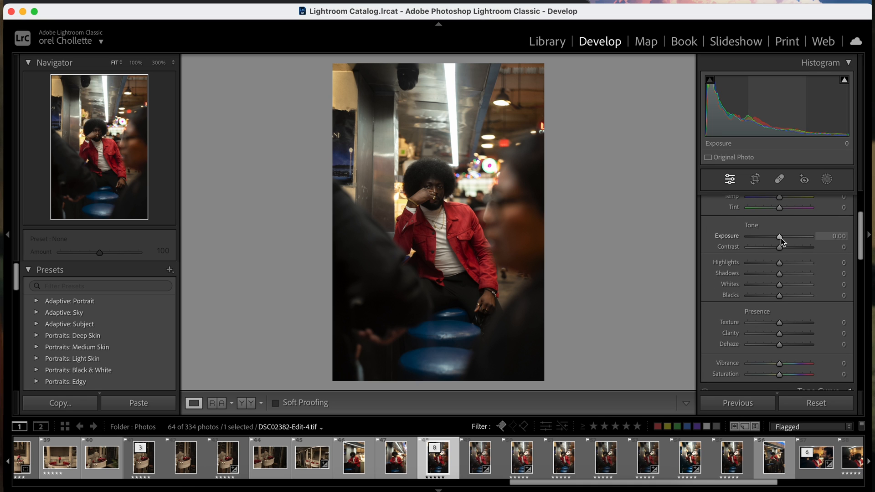
{"action": "left_click_drag", "start_coordinate": [780, 236], "coordinate": [777, 235]}
{"action": "type", "text": "01"}
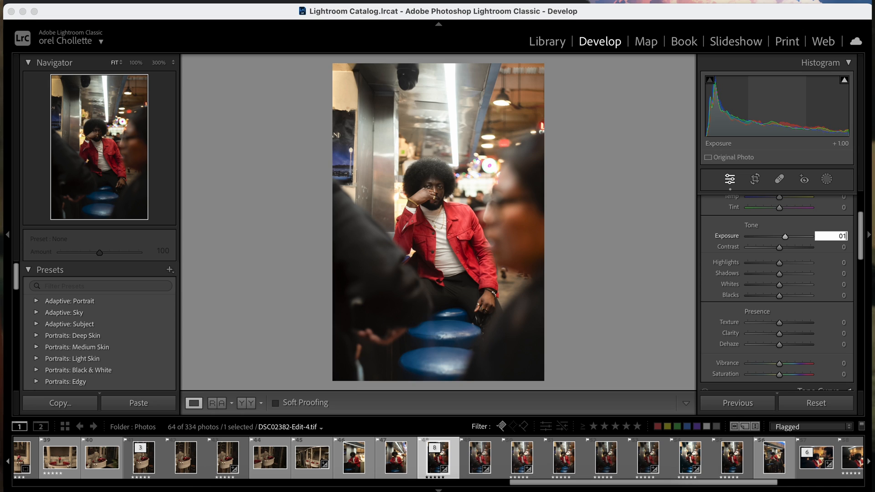
{"action": "type", "text": "-2"}
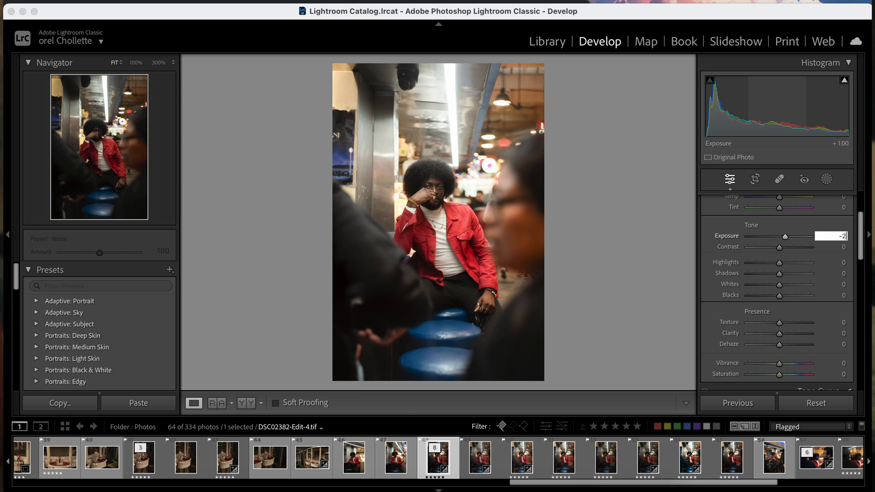
{"action": "left_click_drag", "start_coordinate": [798, 235], "coordinate": [774, 235]}
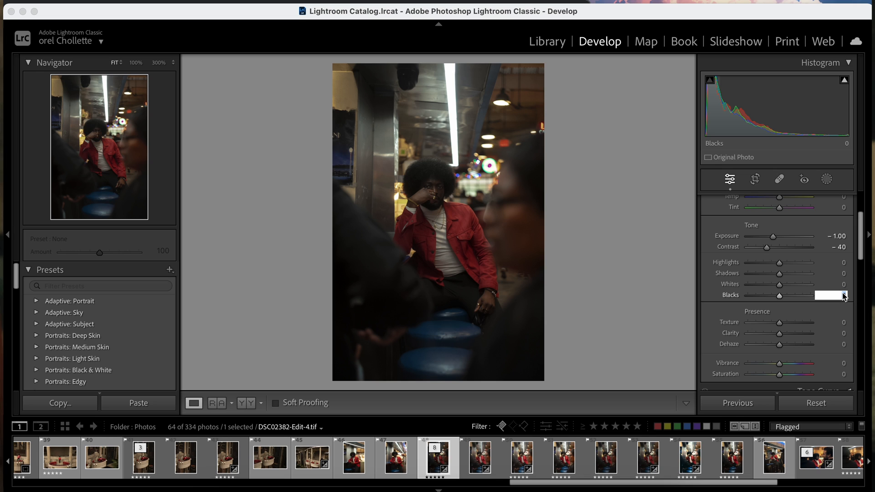
{"action": "left_click_drag", "start_coordinate": [778, 295], "coordinate": [797, 295]}
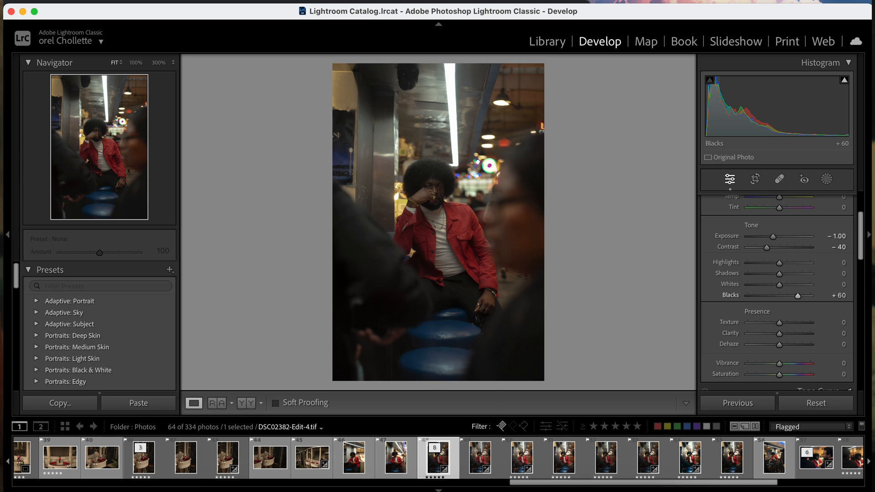
{"action": "key", "text": "BrightnessUp"}
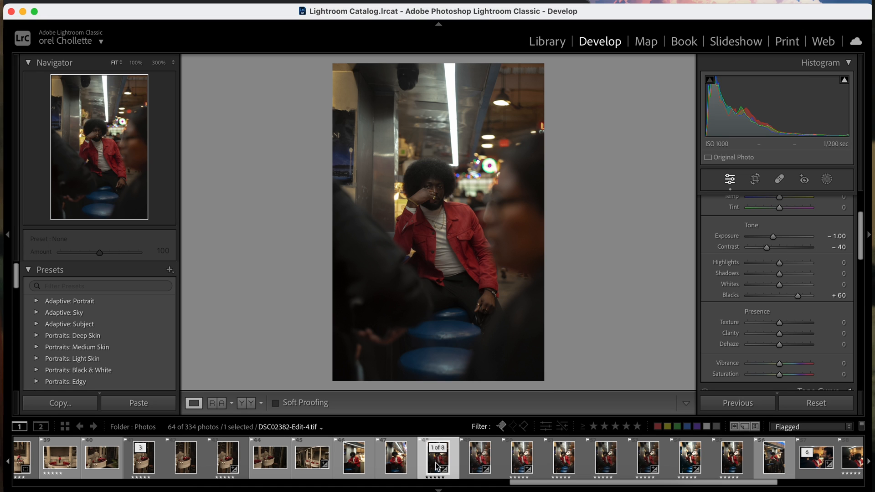
- Edit a copy with Lightroom adjustments in the Dehancer Lightroom plugin
{"action": "right_click", "coordinate": [438, 465]}
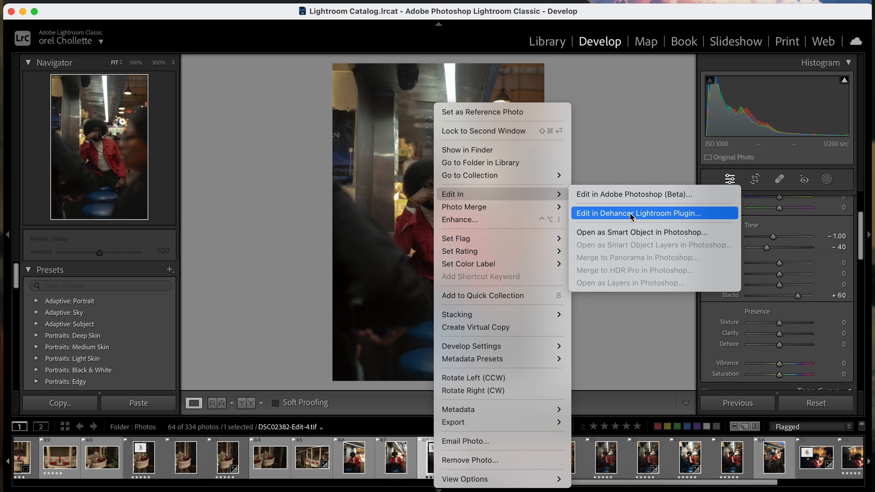
{"action": "left_click", "coordinate": [639, 213]}
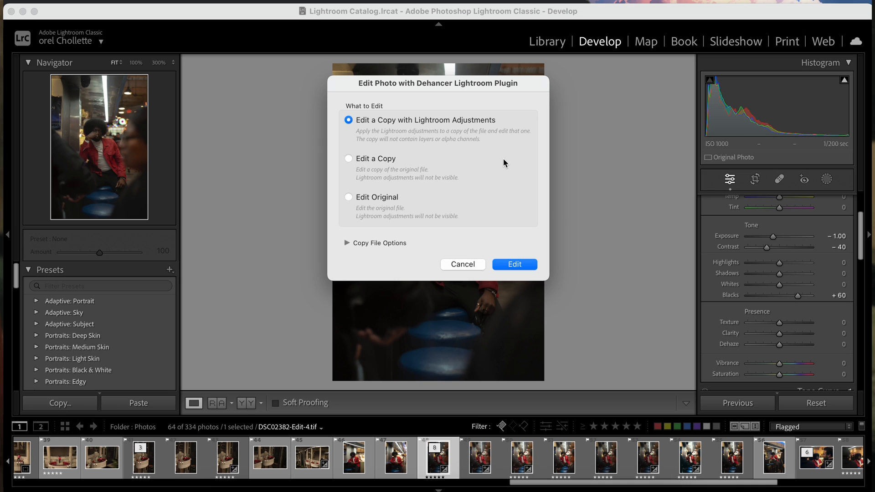
{"action": "left_click", "coordinate": [515, 264]}
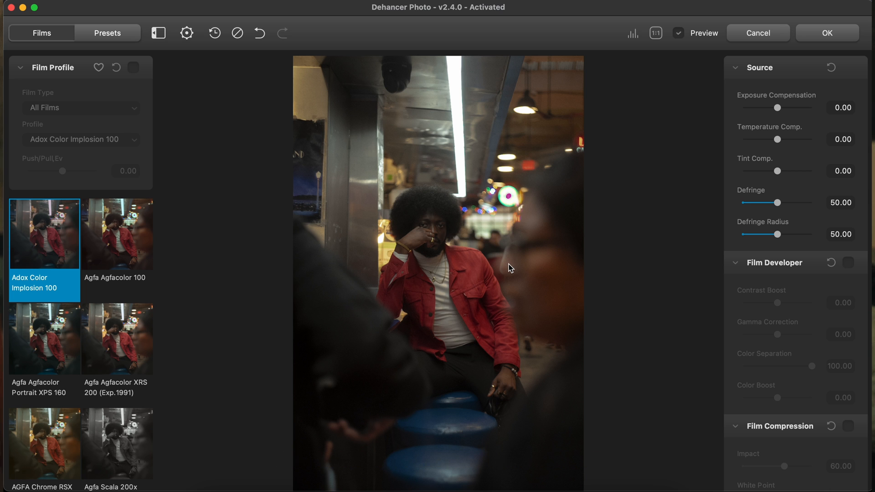
- Enable the film profile with Agfa Agfacolor 100 and set exposure compensation to 0.55
{"action": "left_click", "coordinate": [133, 67]}
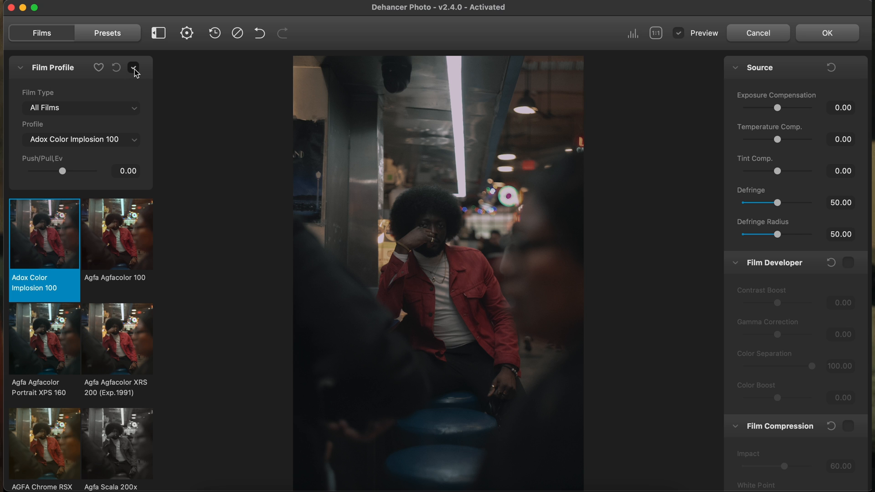
{"action": "left_click", "coordinate": [116, 234]}
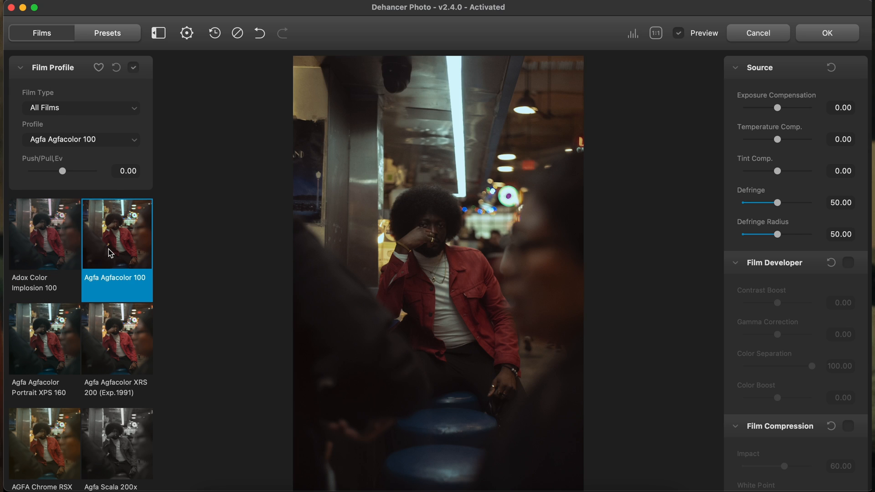
{"action": "mouse_move", "coordinate": [120, 356]}
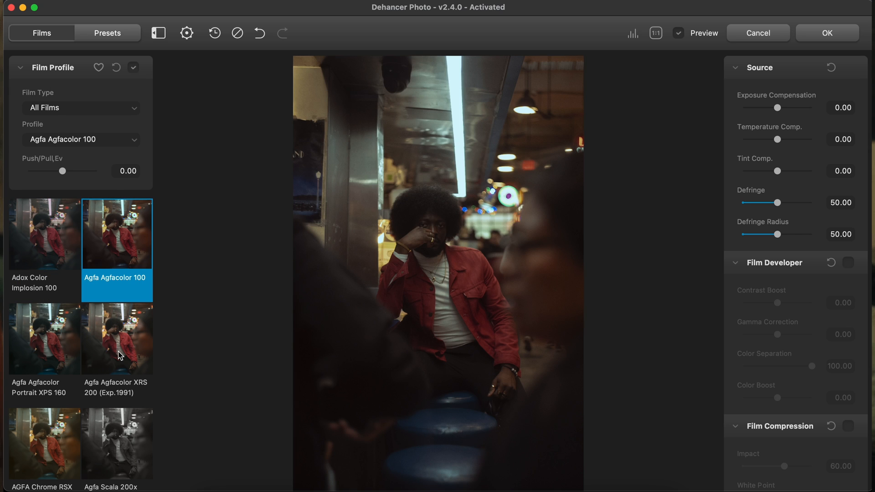
{"action": "mouse_move", "coordinate": [756, 114]}
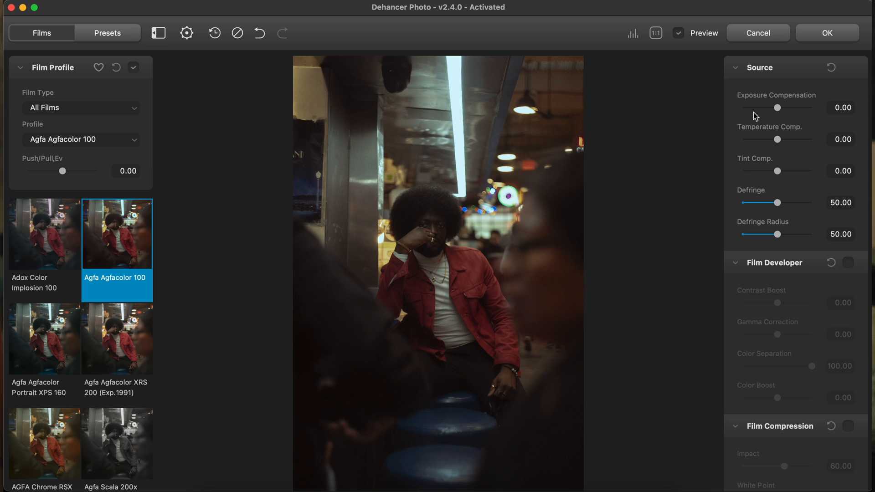
{"action": "left_click_drag", "start_coordinate": [777, 107], "coordinate": [781, 107]}
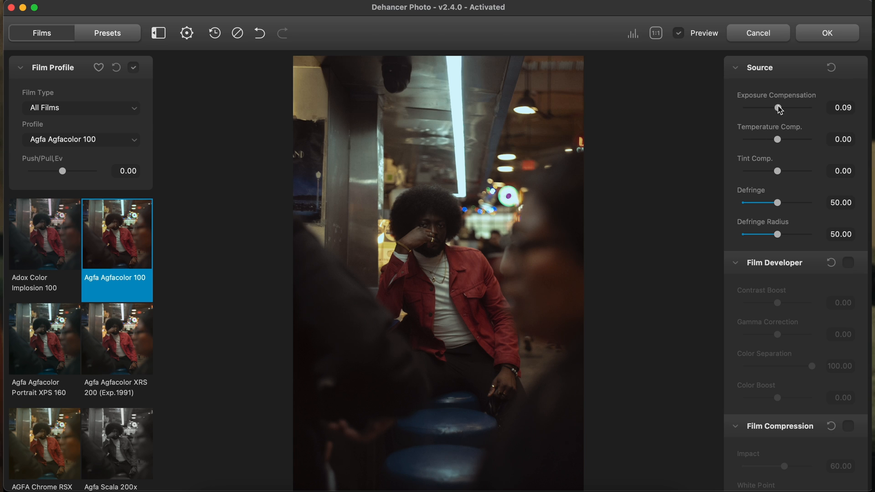
{"action": "left_click_drag", "start_coordinate": [776, 108], "coordinate": [784, 109]}
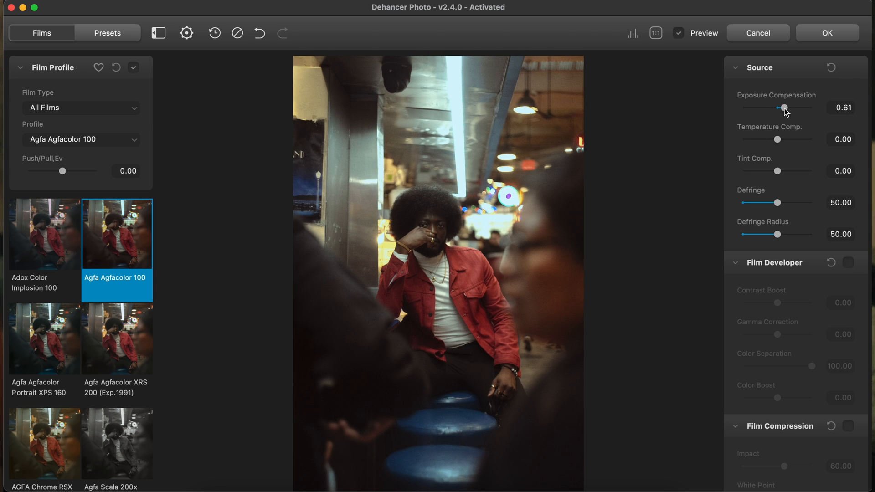
{"action": "left_click_drag", "start_coordinate": [784, 107], "coordinate": [783, 107]}
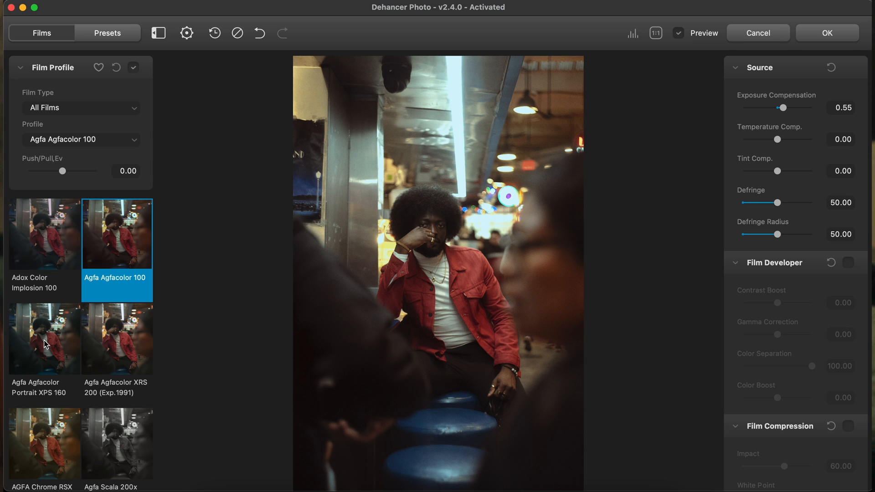
- Preview Agfacolor XRS 200, Chrome RSX II 200, Astrum 125 and Cinestill 800T, ending on Cinestill 50D
{"action": "left_click", "coordinate": [117, 338]}
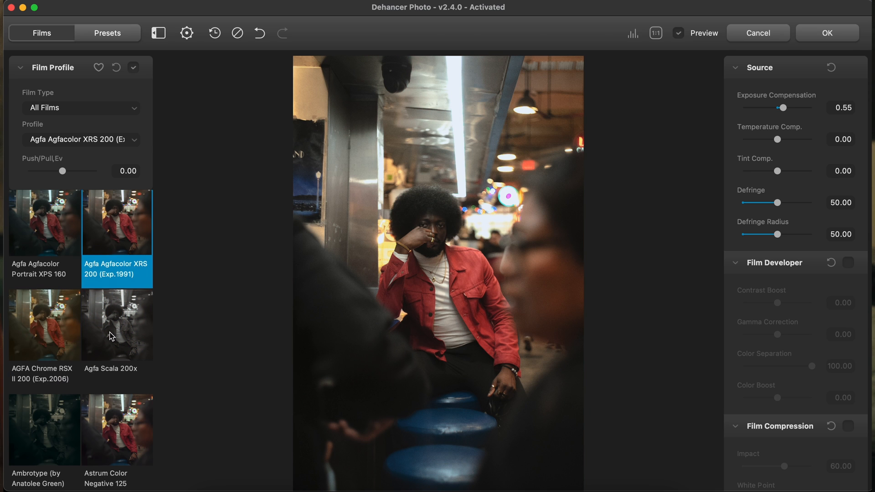
{"action": "left_click", "coordinate": [44, 329]}
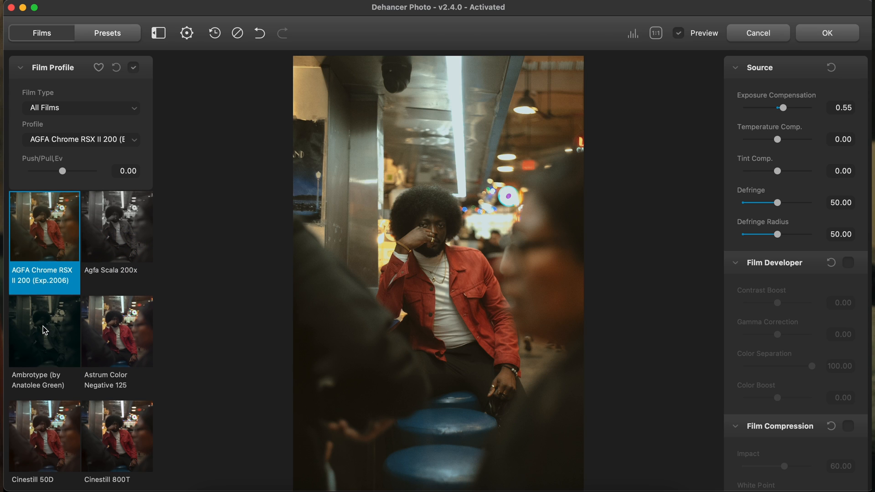
{"action": "left_click", "coordinate": [117, 332]}
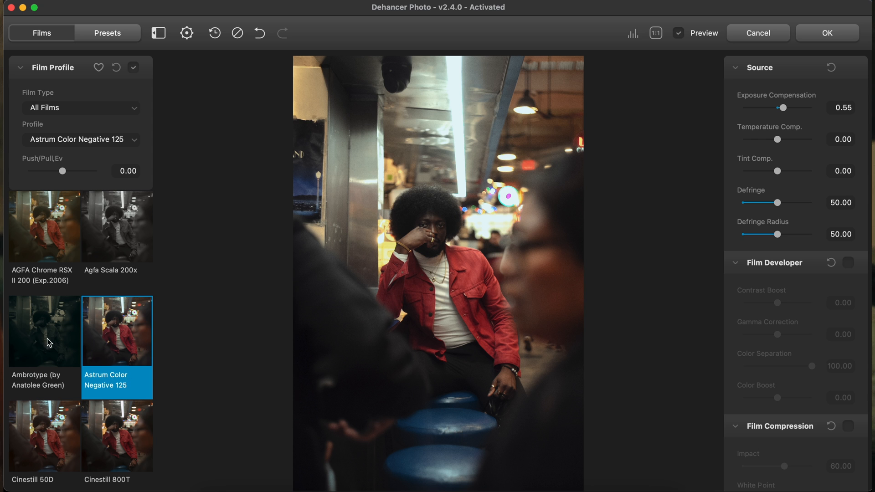
{"action": "left_click", "coordinate": [116, 395]}
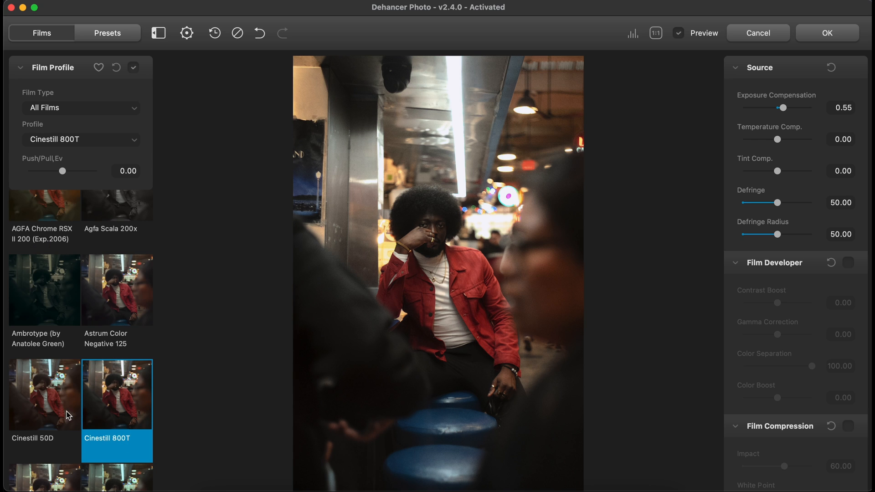
{"action": "left_click", "coordinate": [45, 397]}
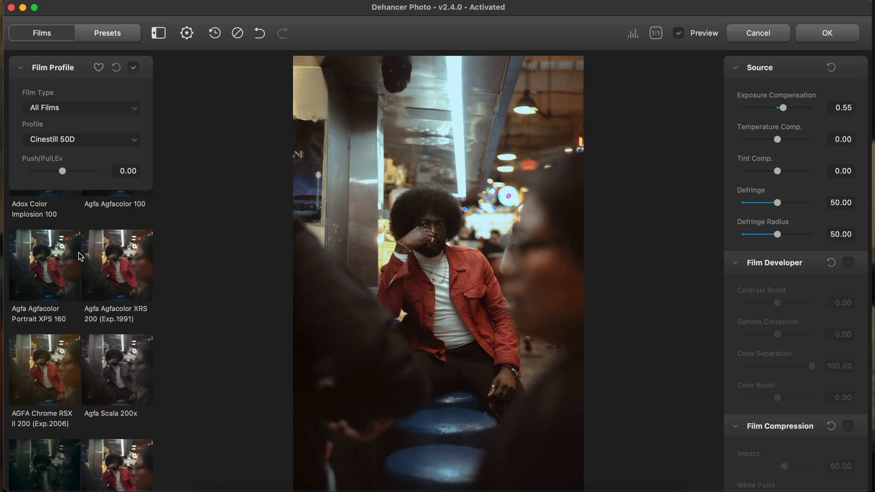
{"action": "left_click", "coordinate": [106, 32]}
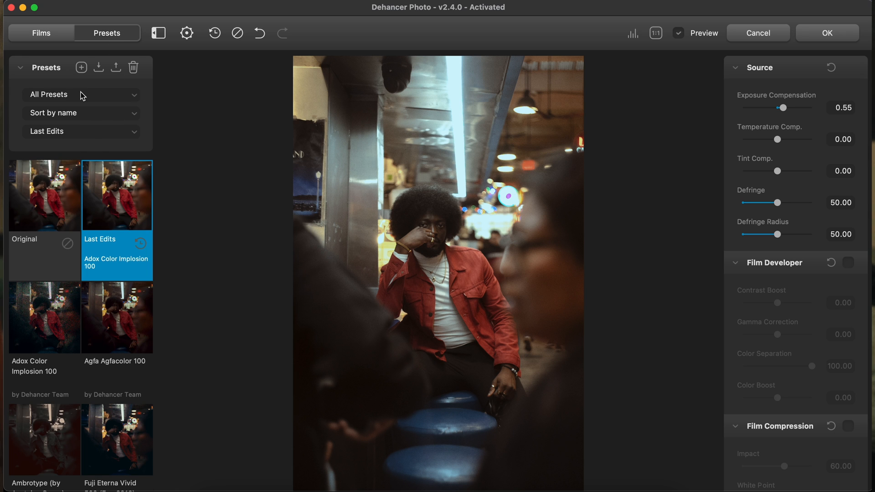
{"action": "mouse_move", "coordinate": [88, 94]}
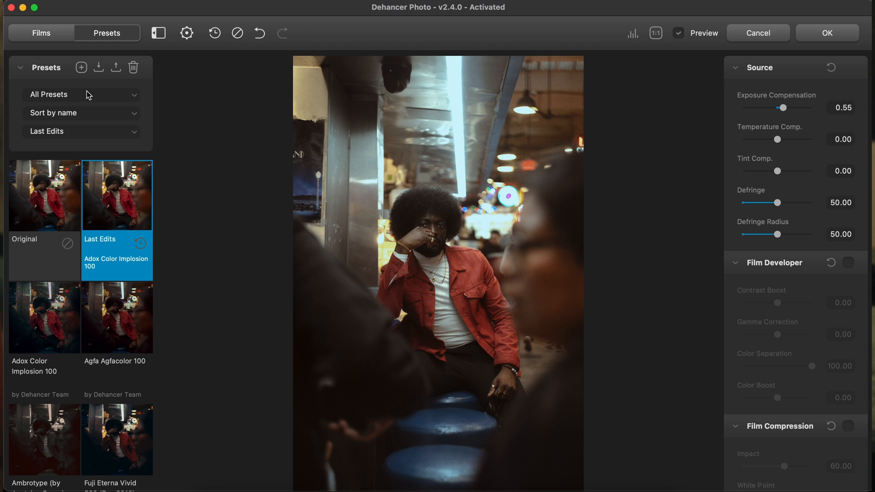
- Open Dehancer's settings dialog showing profiles loaded and license activated
{"action": "left_click", "coordinate": [187, 33]}
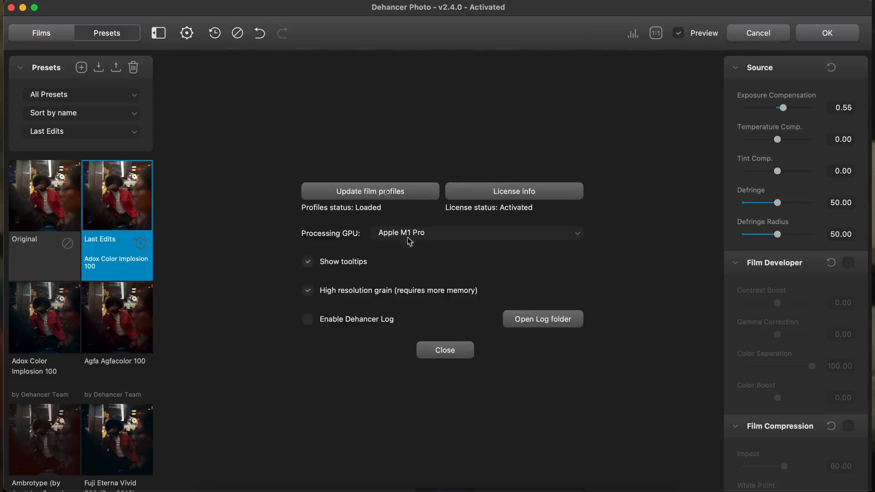
{"action": "mouse_move", "coordinate": [319, 211]}
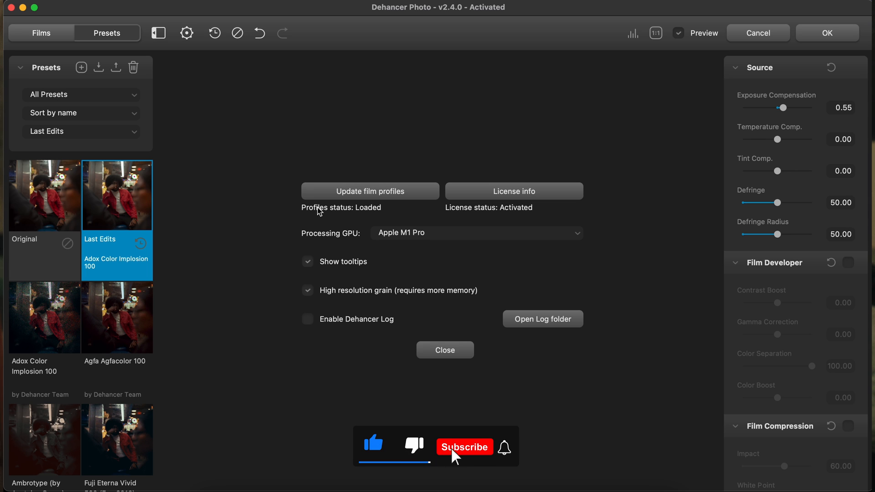
- Close the settings panel after checking that Profiles status reads Loaded
{"action": "left_click", "coordinate": [465, 447]}
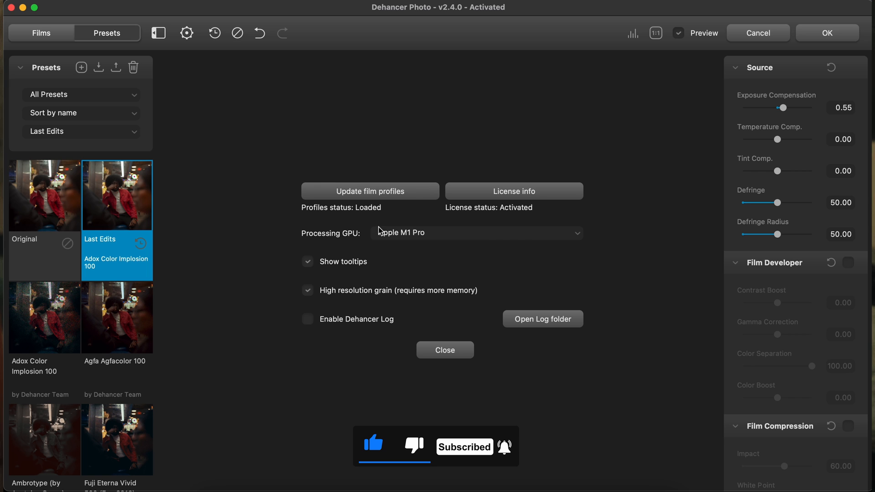
{"action": "left_click", "coordinate": [445, 350]}
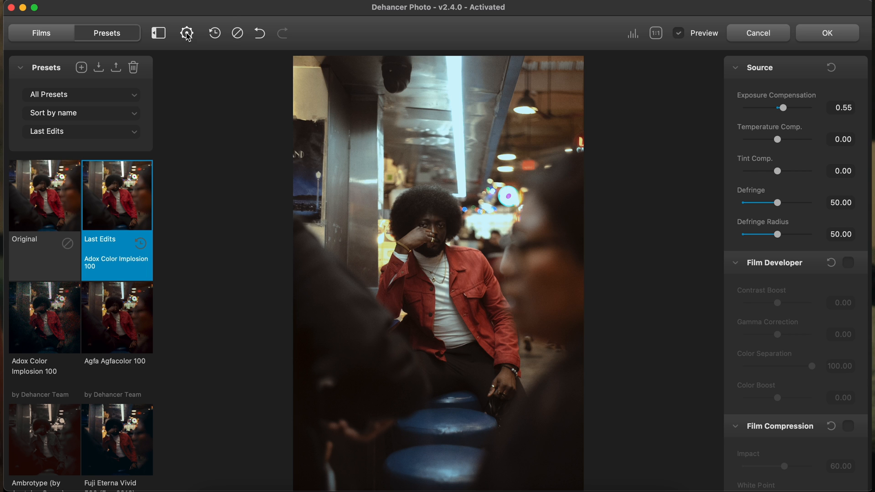
{"action": "mouse_move", "coordinate": [258, 34]}
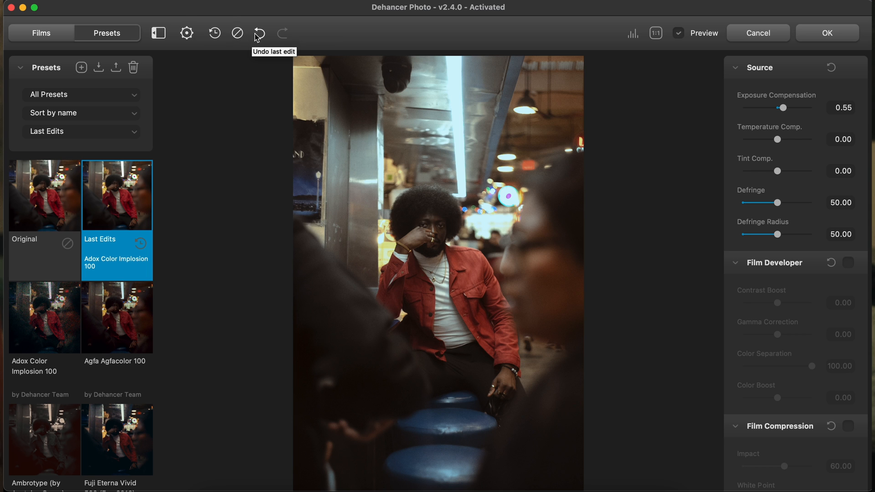
{"action": "left_click", "coordinate": [258, 33]}
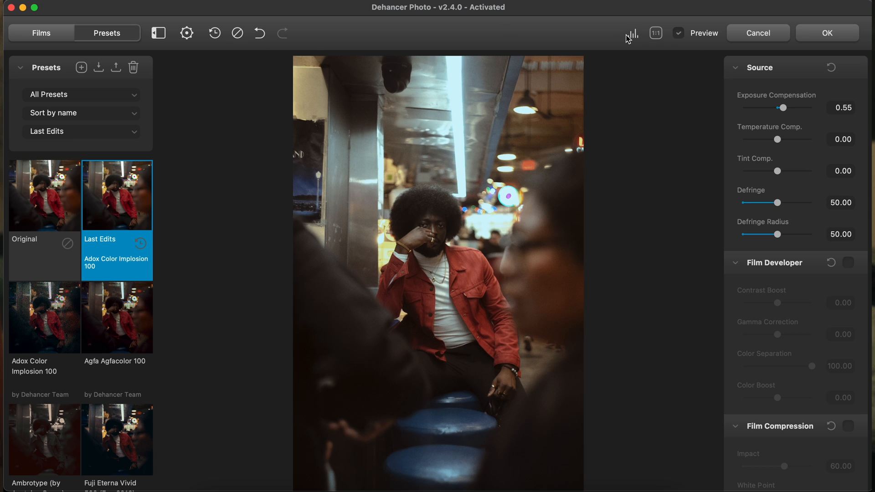
{"action": "left_click", "coordinate": [656, 32]}
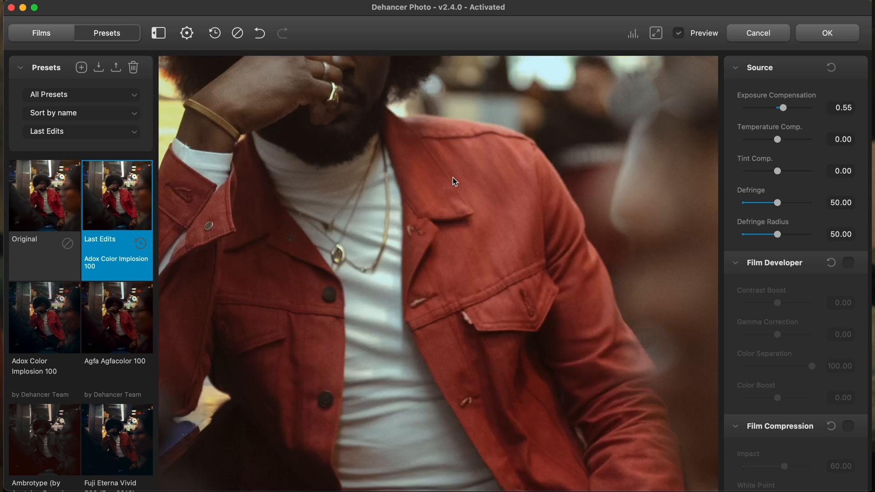
{"action": "left_click", "coordinate": [655, 32]}
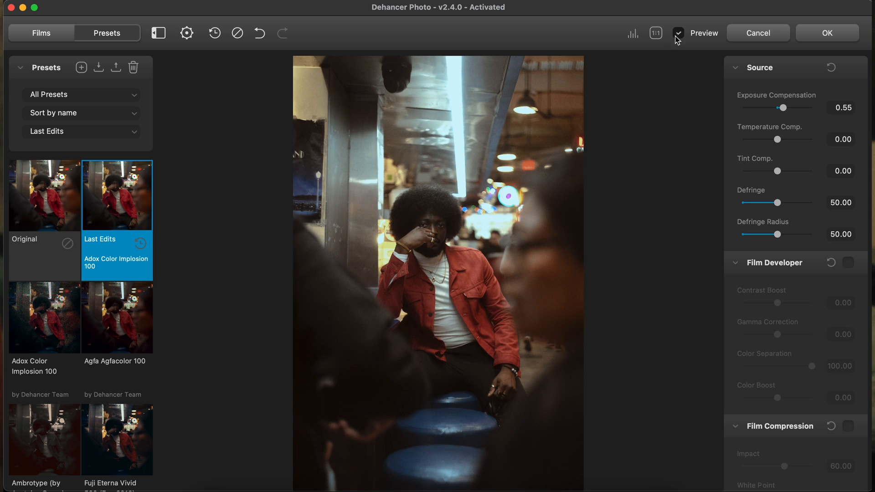
{"action": "left_click", "coordinate": [678, 33]}
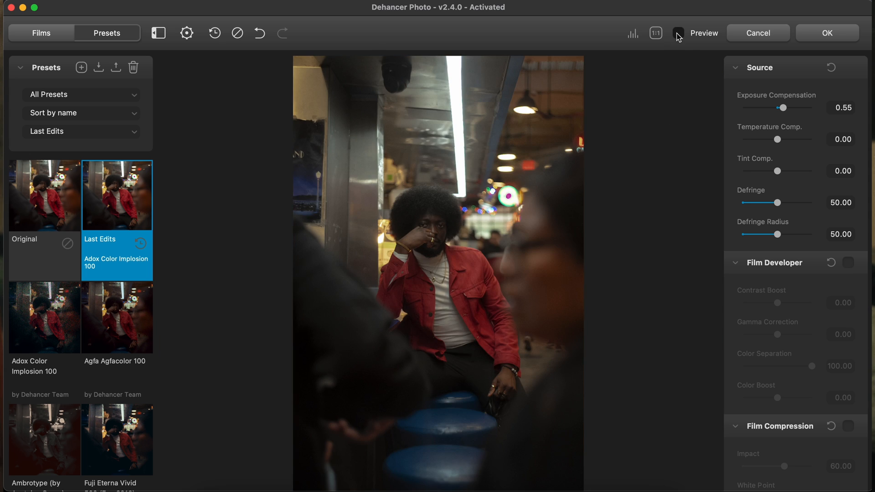
{"action": "left_click", "coordinate": [678, 33]}
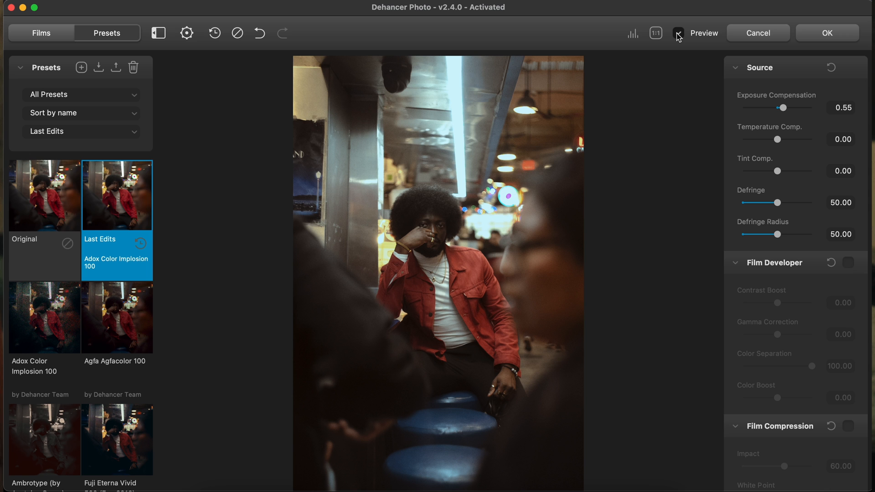
{"action": "left_click", "coordinate": [676, 33]}
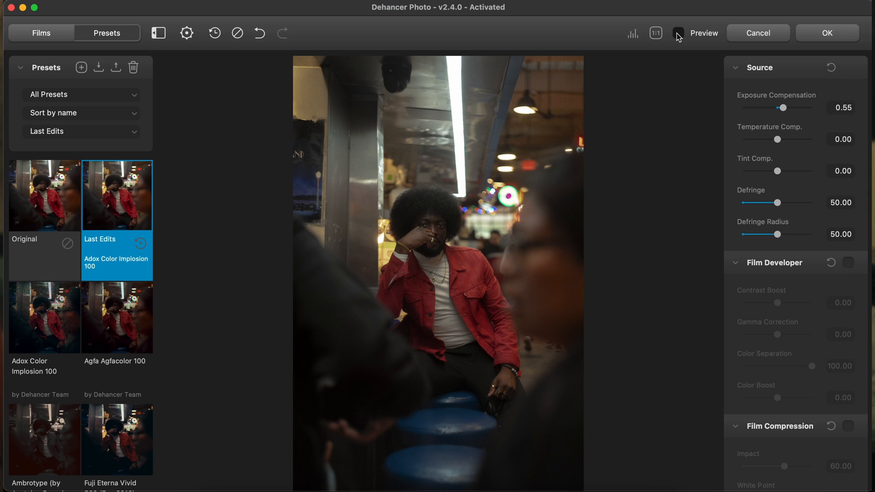
{"action": "left_click", "coordinate": [676, 33]}
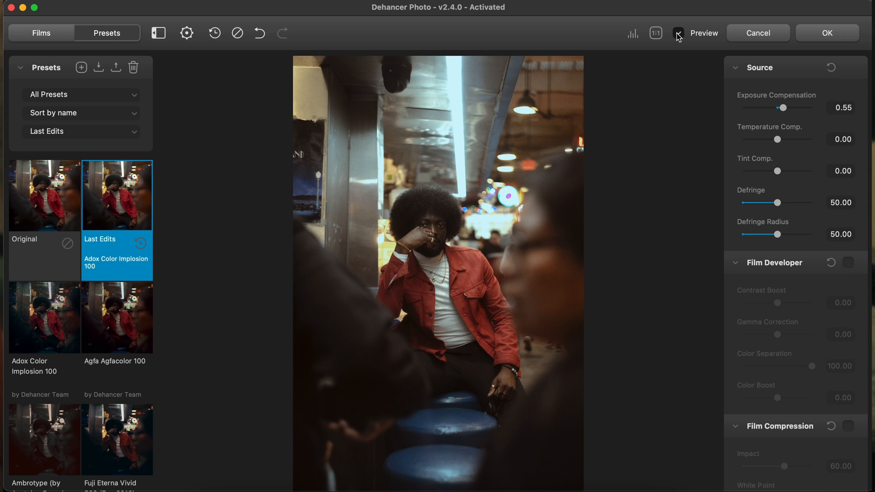
{"action": "left_click", "coordinate": [41, 32]}
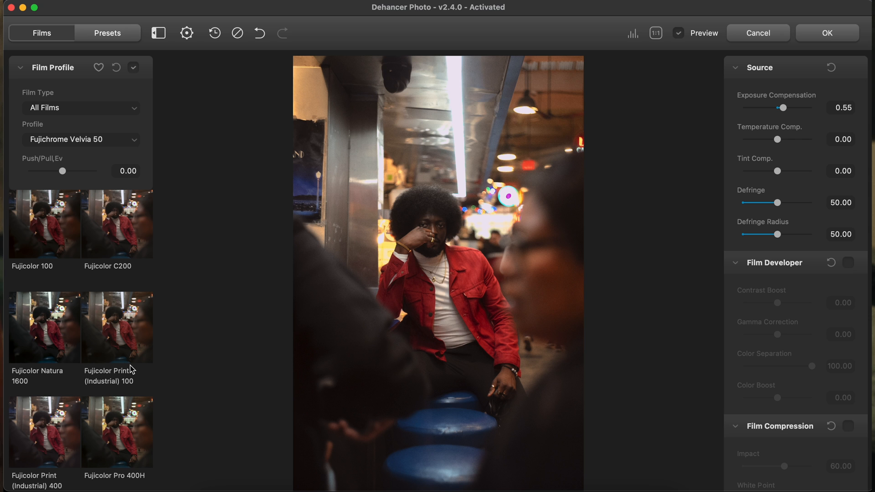
{"action": "scroll", "scroll_direction": "down", "scroll_amount": 3}
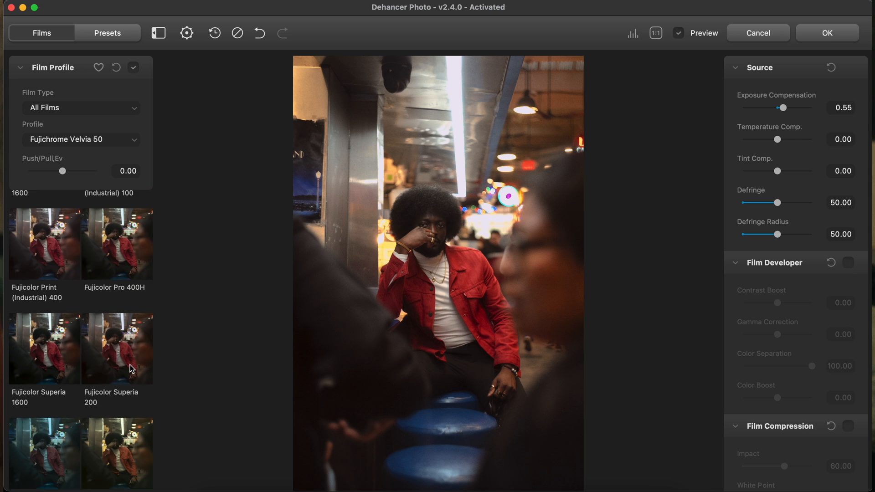
{"action": "left_click", "coordinate": [116, 395]}
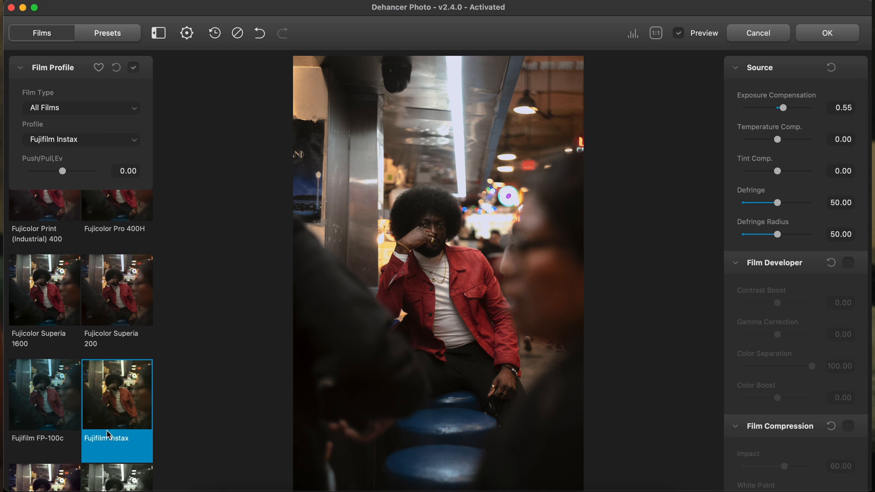
{"action": "left_click", "coordinate": [45, 395]}
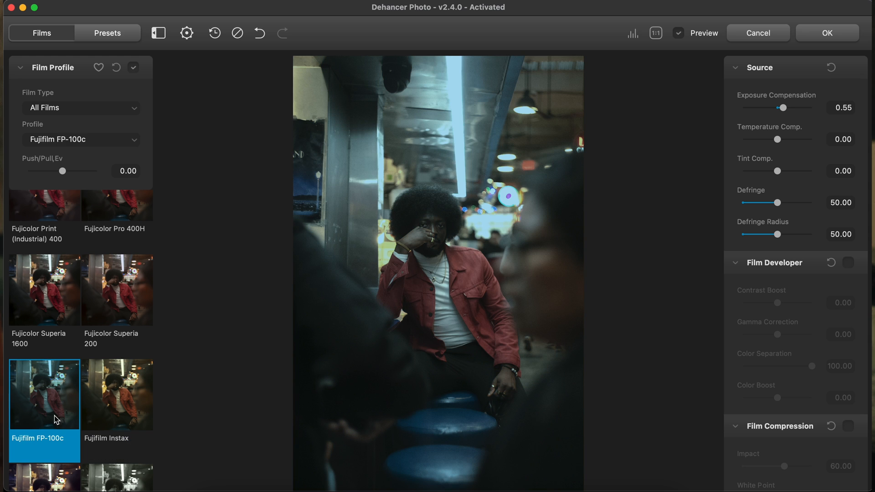
{"action": "left_click", "coordinate": [44, 289]}
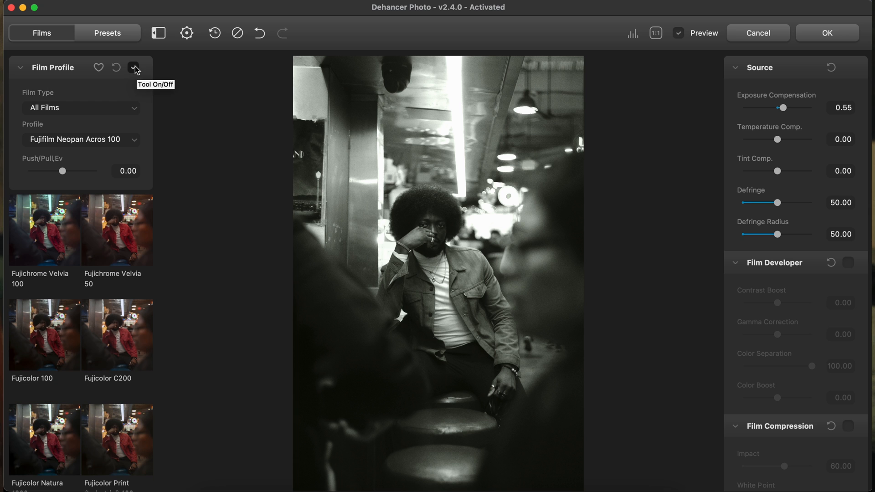
{"action": "left_click", "coordinate": [117, 231]}
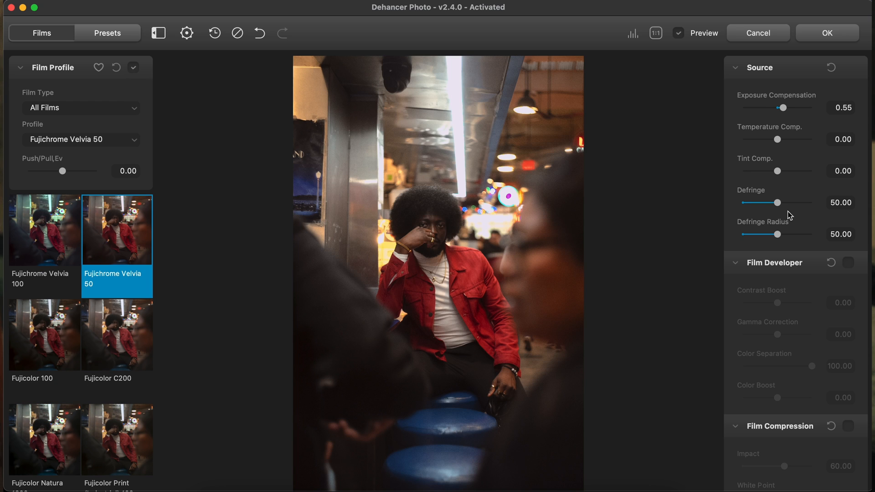
{"action": "scroll", "scroll_direction": "down", "scroll_amount": 3}
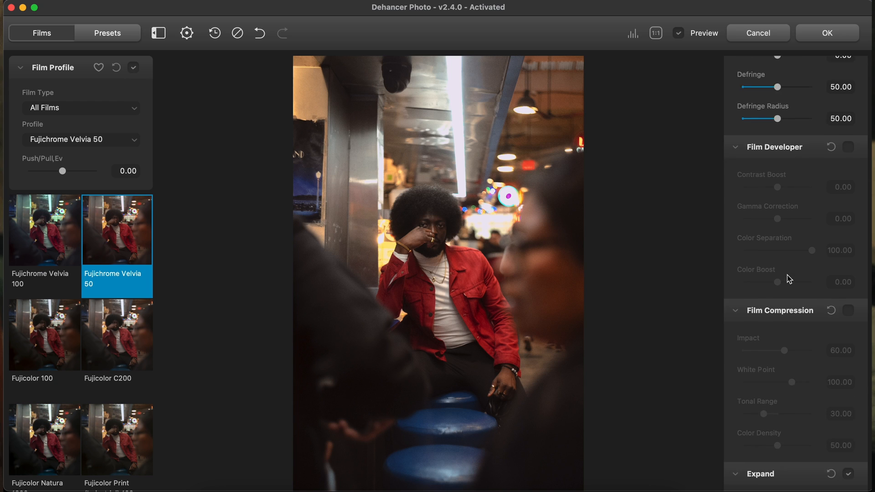
{"action": "scroll", "scroll_direction": "down", "scroll_amount": 3}
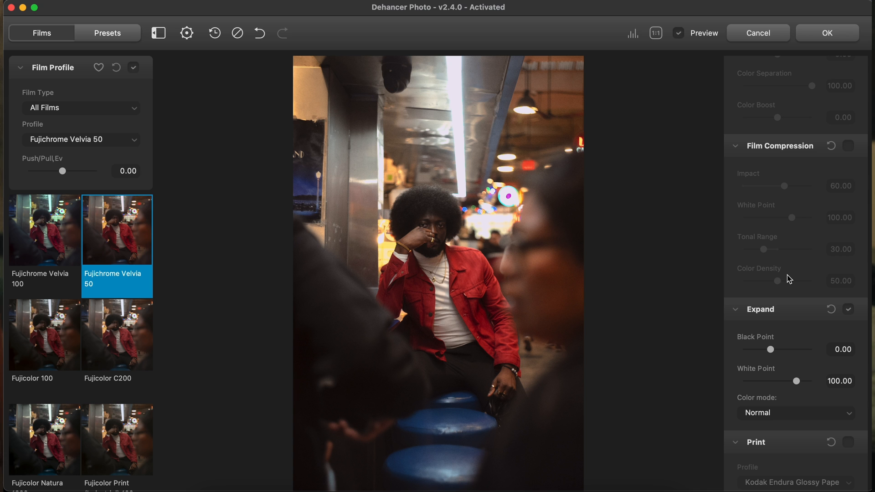
{"action": "scroll", "scroll_direction": "down", "scroll_amount": 3}
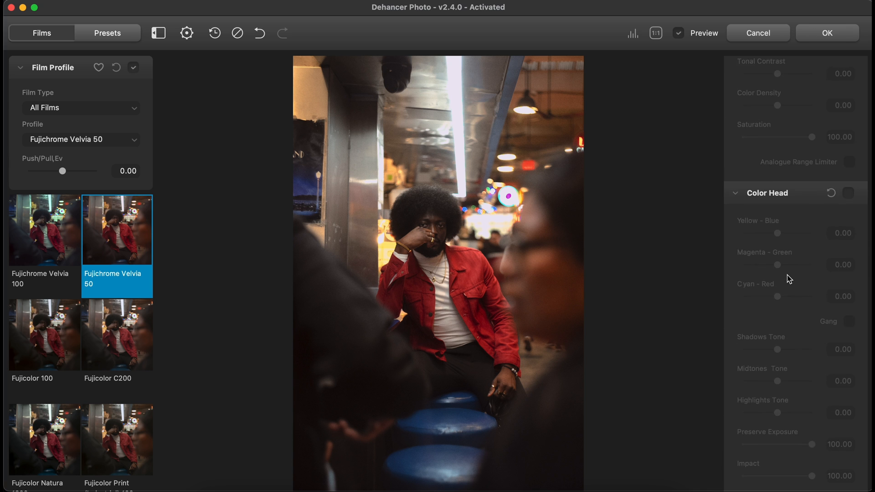
{"action": "scroll", "scroll_direction": "down", "scroll_amount": 3}
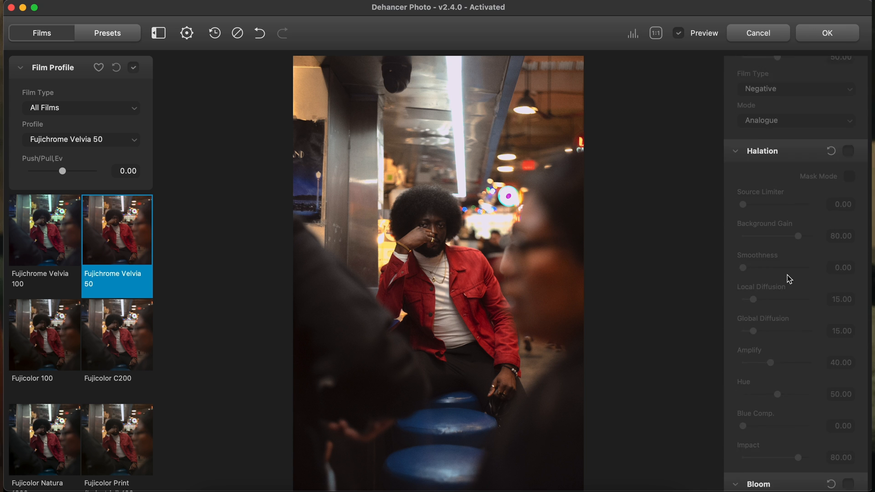
{"action": "scroll", "scroll_direction": "down", "scroll_amount": 3}
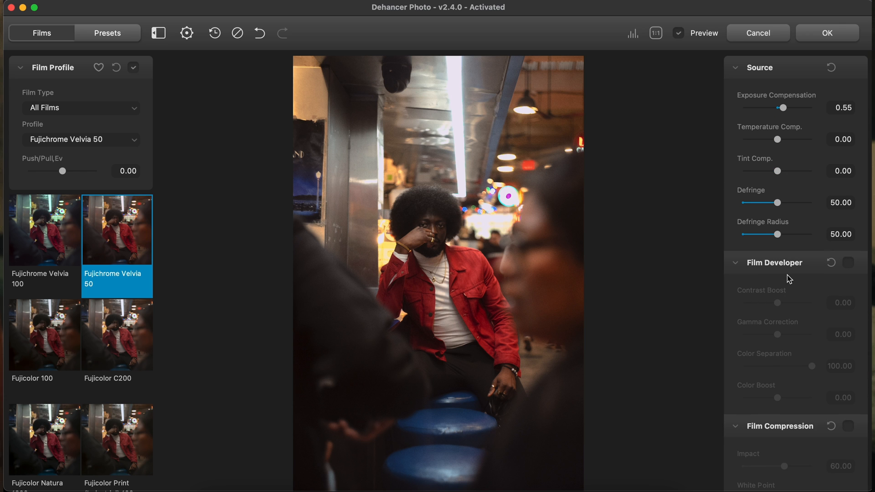
{"action": "mouse_move", "coordinate": [775, 139]}
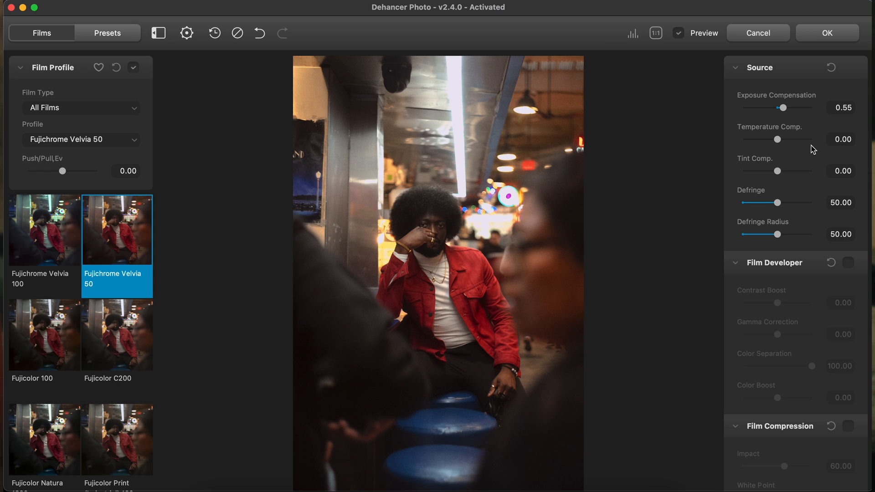
{"action": "mouse_move", "coordinate": [796, 111]}
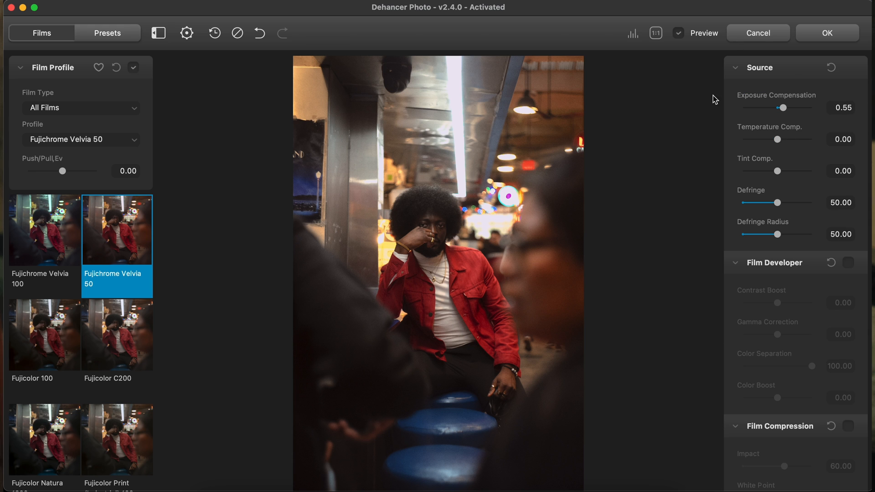
{"action": "scroll", "scroll_direction": "down", "scroll_amount": 3}
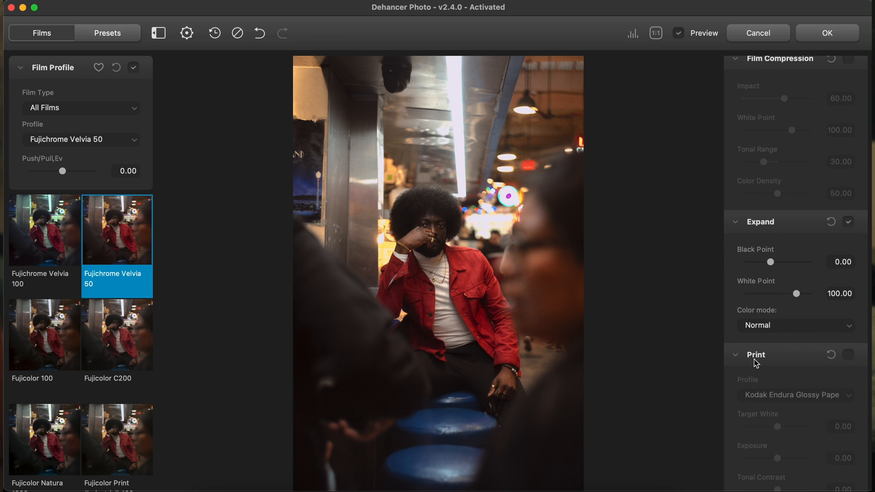
{"action": "scroll", "scroll_direction": "down", "scroll_amount": 3}
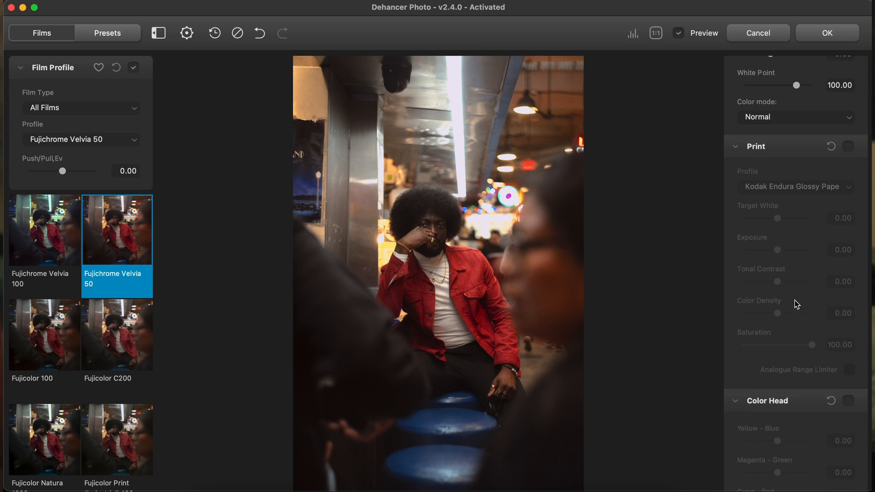
{"action": "scroll", "scroll_direction": "down", "scroll_amount": 3}
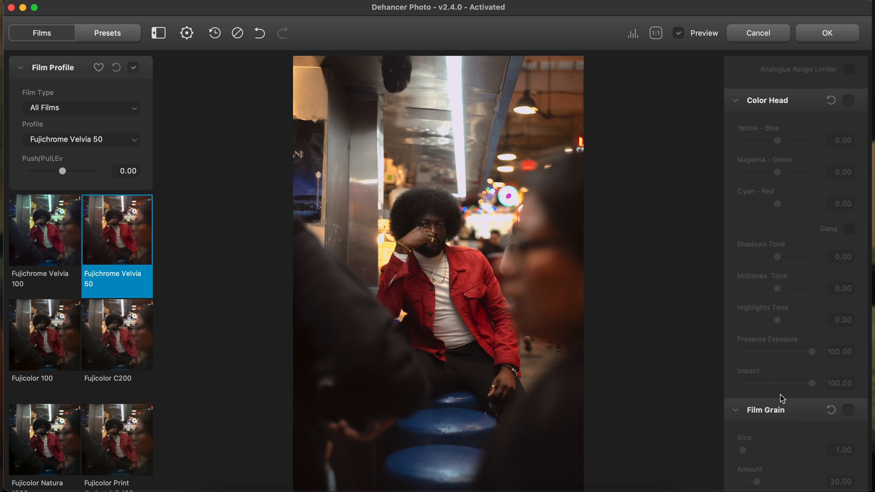
{"action": "scroll", "scroll_direction": "down", "scroll_amount": 3}
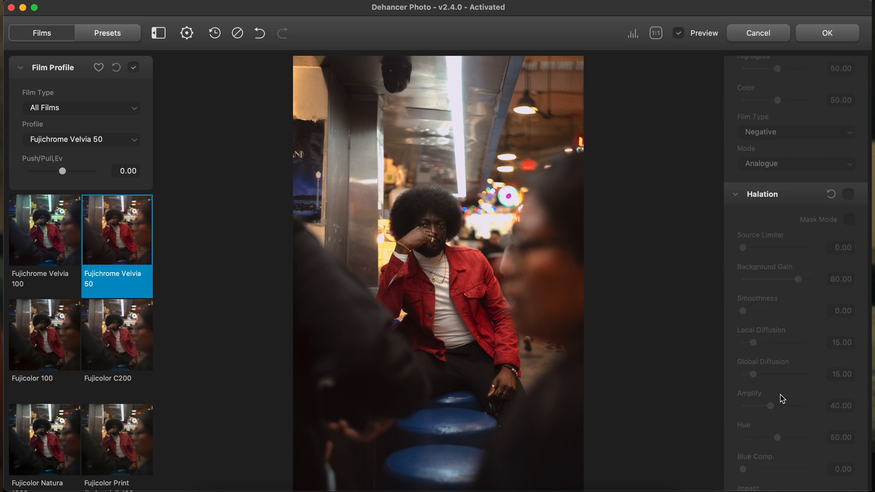
{"action": "scroll", "scroll_direction": "down", "scroll_amount": 3}
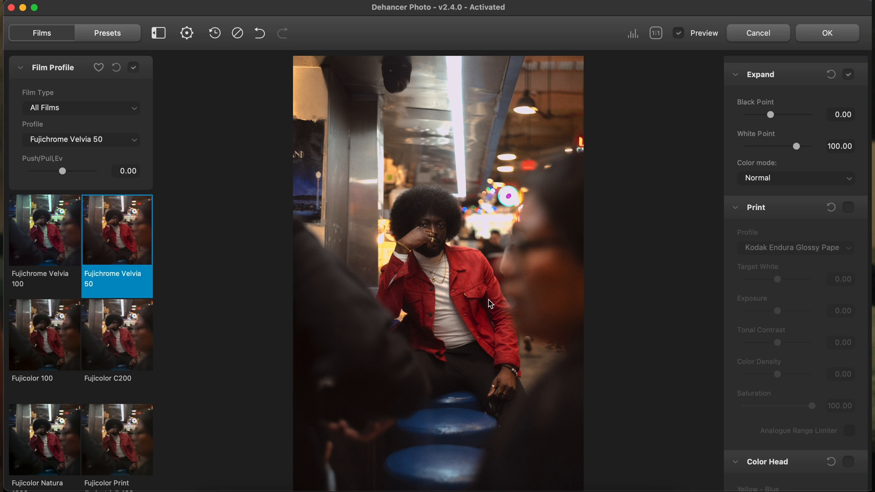
{"action": "scroll", "scroll_direction": "down", "scroll_amount": 3}
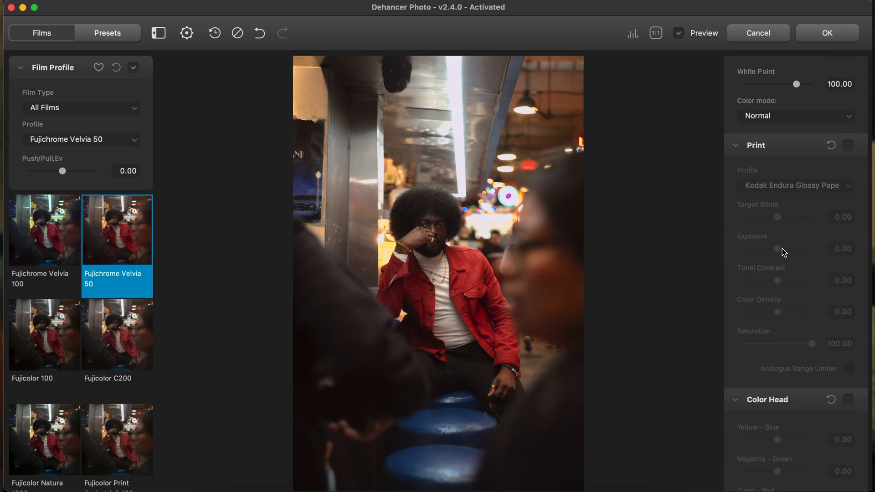
{"action": "scroll", "scroll_direction": "down", "scroll_amount": 3}
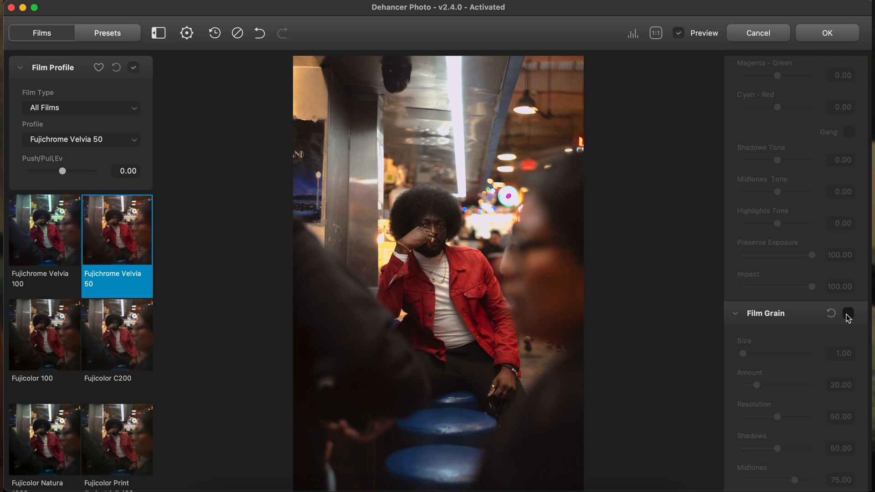
- Enable Film Grain and set Midtones to 61.23 and Shadows to 79.51
{"action": "left_click", "coordinate": [848, 314]}
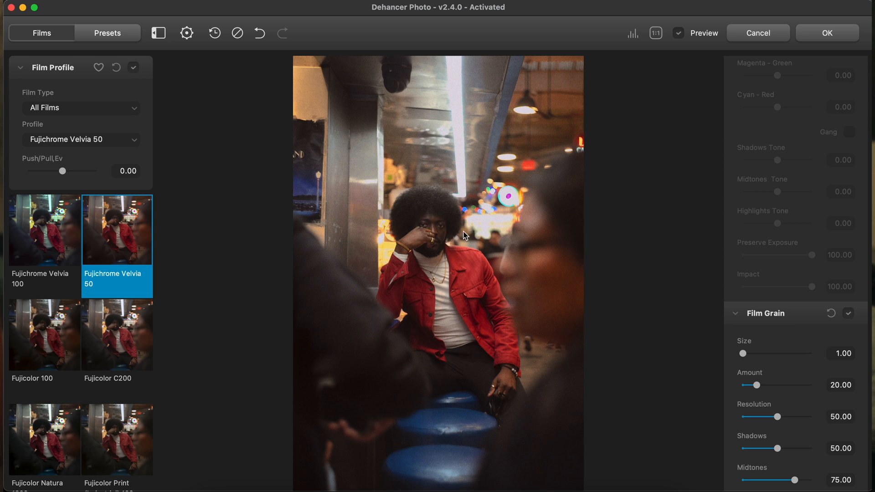
{"action": "left_click", "coordinate": [657, 33]}
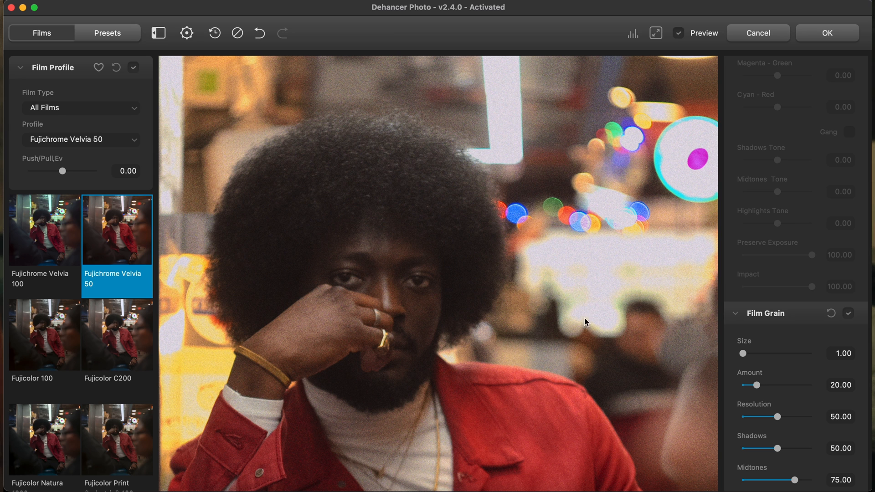
{"action": "scroll", "scroll_direction": "down", "scroll_amount": 3}
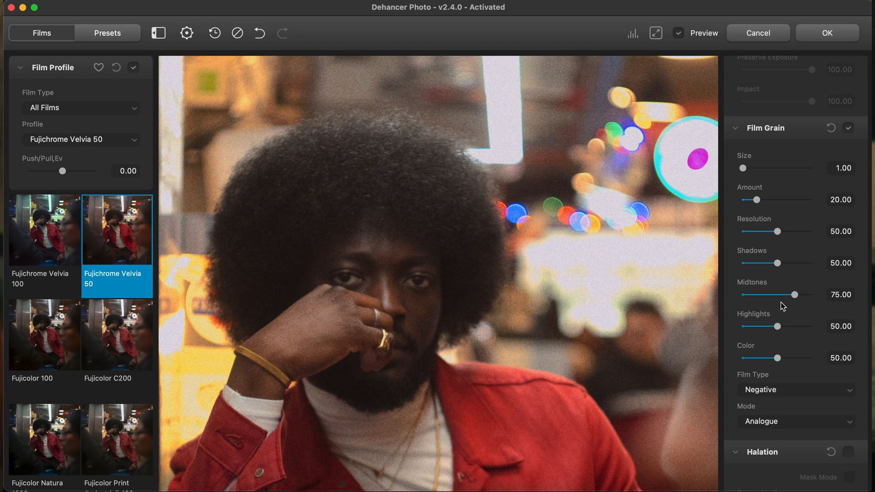
{"action": "left_click_drag", "start_coordinate": [800, 295], "coordinate": [793, 295]}
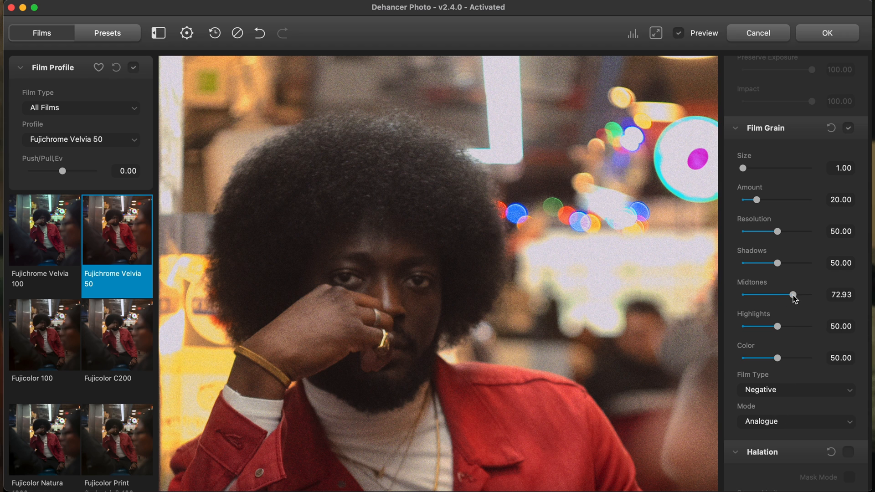
{"action": "left_click_drag", "start_coordinate": [793, 295], "coordinate": [751, 294]}
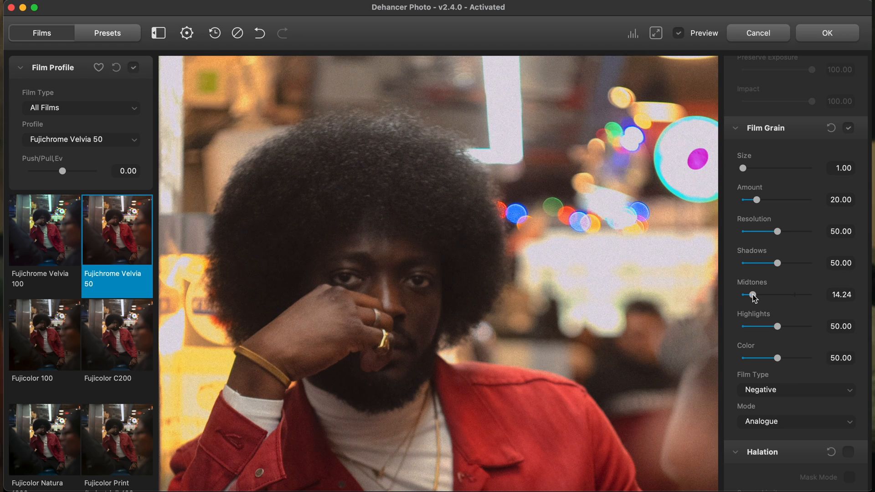
{"action": "left_click_drag", "start_coordinate": [751, 295], "coordinate": [759, 295]}
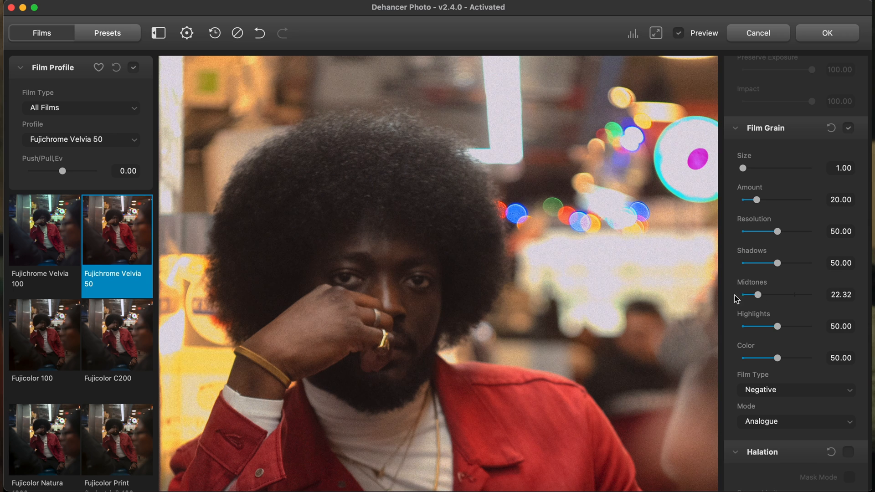
{"action": "left_click_drag", "start_coordinate": [757, 294], "coordinate": [784, 294]}
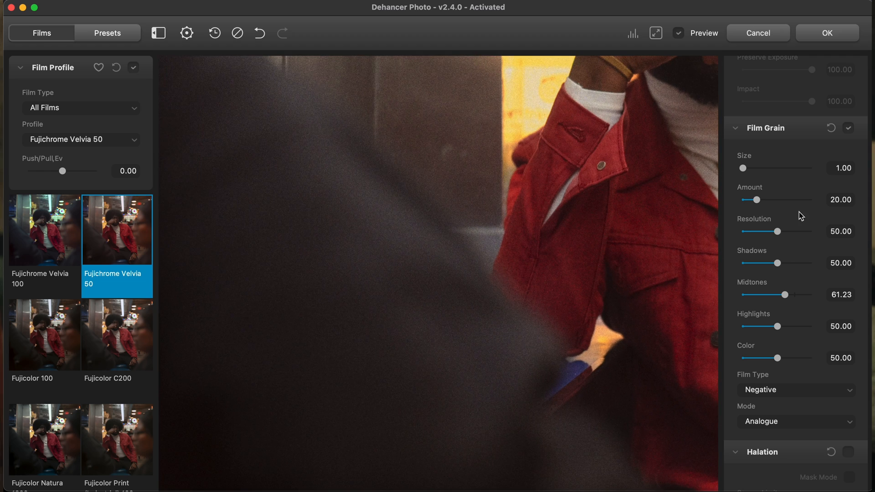
{"action": "left_click_drag", "start_coordinate": [778, 263], "coordinate": [748, 263]}
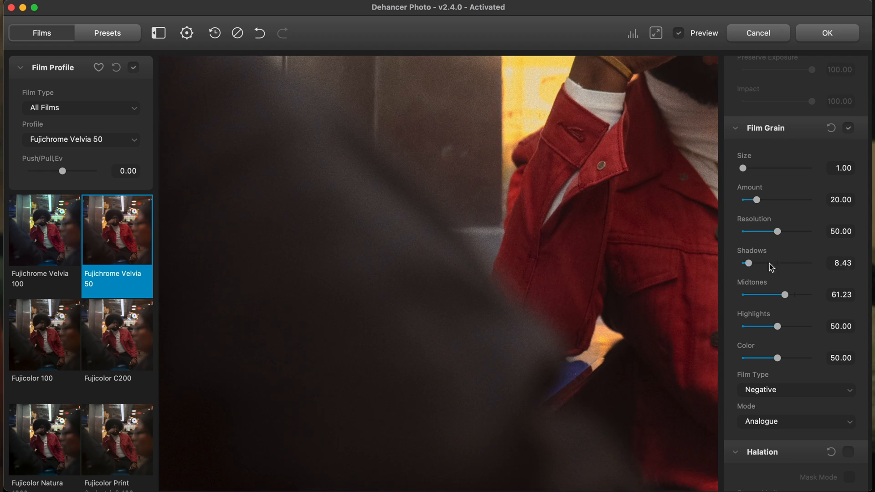
{"action": "left_click_drag", "start_coordinate": [748, 263], "coordinate": [791, 263]}
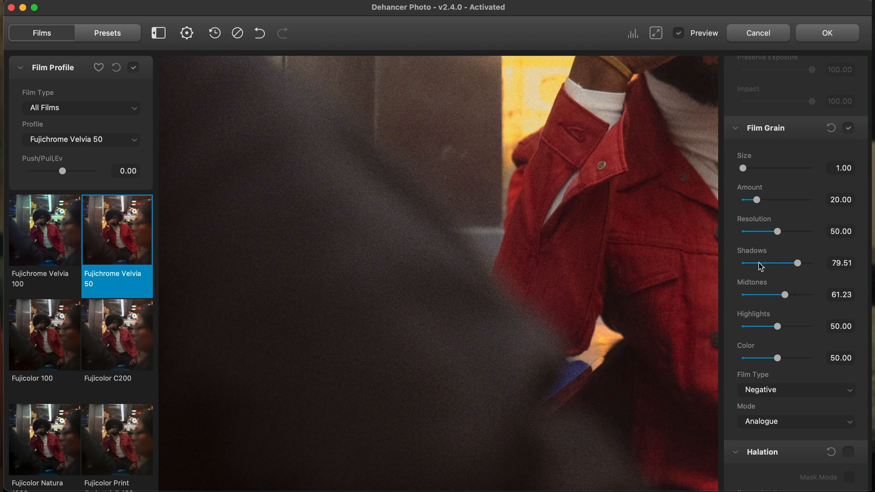
{"action": "left_click", "coordinate": [656, 33]}
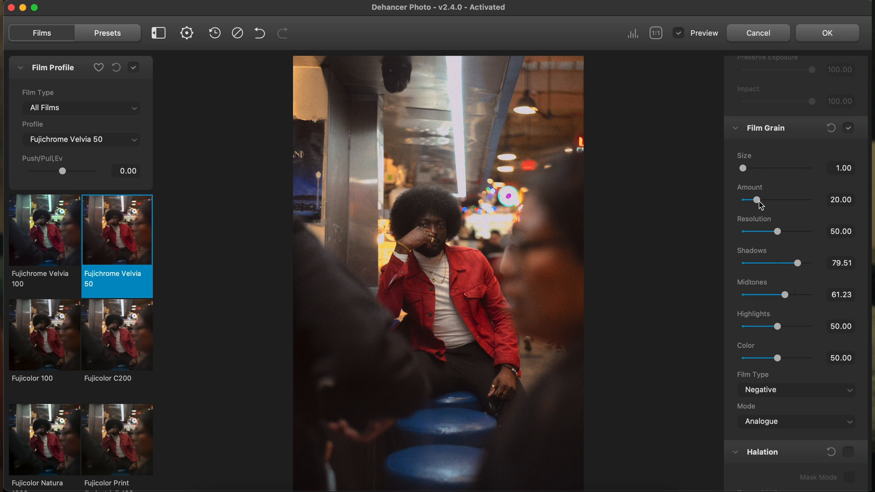
- Try several grain Amount values, raising it to about 42
{"action": "left_click_drag", "start_coordinate": [757, 199], "coordinate": [753, 199]}
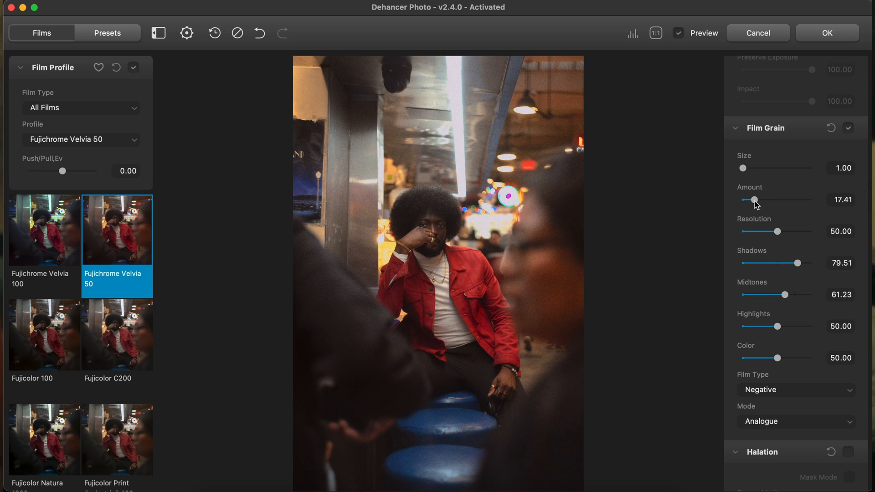
{"action": "left_click_drag", "start_coordinate": [754, 199], "coordinate": [747, 199]}
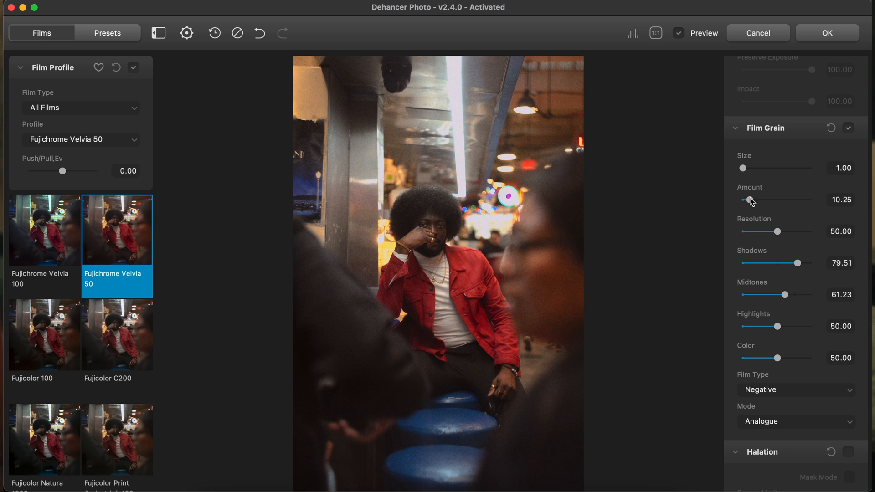
{"action": "left_click_drag", "start_coordinate": [744, 200], "coordinate": [748, 199]}
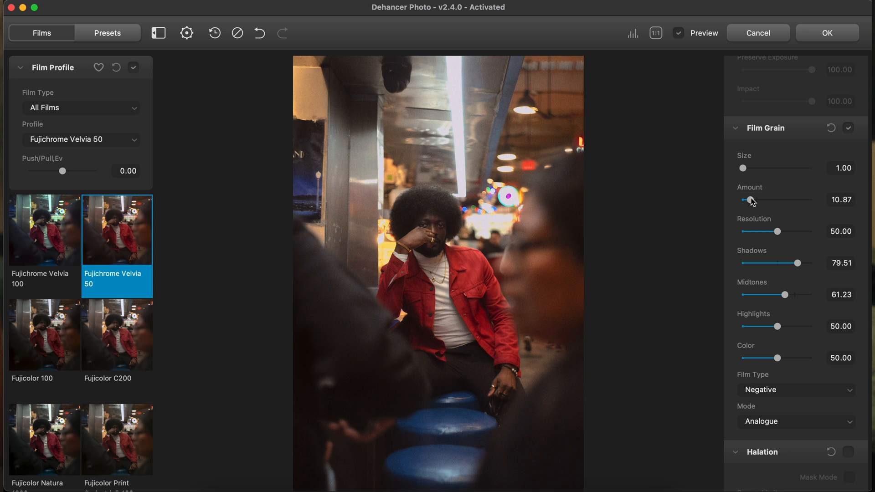
{"action": "left_click_drag", "start_coordinate": [747, 199], "coordinate": [756, 199]}
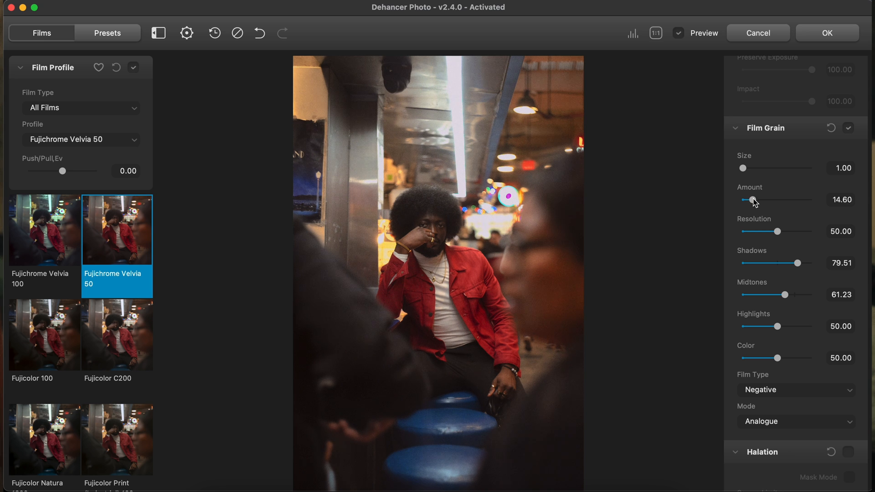
{"action": "left_click_drag", "start_coordinate": [748, 199], "coordinate": [763, 199]}
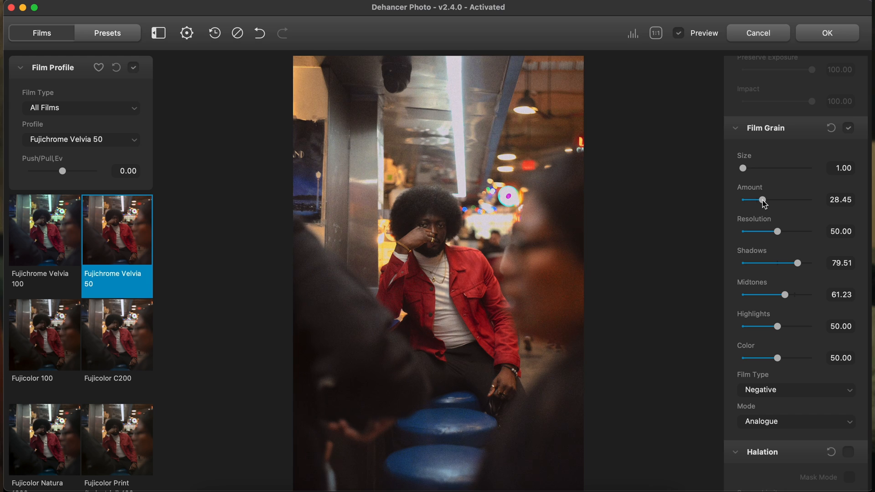
{"action": "left_click_drag", "start_coordinate": [761, 200], "coordinate": [773, 200]}
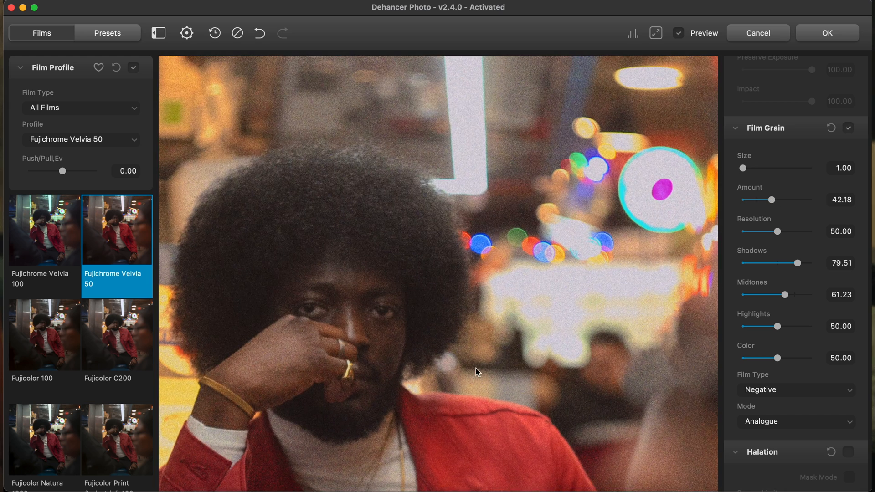
- Try Positive grain film type, return to Negative, and lower Amount to 16.64
{"action": "left_click", "coordinate": [795, 390]}
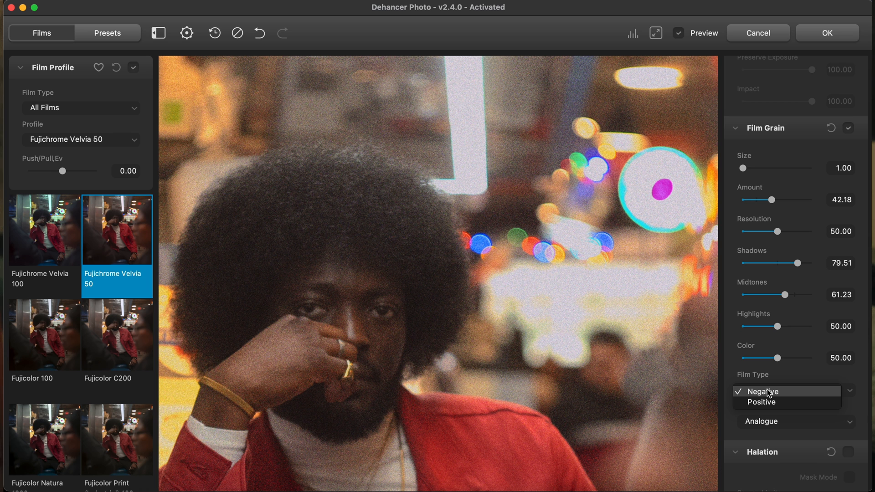
{"action": "left_click", "coordinate": [761, 403]}
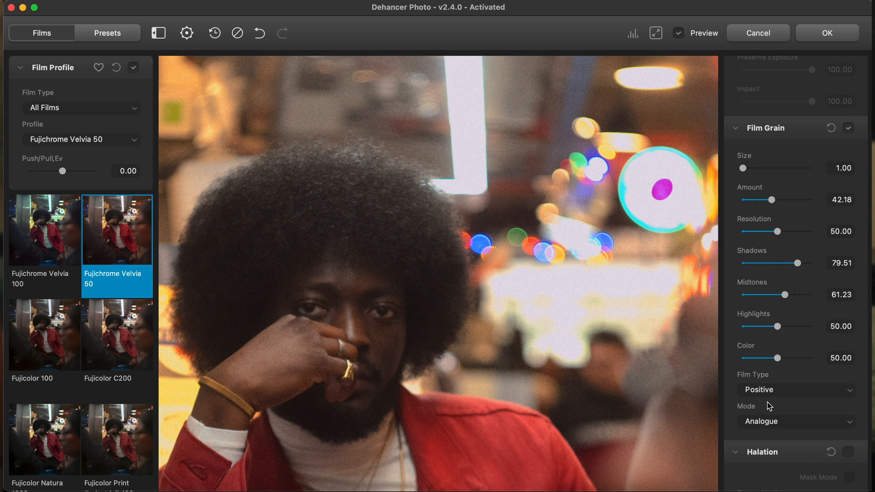
{"action": "left_click", "coordinate": [795, 390]}
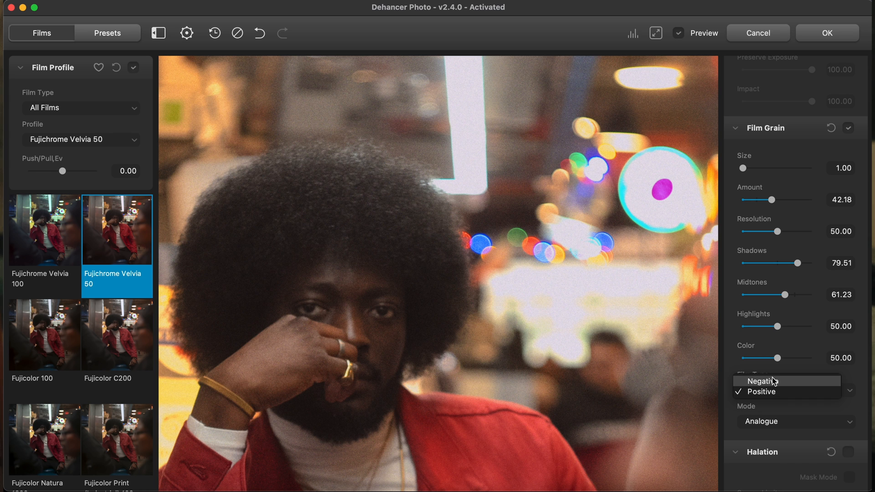
{"action": "left_click", "coordinate": [760, 381]}
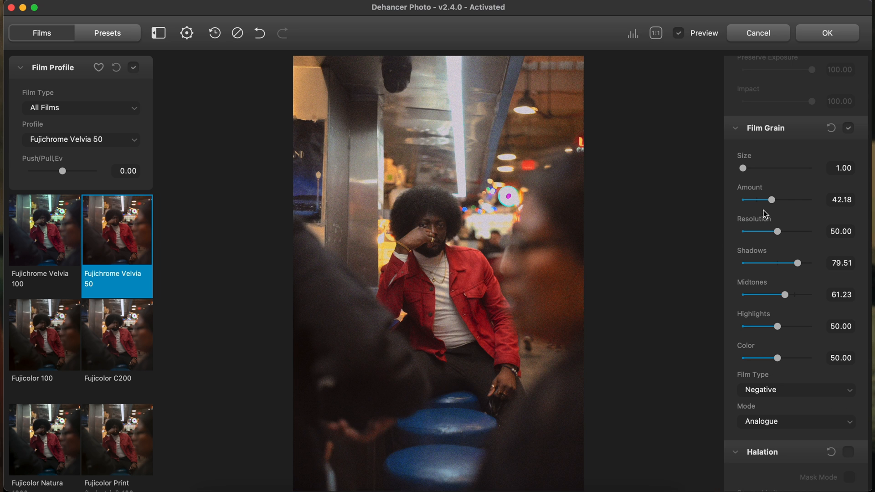
{"action": "left_click_drag", "start_coordinate": [773, 200], "coordinate": [753, 199]}
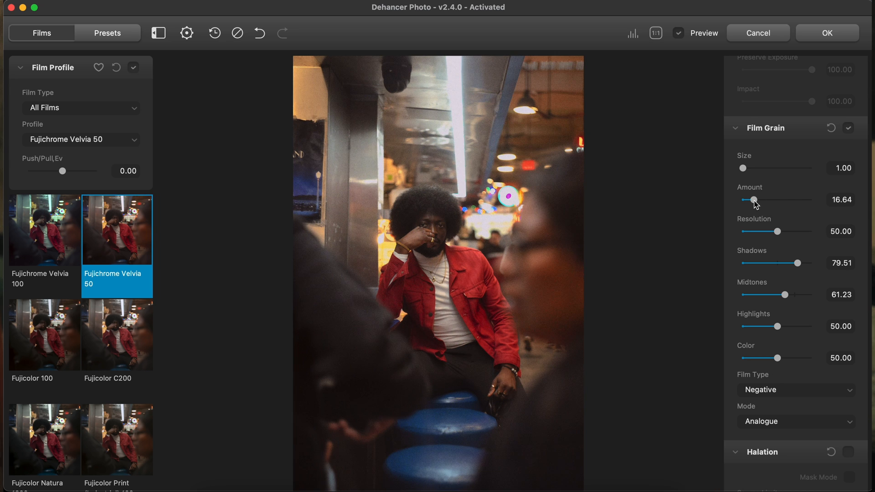
{"action": "left_click_drag", "start_coordinate": [754, 199], "coordinate": [752, 199]}
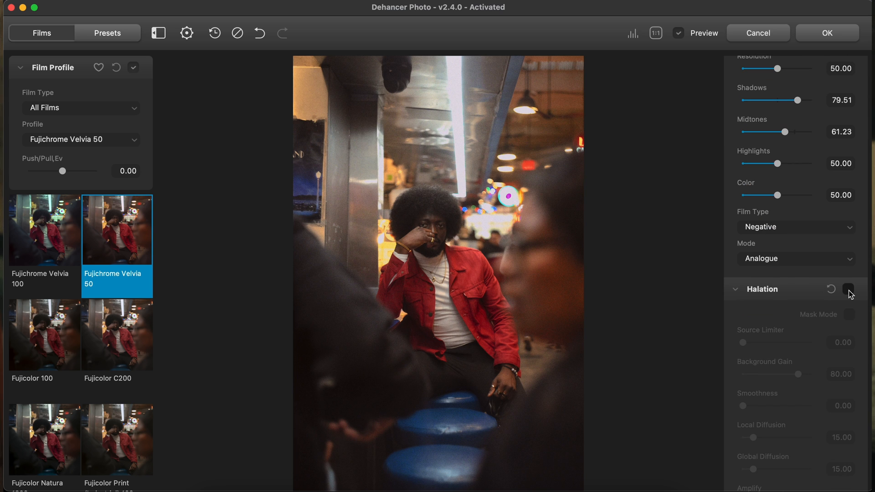
- Enable Halation, inspect its mask, and set Amplify 84.26 and Global Diffusion 87.73
{"action": "left_click", "coordinate": [847, 289]}
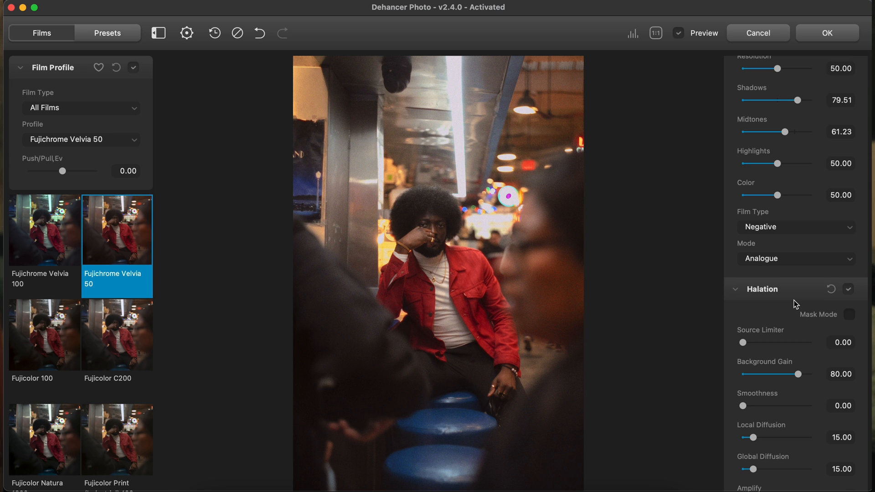
{"action": "scroll", "scroll_direction": "down", "scroll_amount": 3}
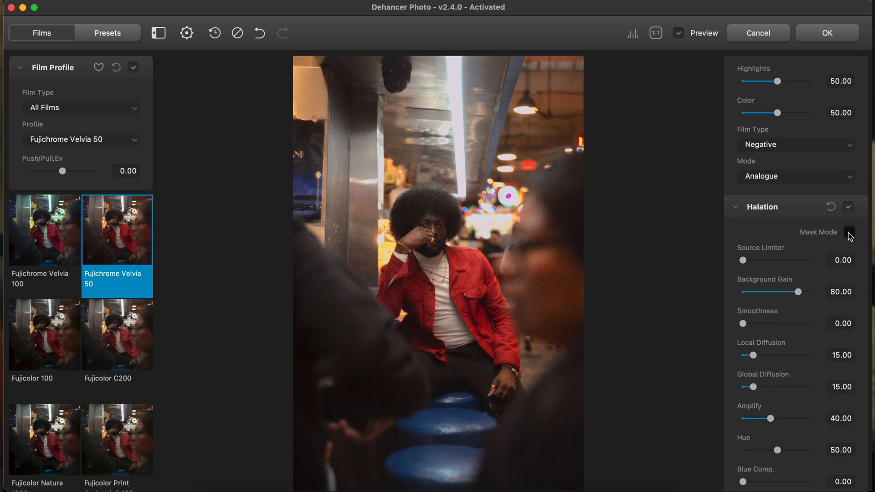
{"action": "left_click", "coordinate": [849, 232]}
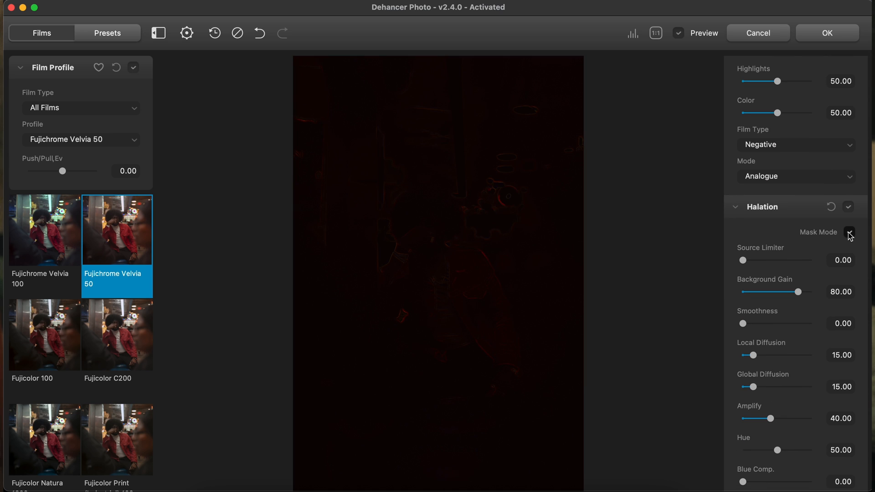
{"action": "left_click_drag", "start_coordinate": [773, 419], "coordinate": [793, 419]}
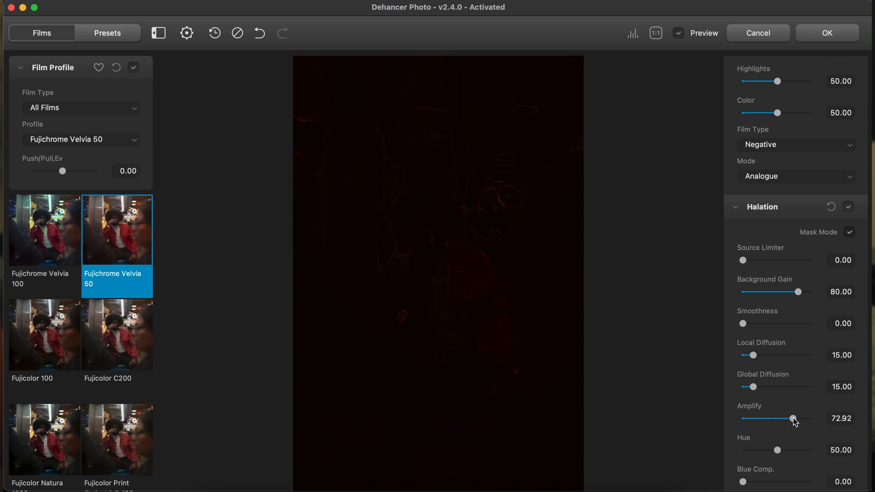
{"action": "left_click_drag", "start_coordinate": [794, 418], "coordinate": [784, 418]}
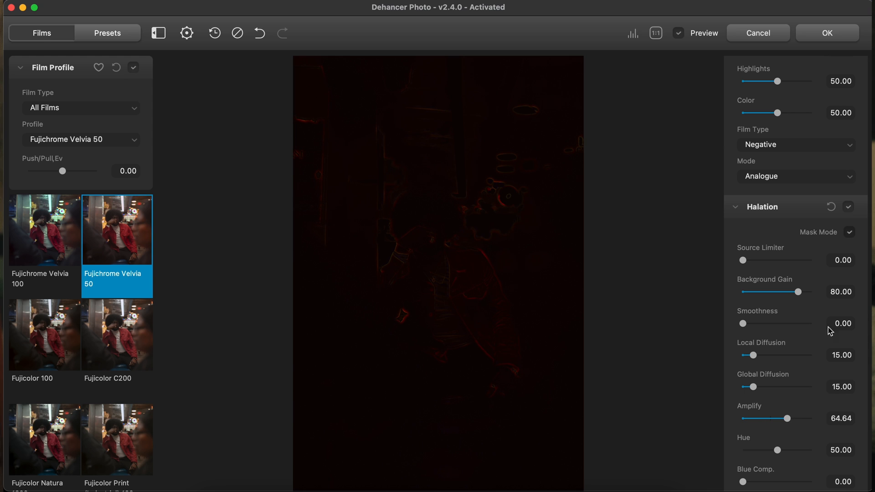
{"action": "left_click_drag", "start_coordinate": [786, 419], "coordinate": [796, 418]}
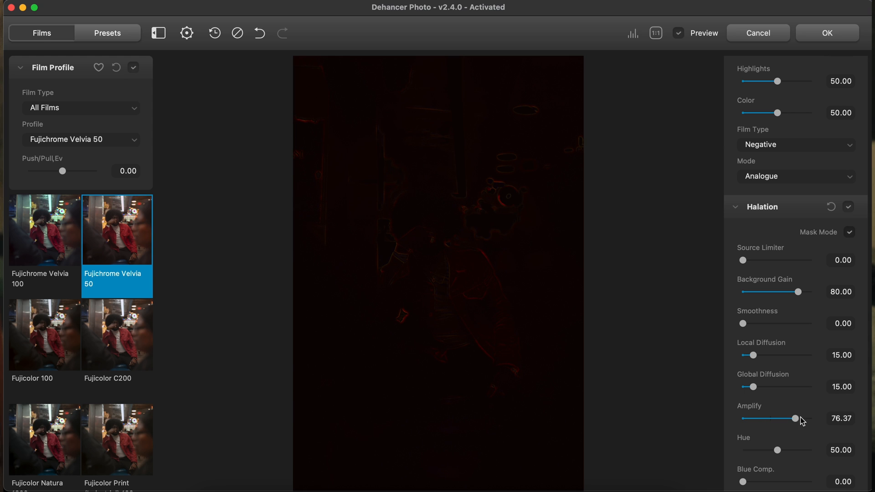
{"action": "left_click_drag", "start_coordinate": [754, 387], "coordinate": [803, 387]}
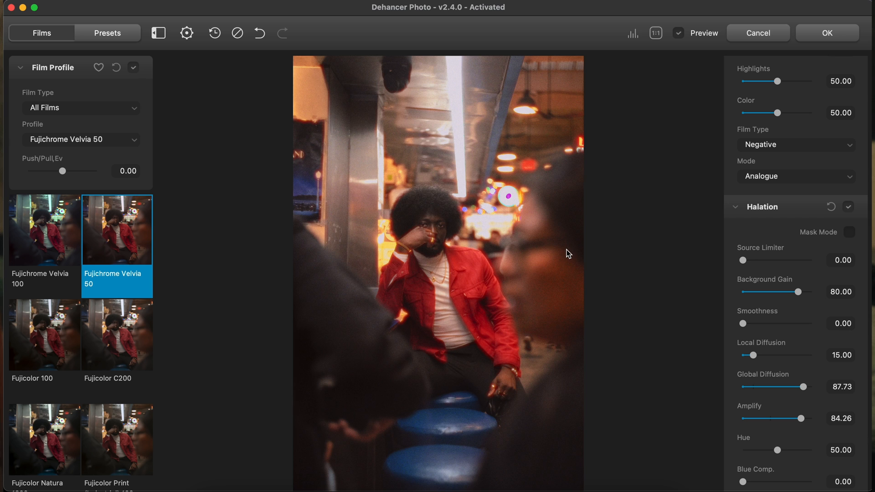
{"action": "left_click", "coordinate": [846, 207]}
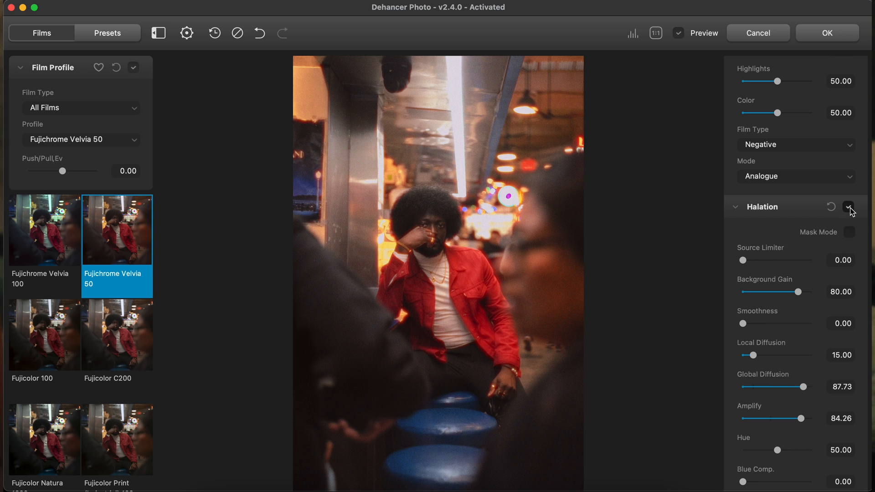
{"action": "left_click", "coordinate": [848, 207]}
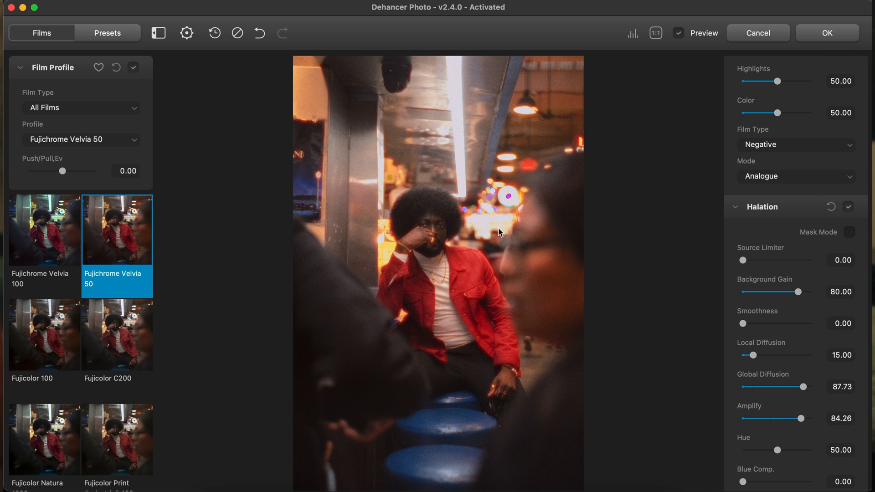
{"action": "left_click", "coordinate": [657, 32]}
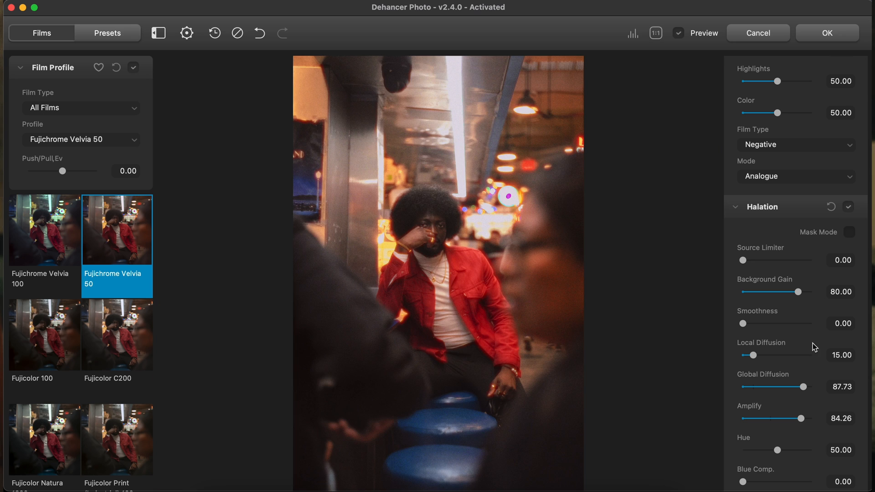
- Bring Halation Global Diffusion down to 28.04, checking the face at 1:1 zoom
{"action": "left_click_drag", "start_coordinate": [788, 386], "coordinate": [753, 386]}
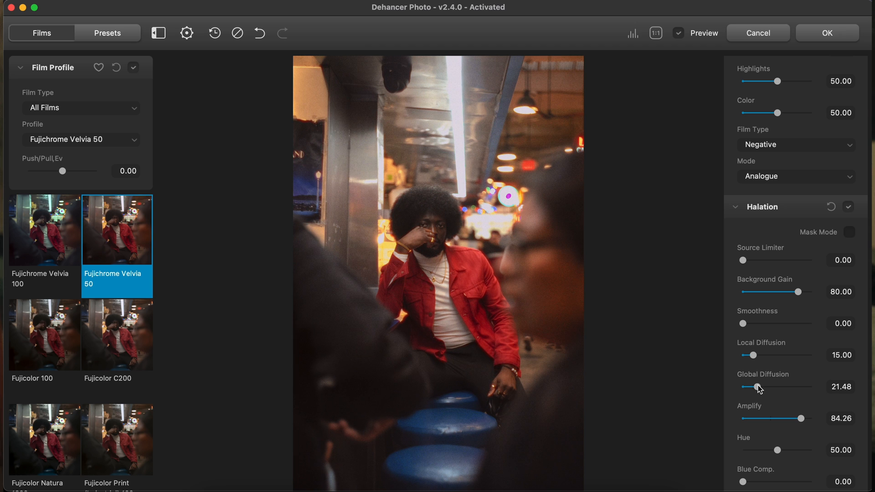
{"action": "left_click_drag", "start_coordinate": [754, 386], "coordinate": [753, 386]}
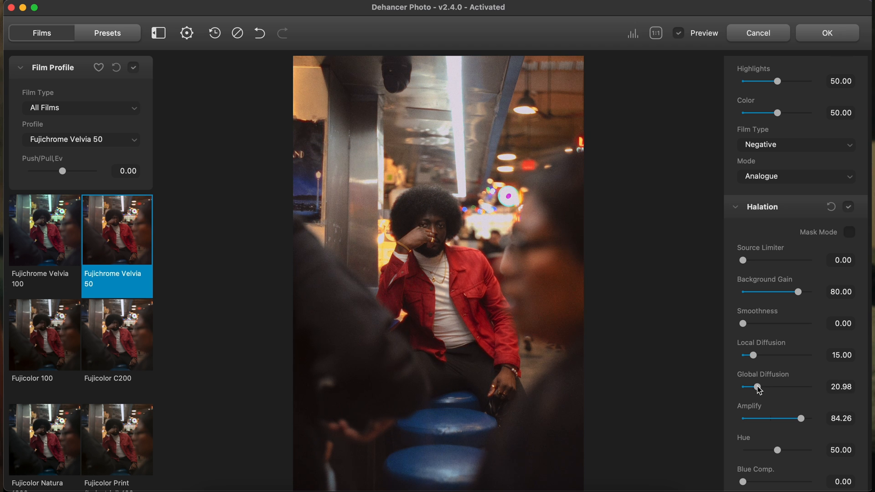
{"action": "left_click_drag", "start_coordinate": [758, 386], "coordinate": [749, 386]}
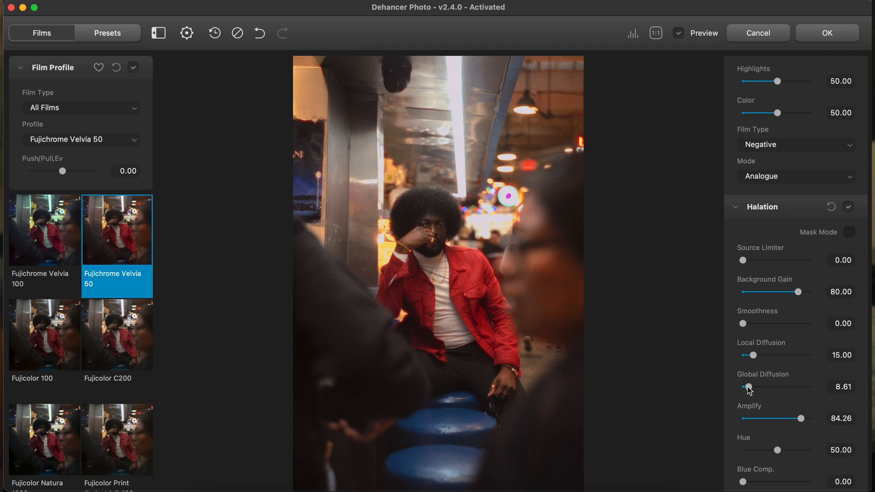
{"action": "left_click_drag", "start_coordinate": [749, 387], "coordinate": [743, 387]}
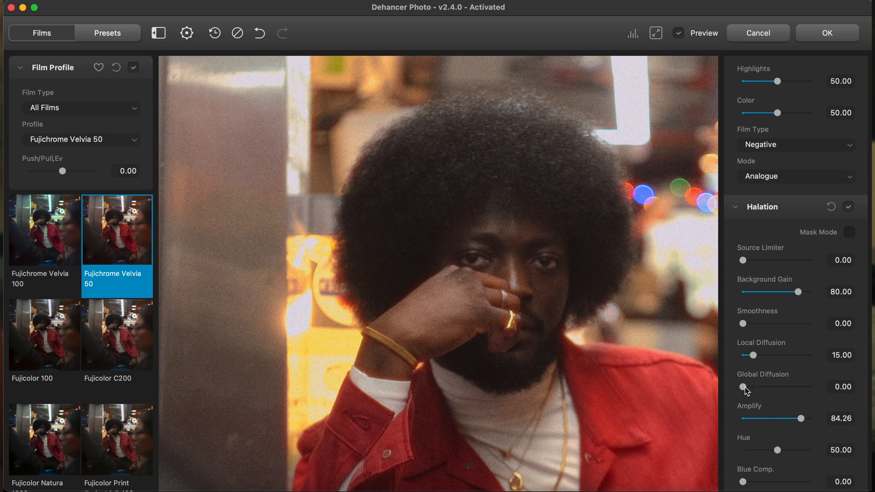
{"action": "left_click_drag", "start_coordinate": [743, 387], "coordinate": [752, 387]}
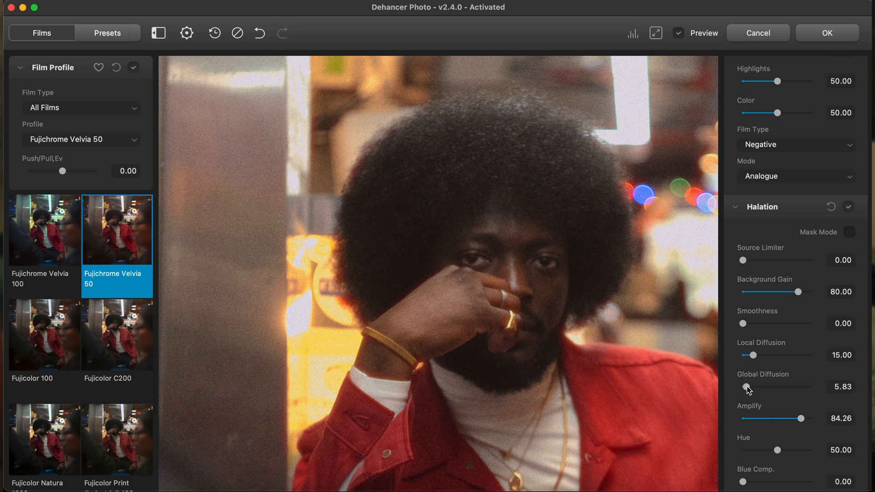
{"action": "left_click_drag", "start_coordinate": [743, 387], "coordinate": [752, 387]}
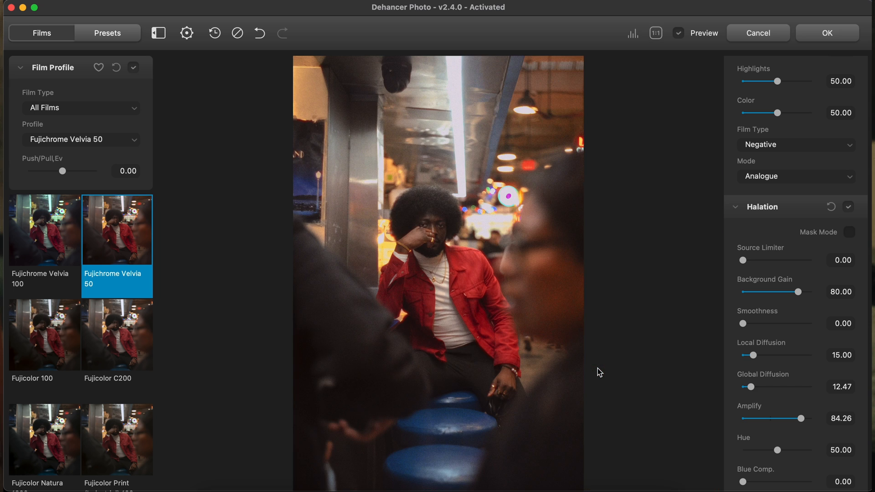
{"action": "left_click_drag", "start_coordinate": [749, 386], "coordinate": [753, 386]}
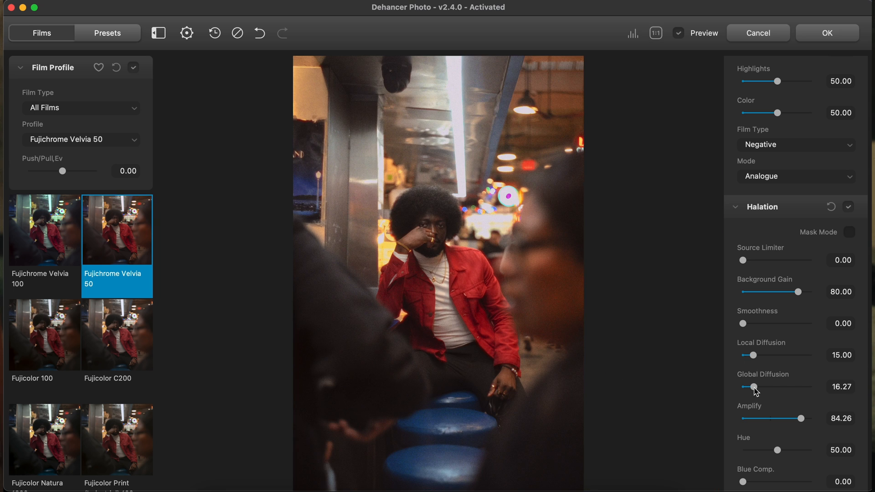
{"action": "left_click_drag", "start_coordinate": [753, 386], "coordinate": [763, 386]}
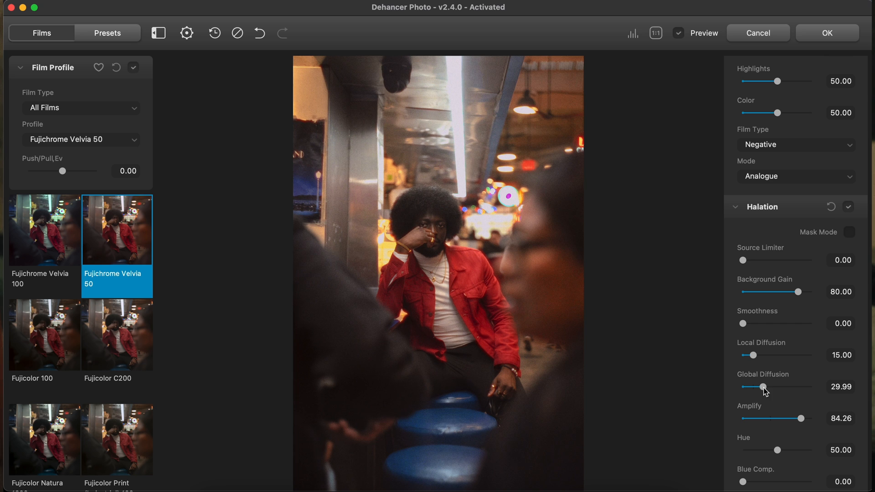
{"action": "left_click_drag", "start_coordinate": [764, 386], "coordinate": [763, 386]}
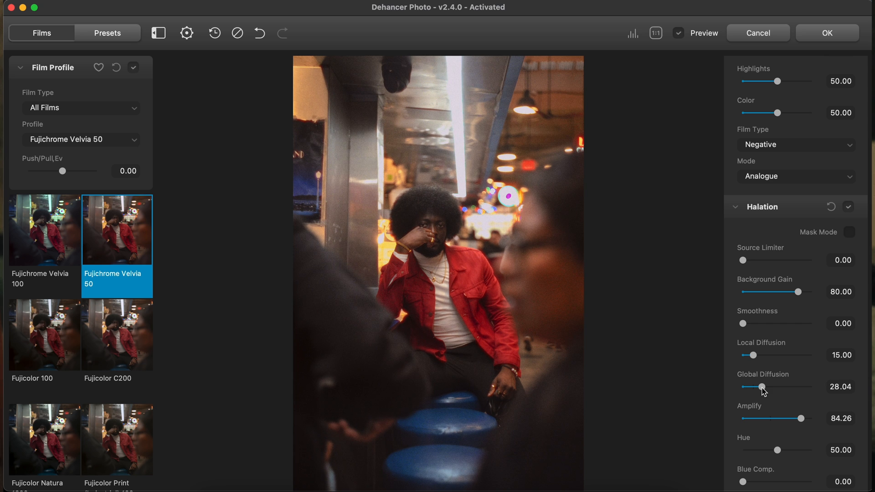
{"action": "scroll", "scroll_direction": "down", "scroll_amount": 3}
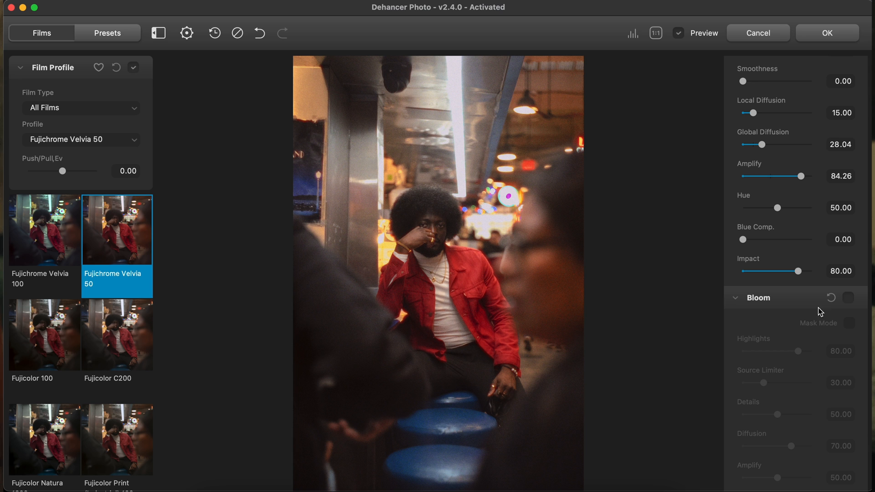
- Toggle Bloom on and off to compare, leaving it enabled at default settings
{"action": "left_click", "coordinate": [848, 297]}
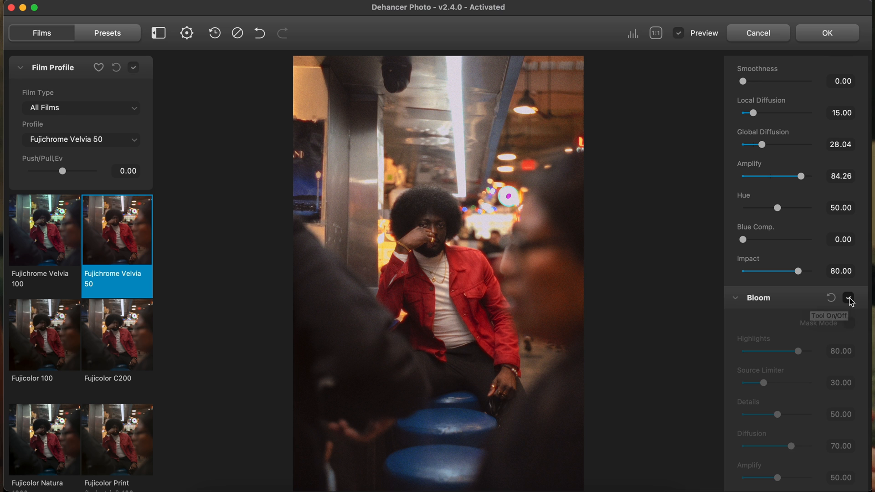
{"action": "left_click", "coordinate": [847, 298]}
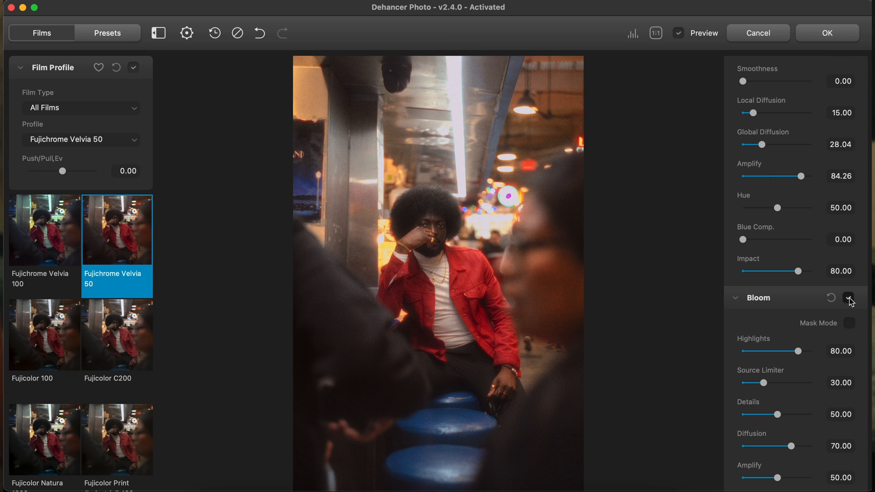
{"action": "left_click", "coordinate": [848, 298]}
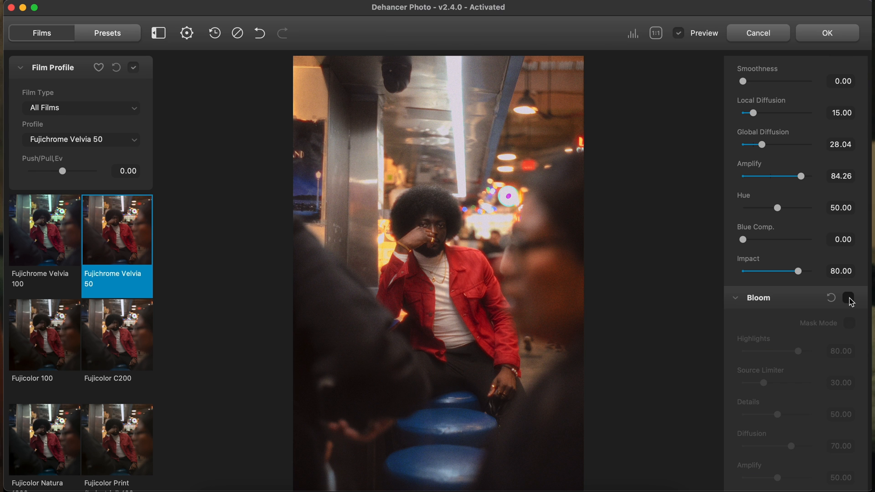
{"action": "left_click", "coordinate": [847, 298]}
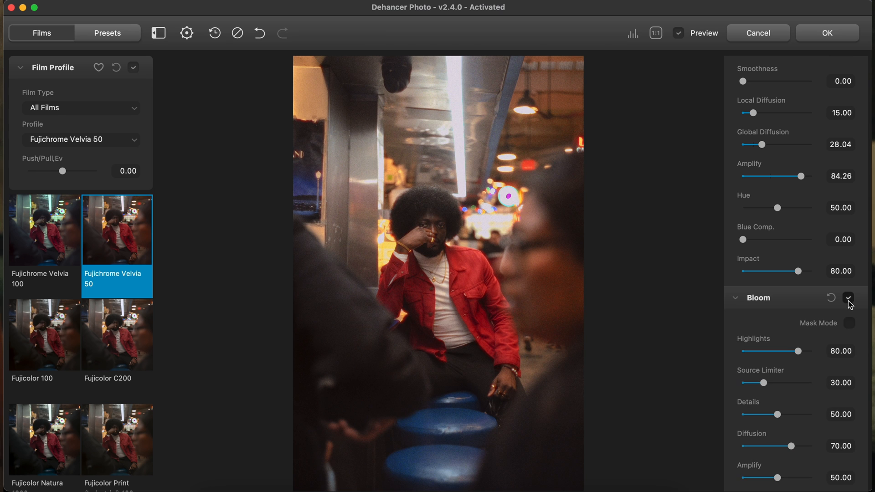
{"action": "left_click", "coordinate": [847, 298]}
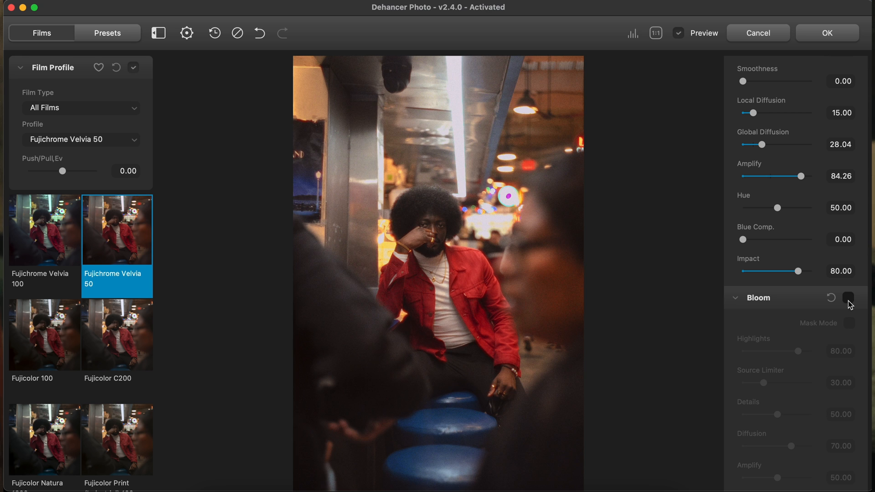
{"action": "left_click", "coordinate": [848, 298]}
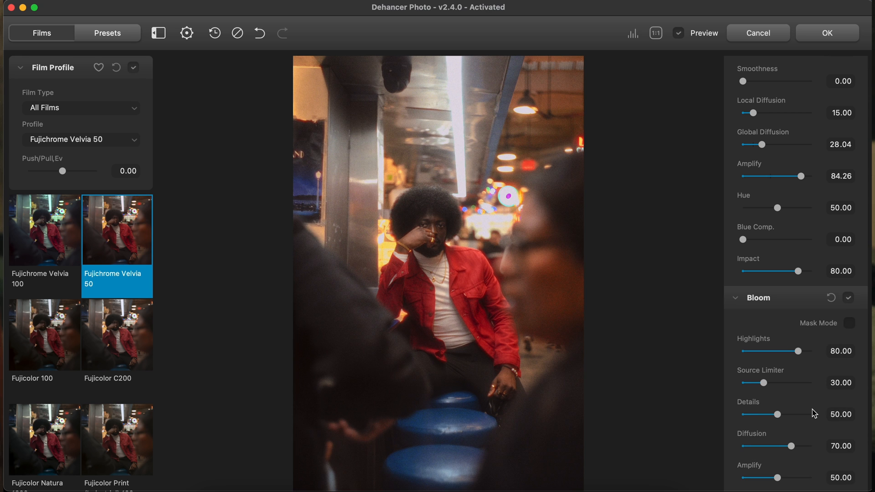
{"action": "scroll", "scroll_direction": "down", "scroll_amount": 3}
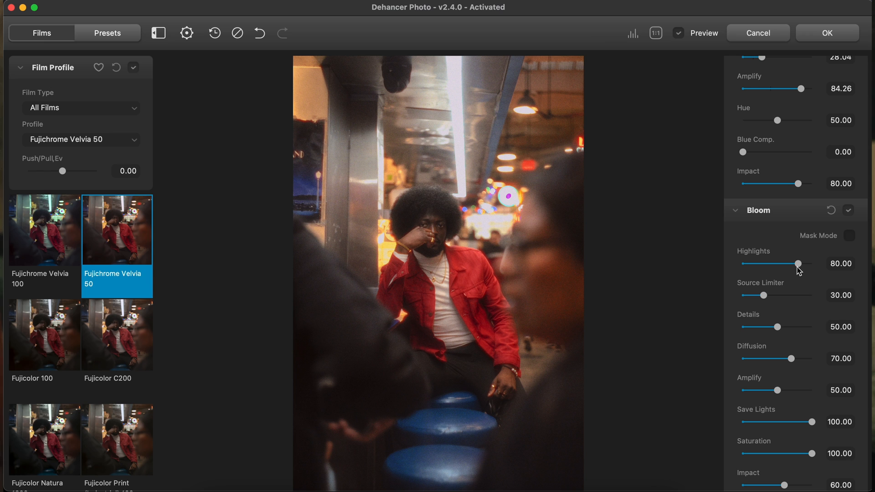
{"action": "mouse_move", "coordinate": [801, 360]}
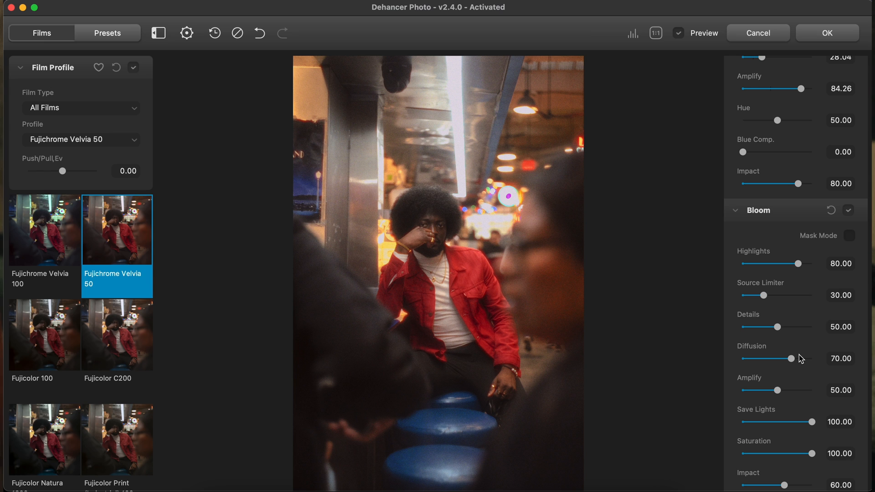
{"action": "scroll", "scroll_direction": "down", "scroll_amount": 3}
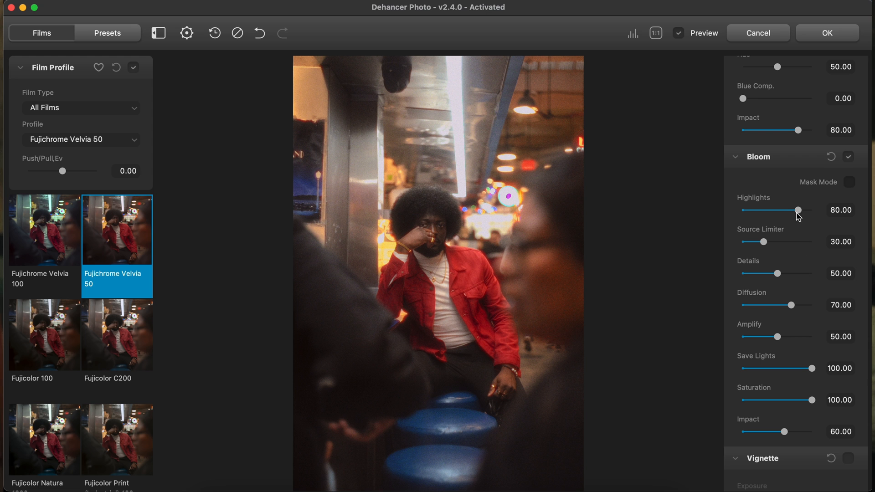
- Set Bloom Highlights to about 39.68 and toggle the bloom mask preview
{"action": "left_click_drag", "start_coordinate": [806, 211], "coordinate": [764, 211]}
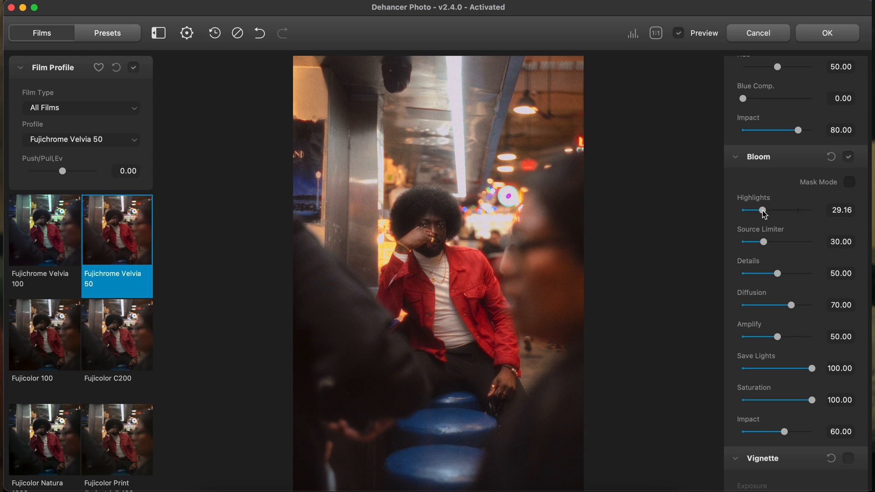
{"action": "left_click_drag", "start_coordinate": [764, 211], "coordinate": [813, 210]}
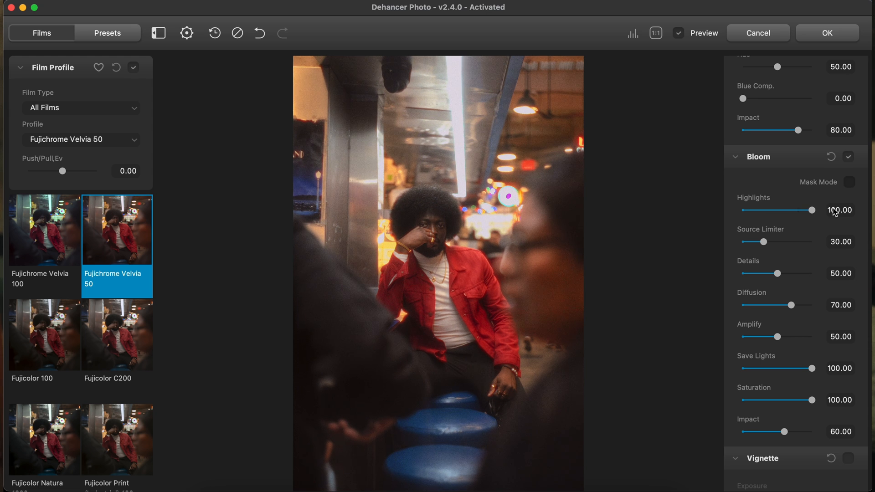
{"action": "left_click_drag", "start_coordinate": [813, 209], "coordinate": [771, 210]}
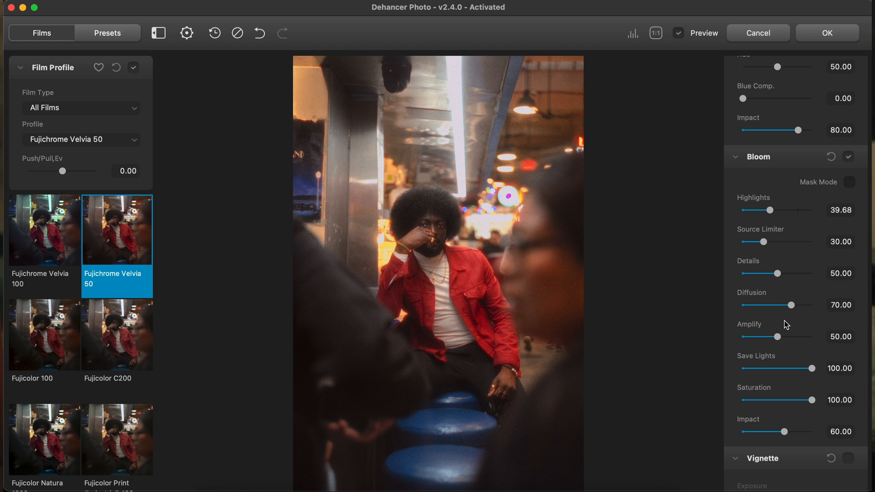
{"action": "left_click", "coordinate": [849, 182]}
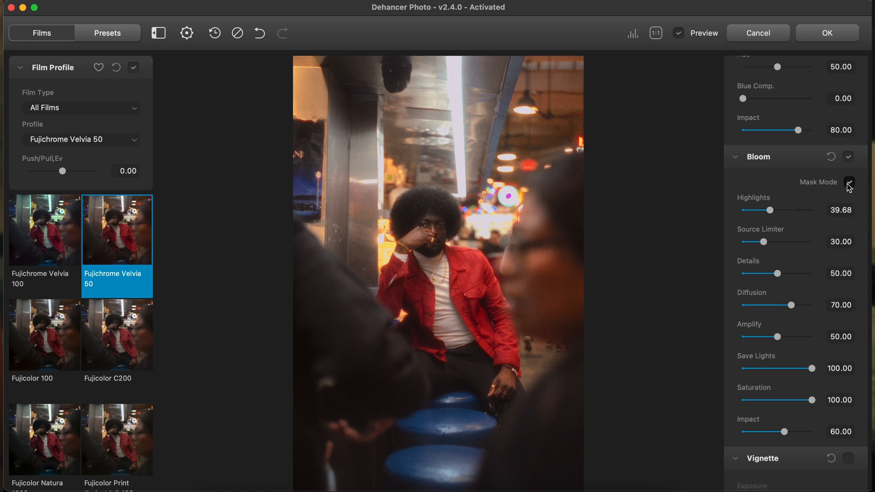
{"action": "left_click", "coordinate": [850, 182]}
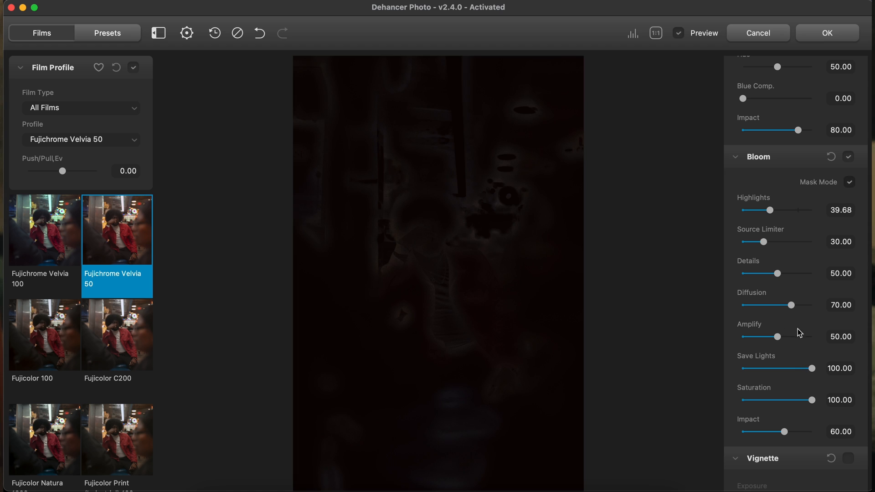
- Lower Bloom Amplify to 13.93, Save Lights to 14.34 and Saturation to 76.28
{"action": "left_click_drag", "start_coordinate": [778, 336], "coordinate": [813, 336]}
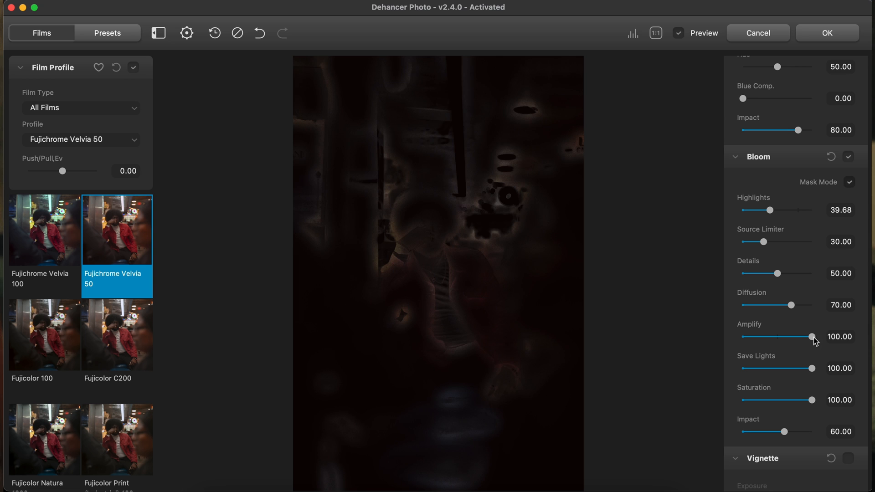
{"action": "left_click_drag", "start_coordinate": [828, 336], "coordinate": [796, 337]}
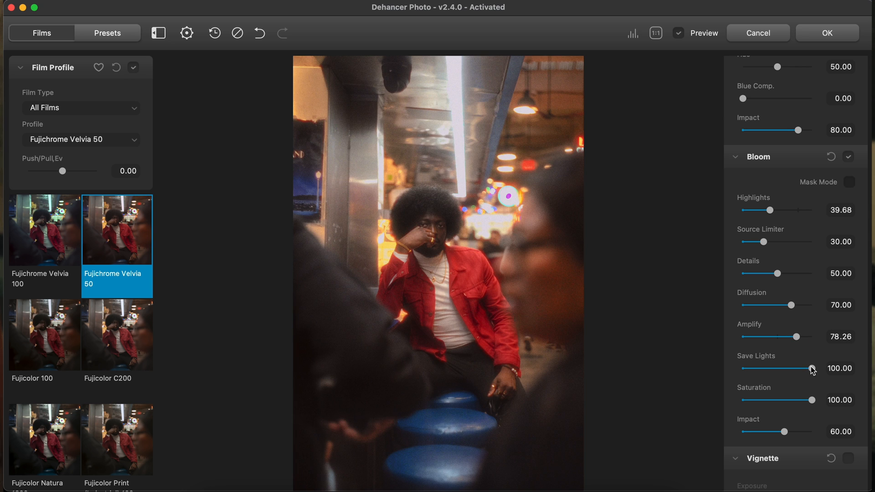
{"action": "left_click_drag", "start_coordinate": [813, 369], "coordinate": [766, 369]}
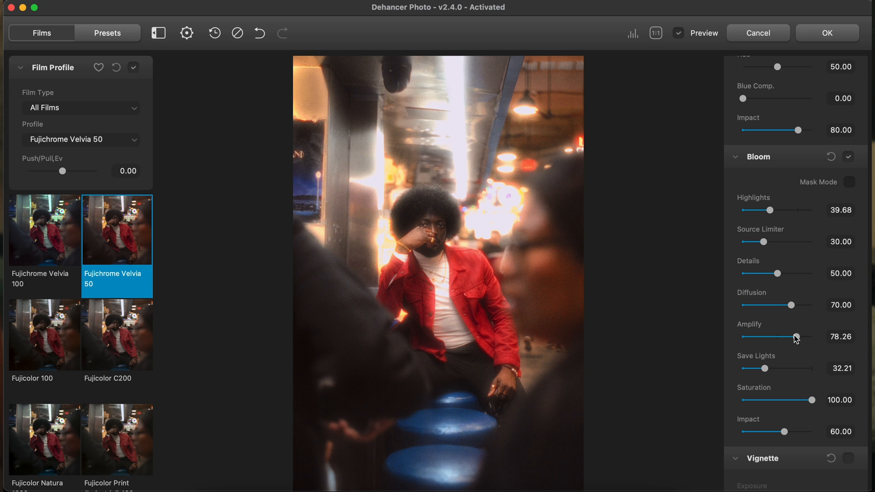
{"action": "left_click_drag", "start_coordinate": [795, 336], "coordinate": [764, 336]}
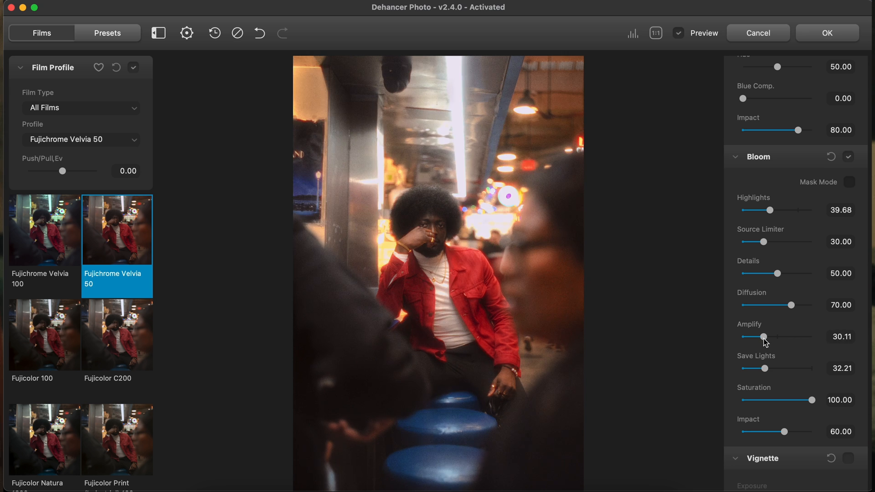
{"action": "left_click_drag", "start_coordinate": [766, 368], "coordinate": [752, 369]}
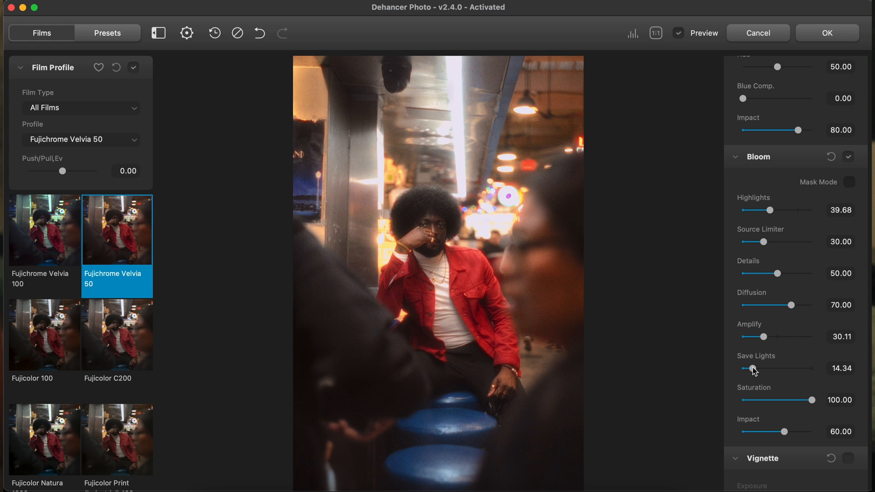
{"action": "left_click_drag", "start_coordinate": [763, 336], "coordinate": [751, 337]}
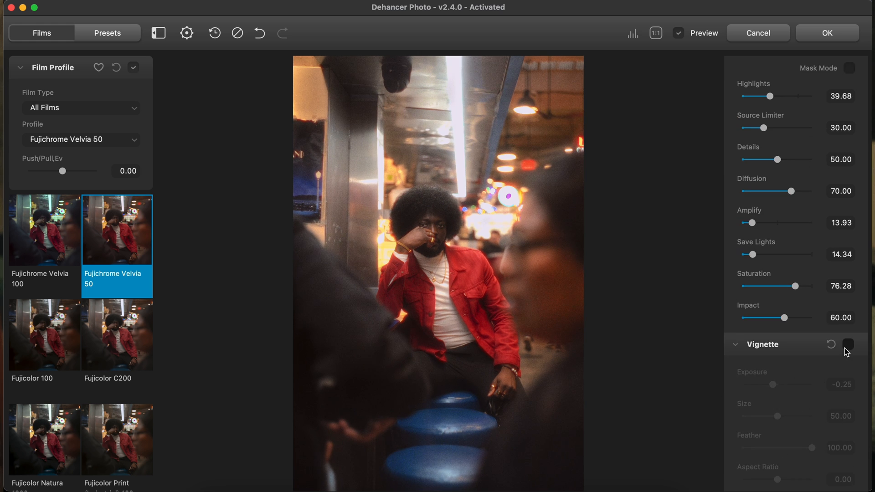
- Enable Vignette at default Exposure −0.25, Size 50 and Feather 100
{"action": "left_click", "coordinate": [848, 344]}
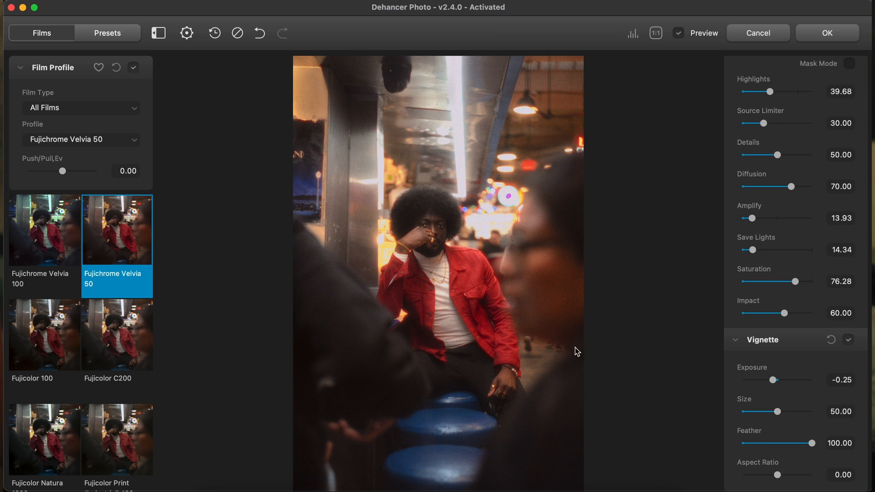
{"action": "mouse_move", "coordinate": [502, 361]}
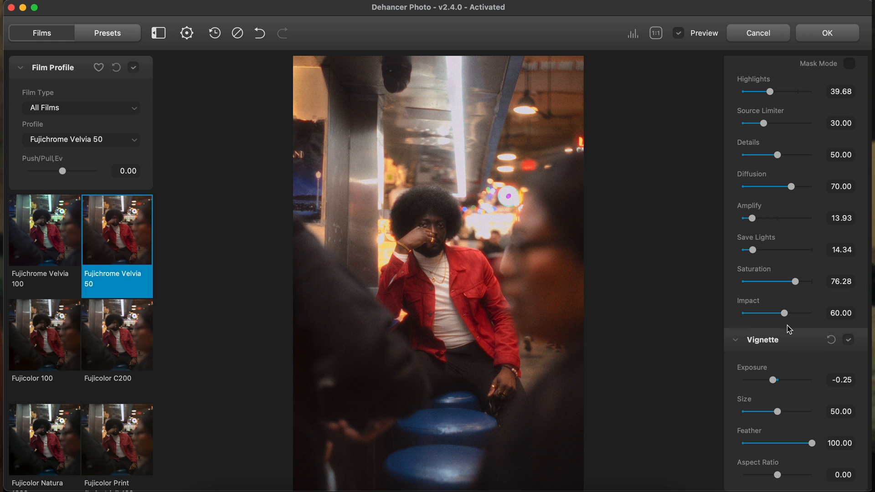
{"action": "scroll", "scroll_direction": "down", "scroll_amount": 3}
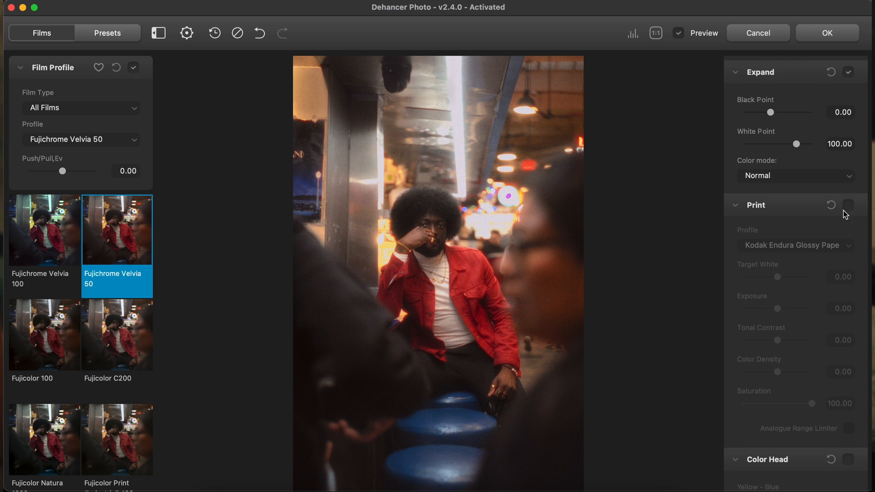
- Enable Print, try Kodak 2383 and Endura Glossy Paper, then choose Fujifilm 3513 Print film
{"action": "left_click", "coordinate": [848, 206]}
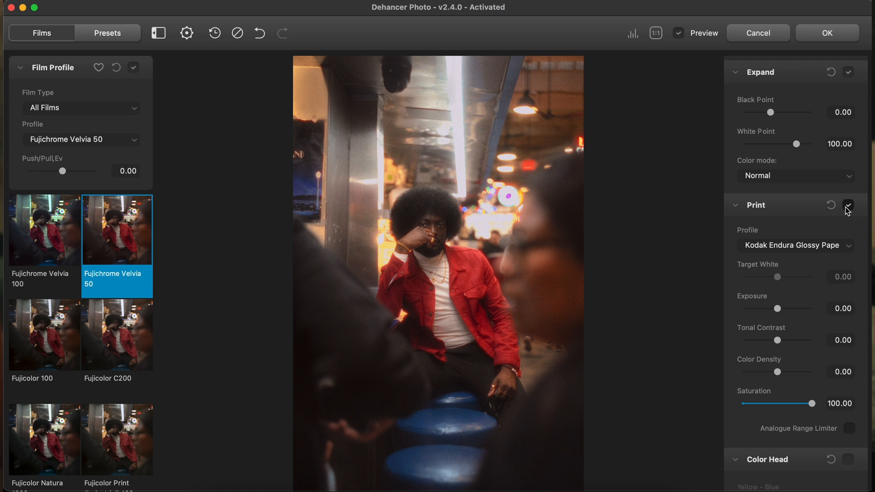
{"action": "mouse_move", "coordinate": [804, 234]}
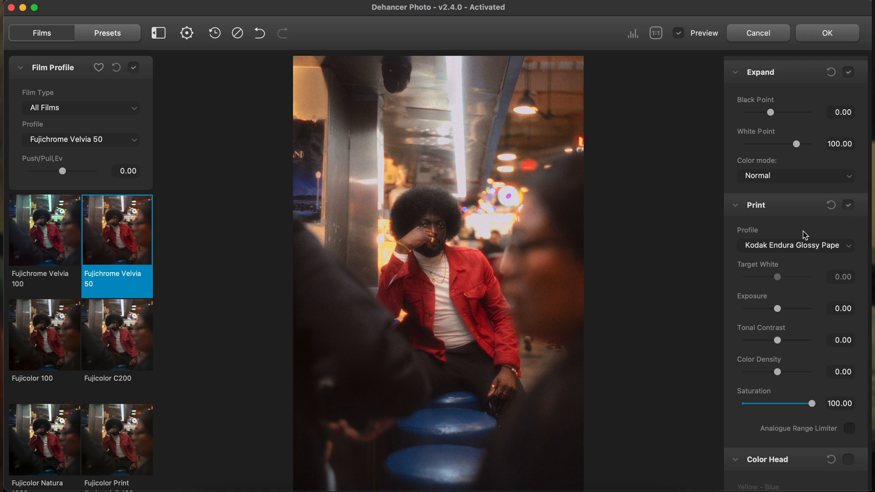
{"action": "left_click", "coordinate": [795, 246]}
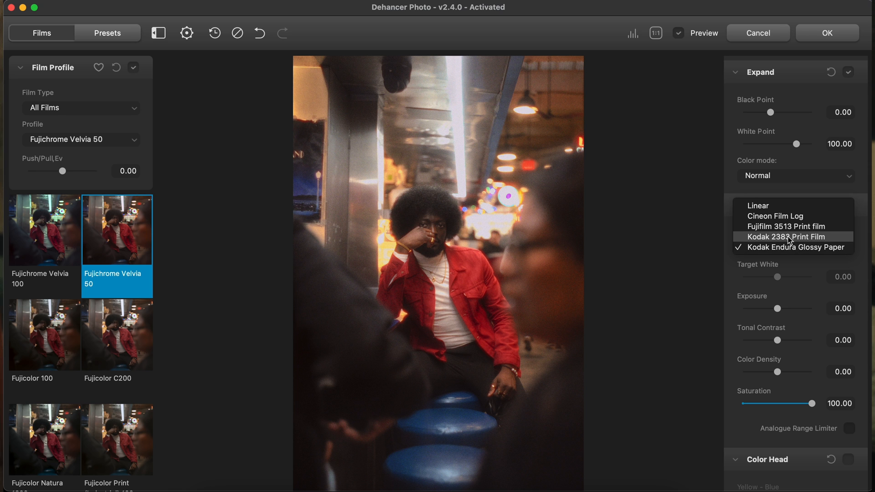
{"action": "left_click", "coordinate": [787, 236]}
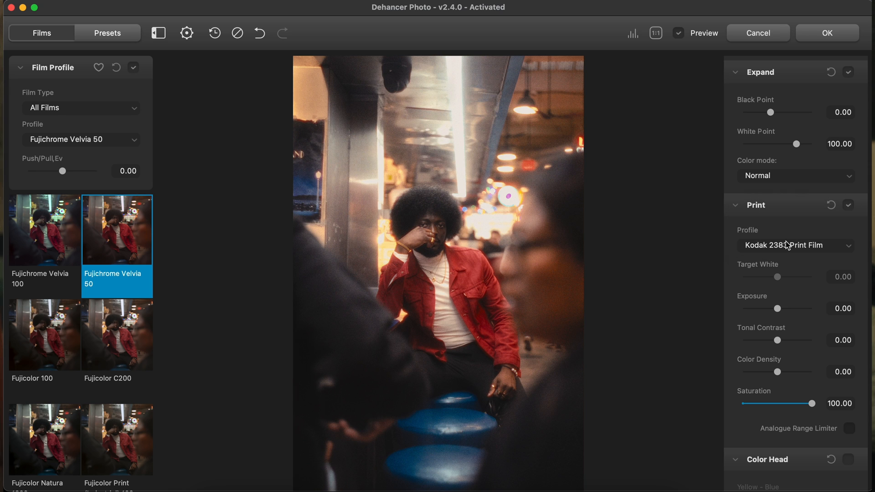
{"action": "left_click", "coordinate": [796, 246]}
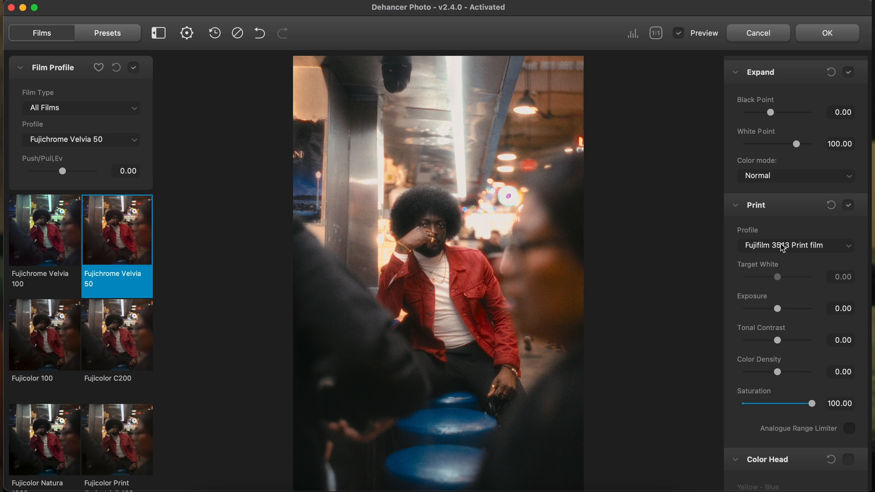
{"action": "left_click", "coordinate": [795, 246]}
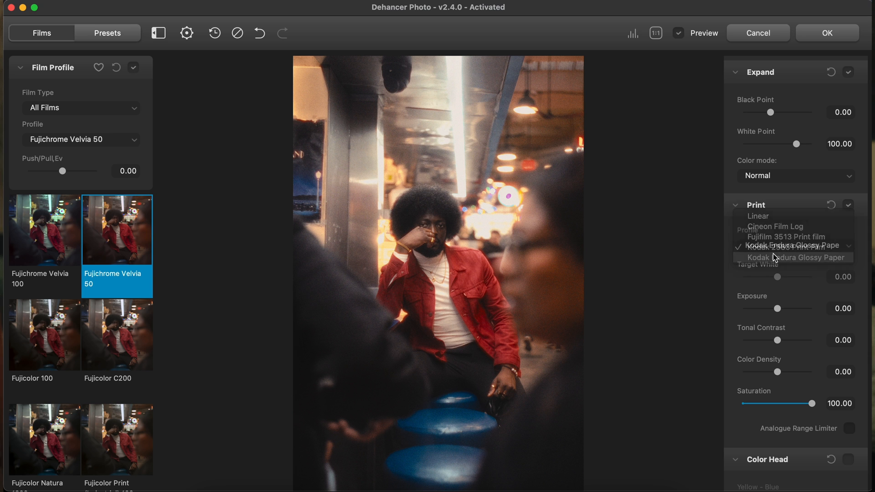
{"action": "left_click", "coordinate": [797, 257]}
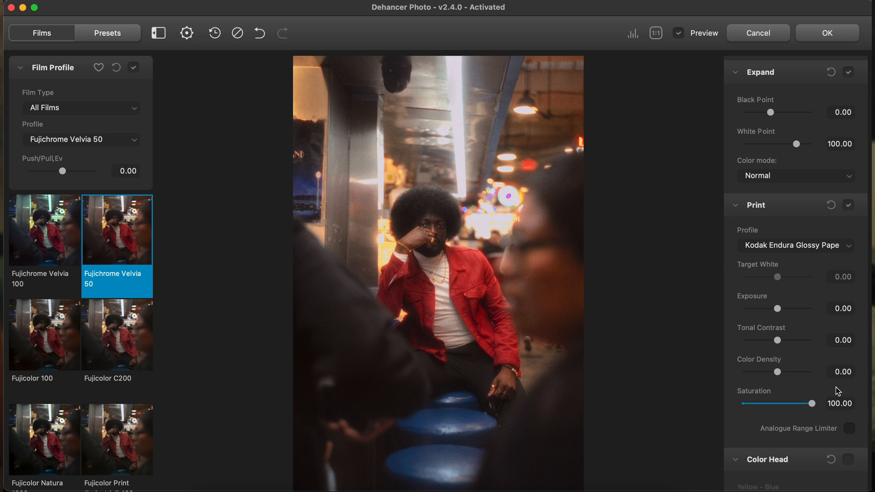
{"action": "left_click", "coordinate": [796, 245]}
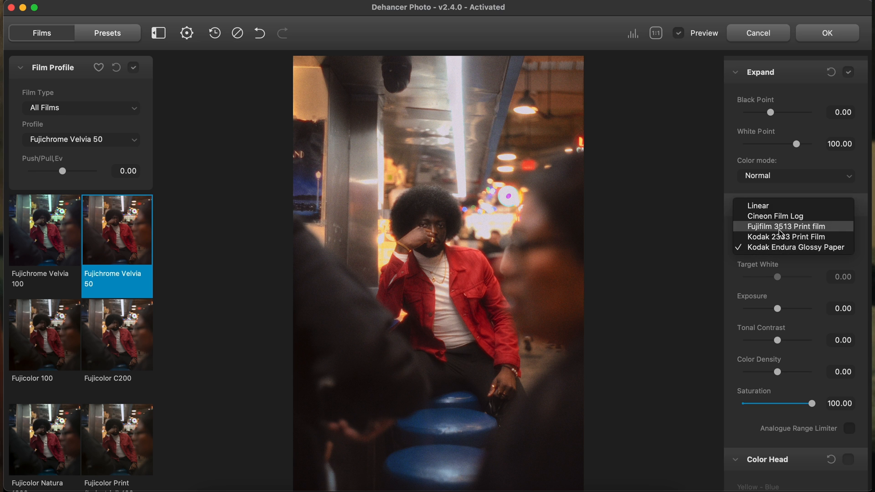
{"action": "left_click", "coordinate": [787, 227]}
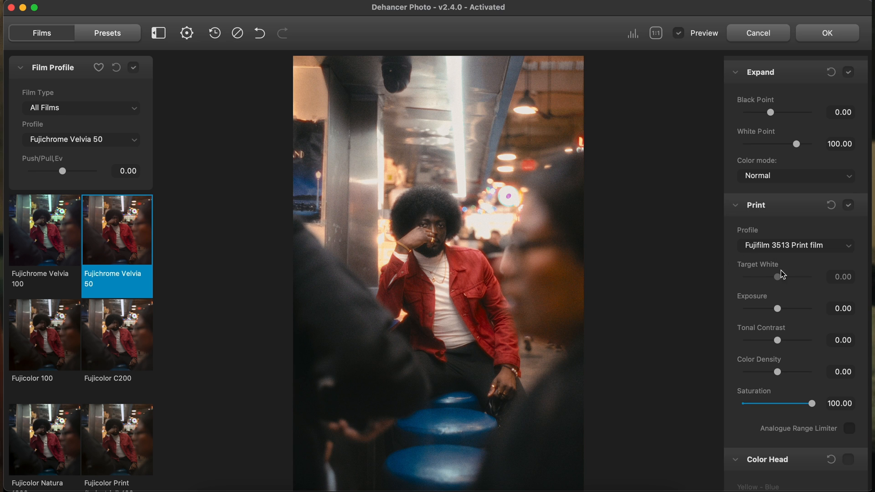
{"action": "scroll", "scroll_direction": "down", "scroll_amount": 3}
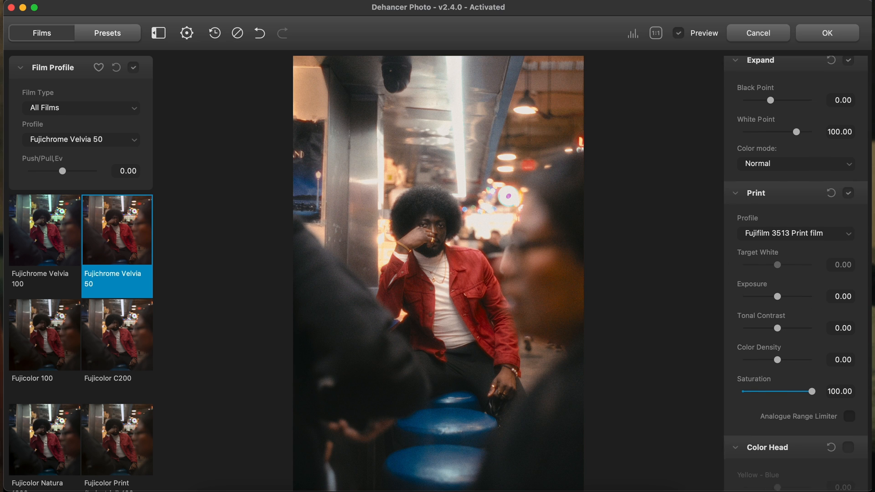
{"action": "scroll", "scroll_direction": "down", "scroll_amount": 3}
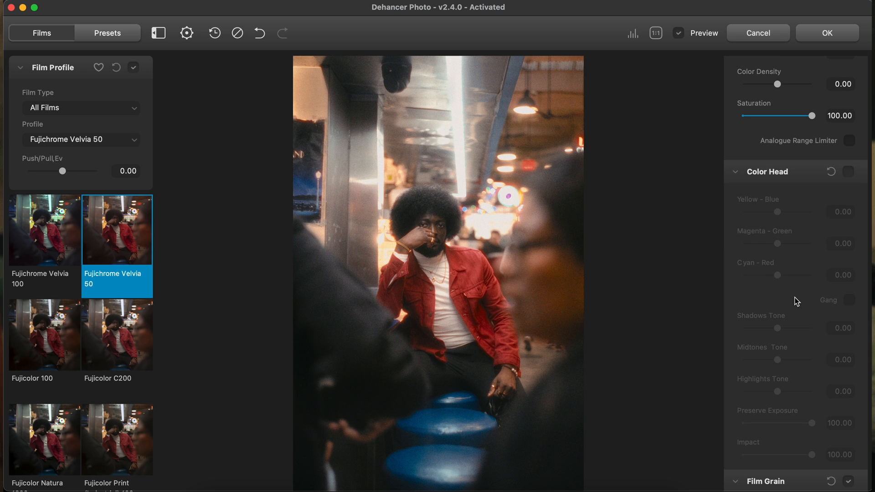
{"action": "scroll", "scroll_direction": "down", "scroll_amount": 3}
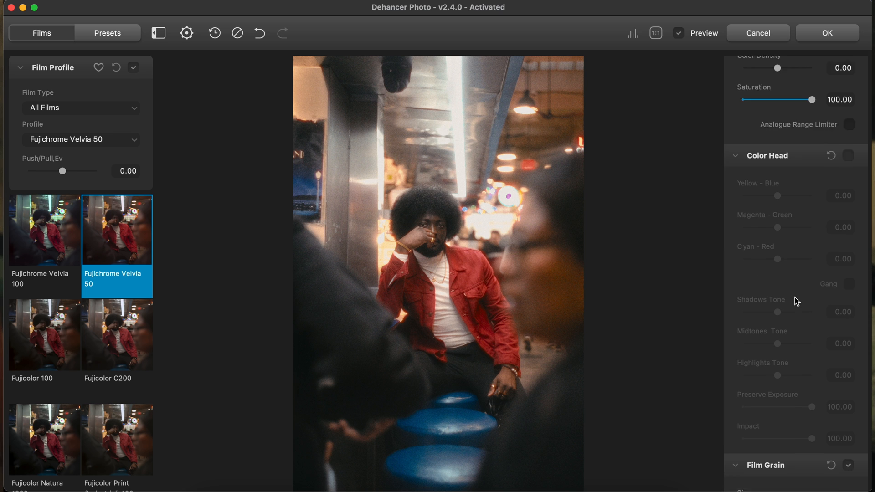
- Lower the Film Grain Amount to about 5
{"action": "scroll", "scroll_direction": "down", "scroll_amount": 3}
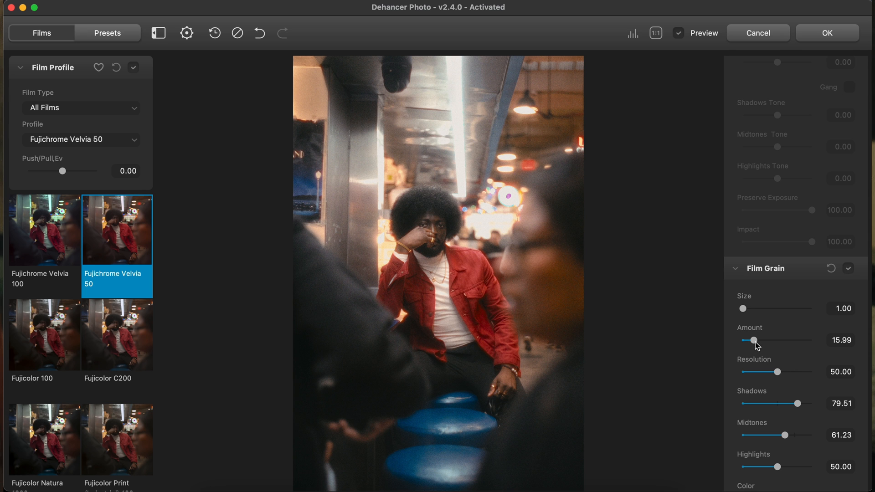
{"action": "left_click_drag", "start_coordinate": [755, 340], "coordinate": [747, 340]}
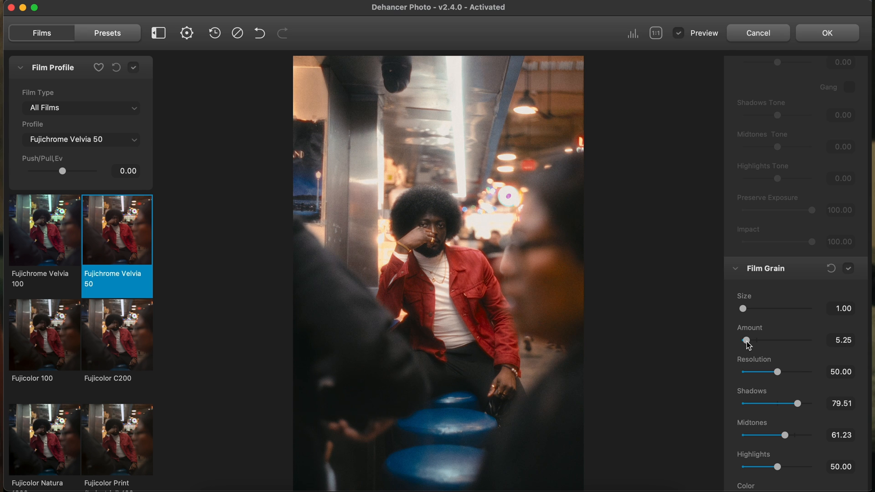
{"action": "scroll", "scroll_direction": "down", "scroll_amount": 3}
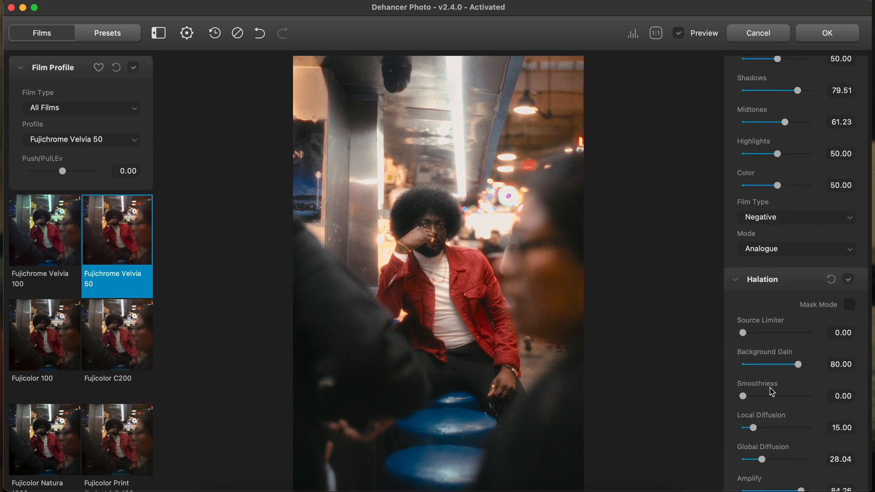
{"action": "scroll", "scroll_direction": "down", "scroll_amount": 3}
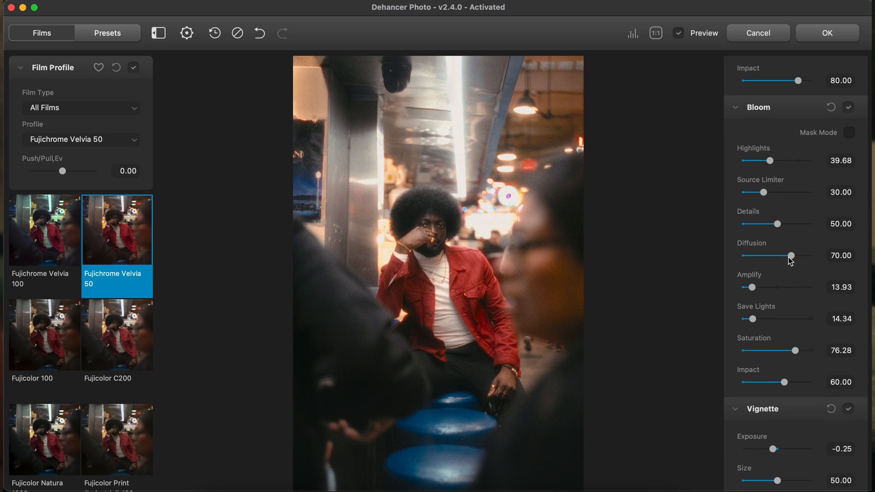
- Try several Bloom Diffusion values, settling at about 17.72
{"action": "left_click_drag", "start_coordinate": [791, 256], "coordinate": [759, 256]}
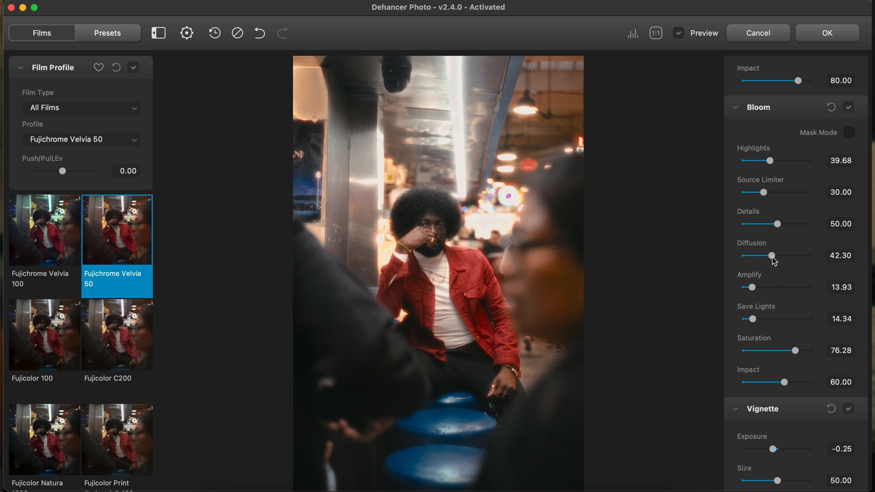
{"action": "left_click_drag", "start_coordinate": [757, 256], "coordinate": [742, 256]}
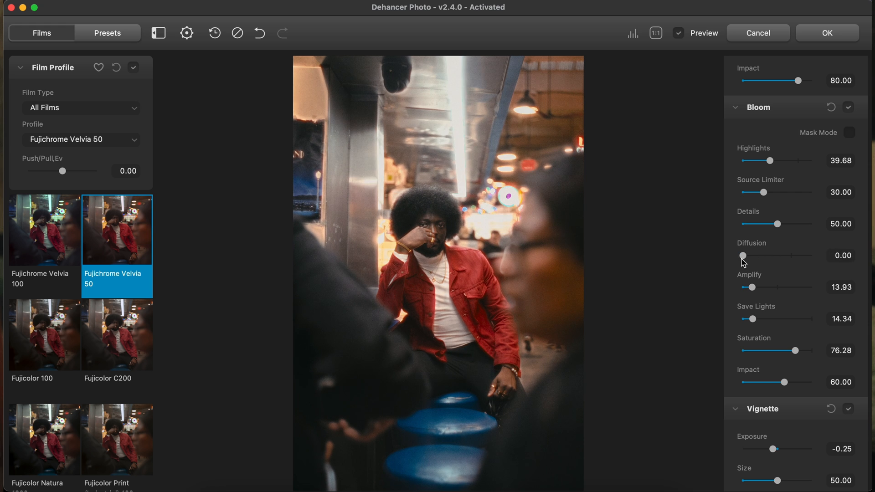
{"action": "left_click_drag", "start_coordinate": [744, 256], "coordinate": [751, 257]}
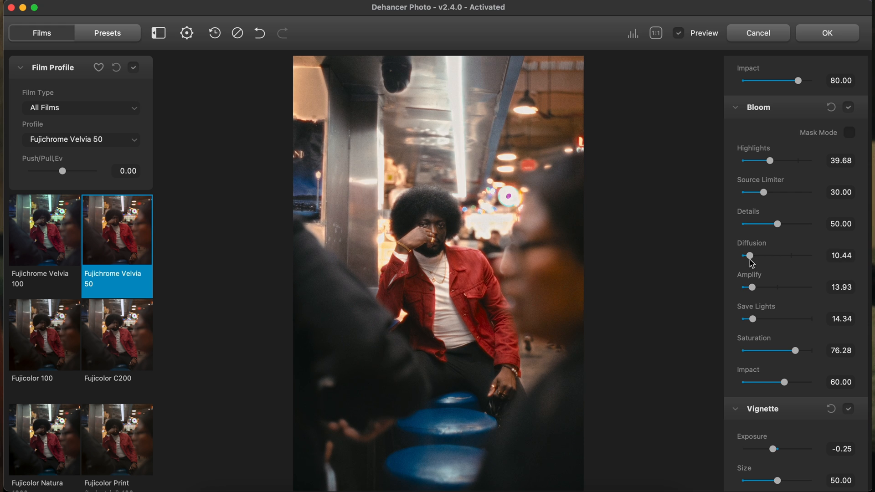
{"action": "left_click_drag", "start_coordinate": [751, 256], "coordinate": [773, 256]}
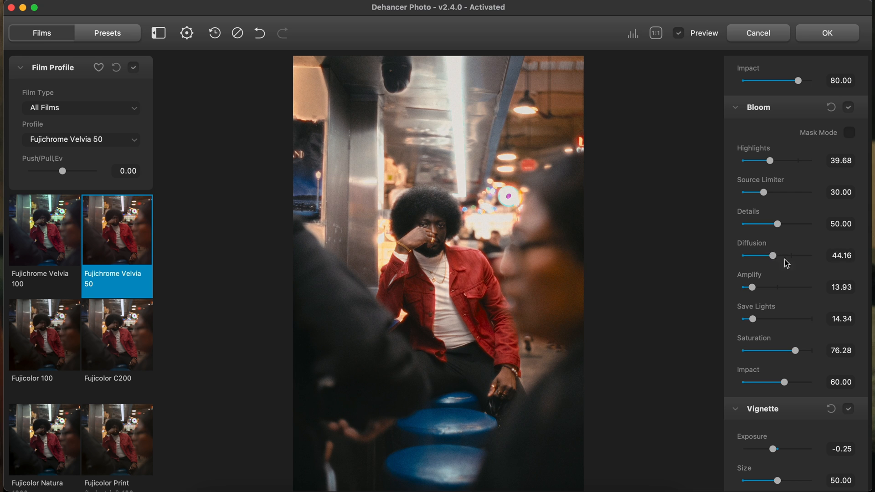
{"action": "left_click_drag", "start_coordinate": [775, 255], "coordinate": [765, 255]}
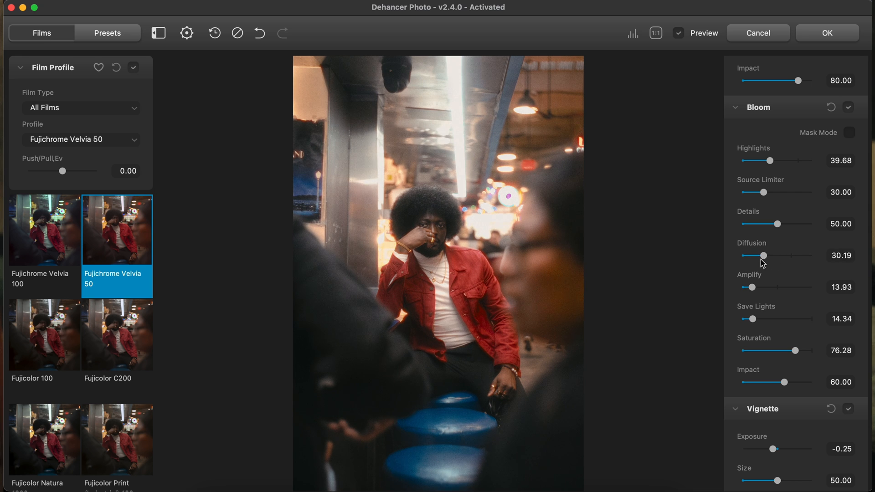
{"action": "left_click_drag", "start_coordinate": [764, 255], "coordinate": [756, 255]}
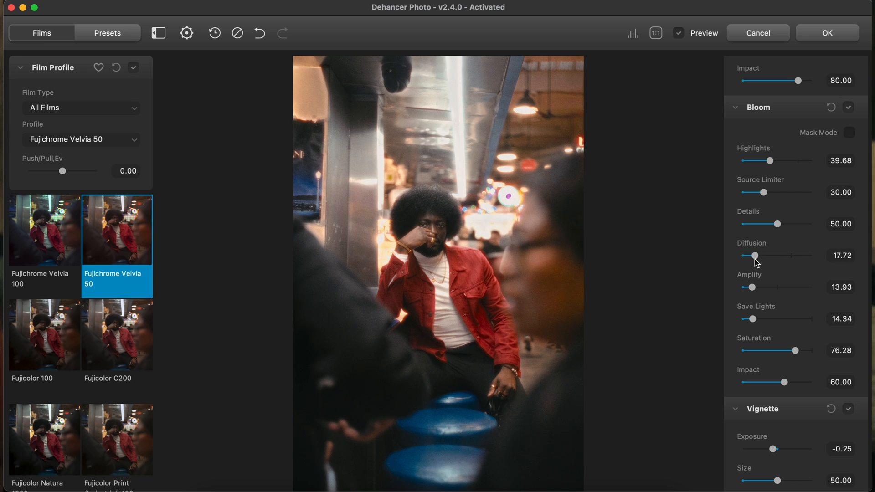
{"action": "scroll", "scroll_direction": "down", "scroll_amount": 3}
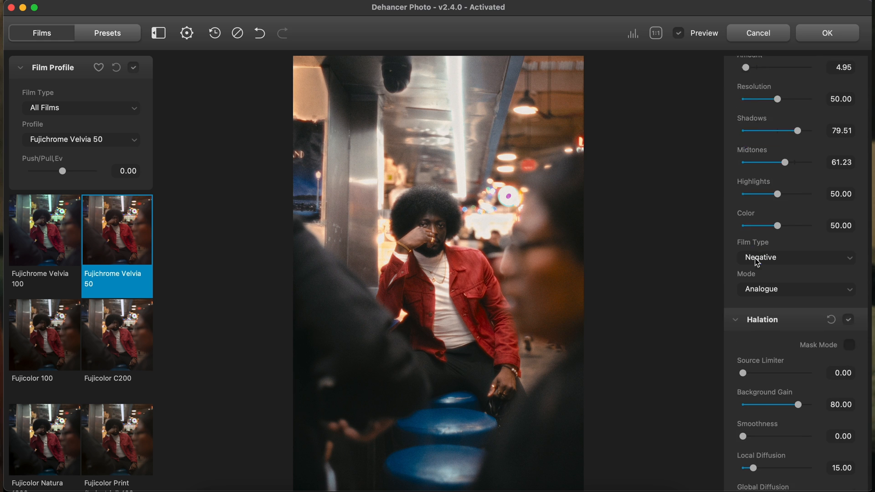
{"action": "scroll", "scroll_direction": "down", "scroll_amount": 3}
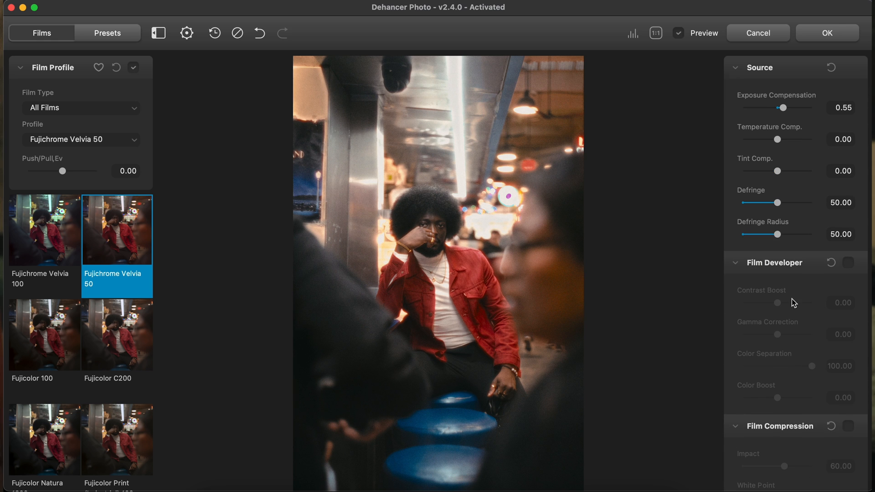
{"action": "scroll", "scroll_direction": "down", "scroll_amount": 3}
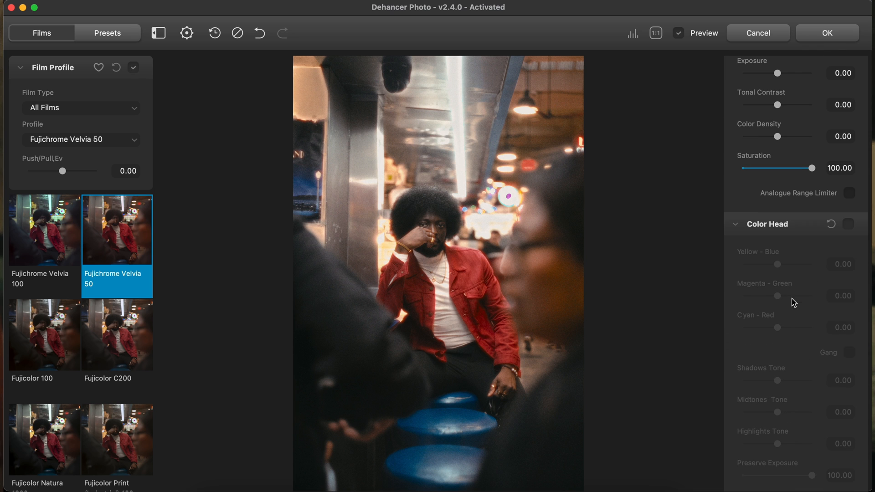
{"action": "left_click", "coordinate": [849, 224]}
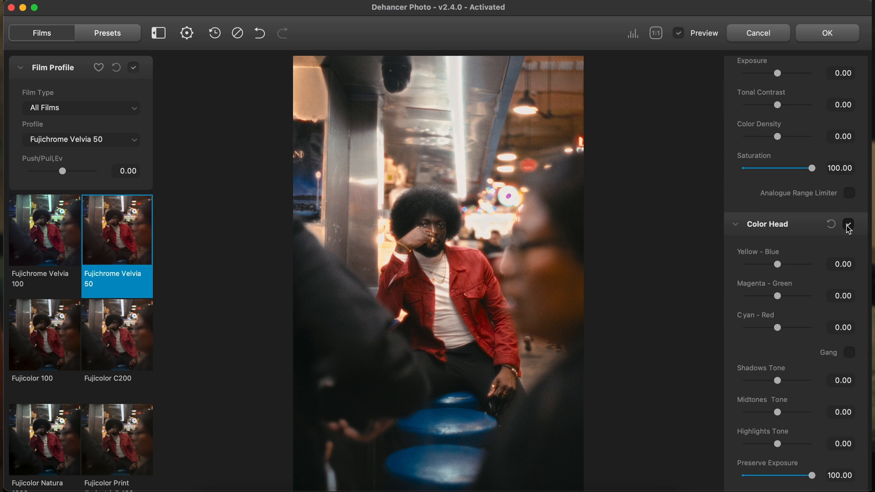
{"action": "left_click", "coordinate": [848, 224]}
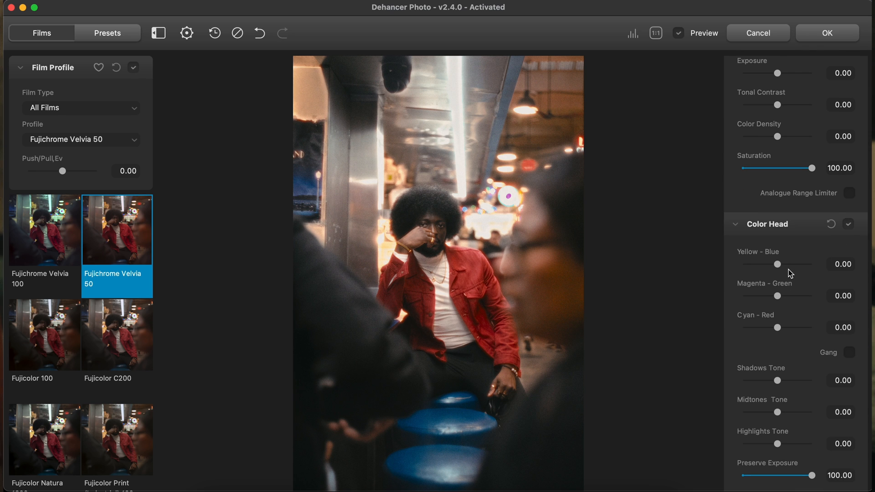
{"action": "left_click_drag", "start_coordinate": [778, 264], "coordinate": [775, 265]}
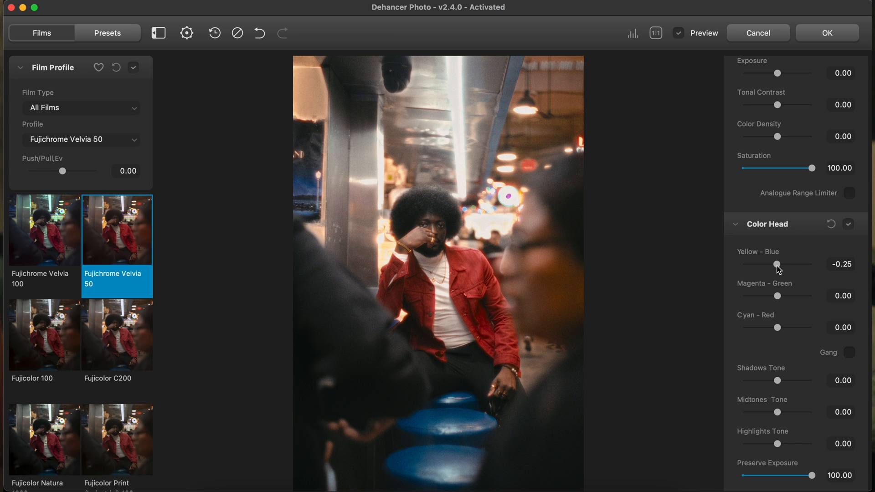
{"action": "left_click_drag", "start_coordinate": [777, 266], "coordinate": [782, 265]}
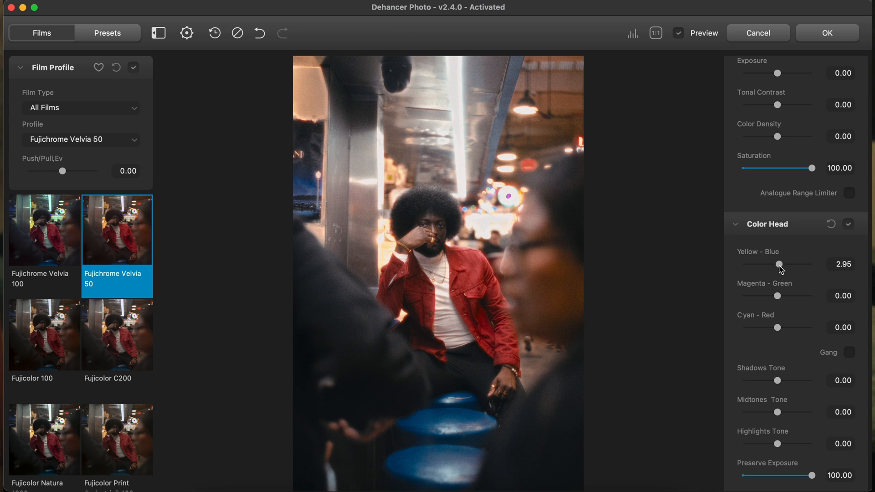
{"action": "left_click_drag", "start_coordinate": [780, 266], "coordinate": [777, 265]}
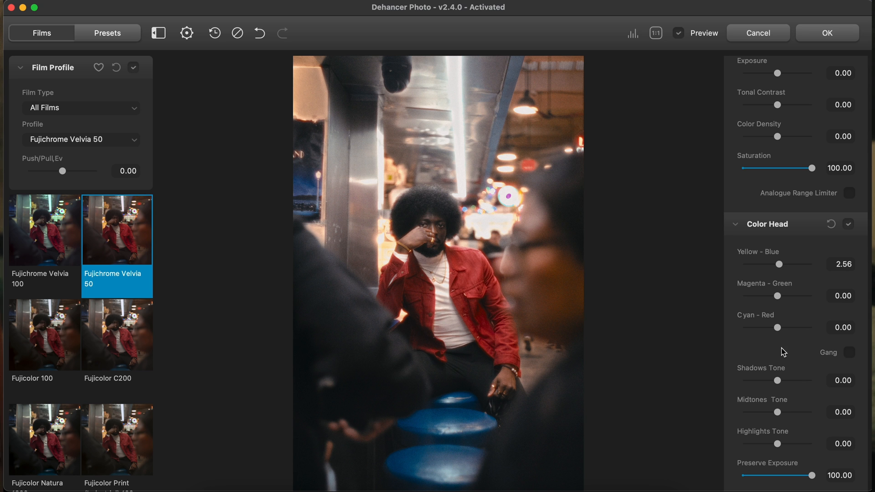
{"action": "left_click", "coordinate": [657, 33]}
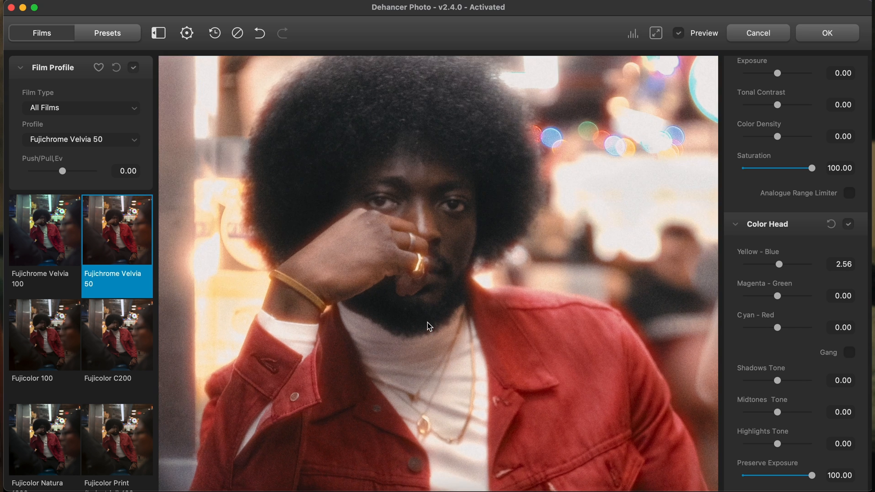
{"action": "left_click", "coordinate": [656, 33]}
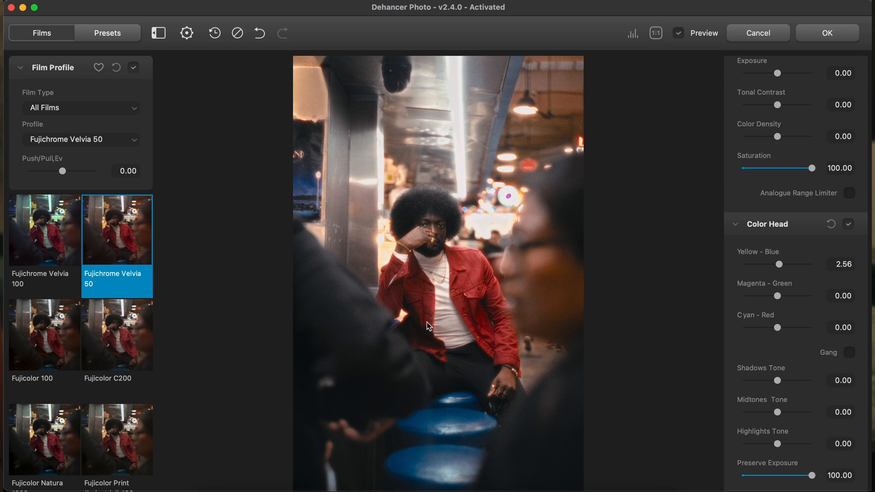
{"action": "left_click", "coordinate": [679, 33]}
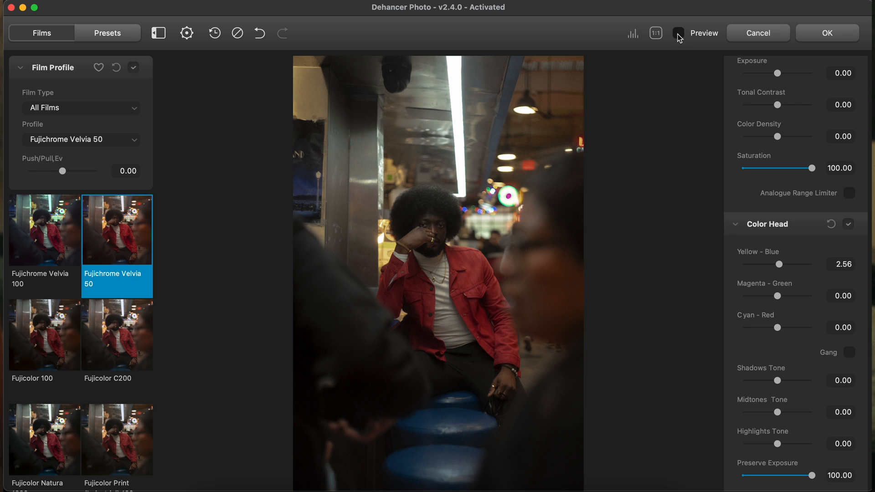
{"action": "left_click", "coordinate": [675, 33]}
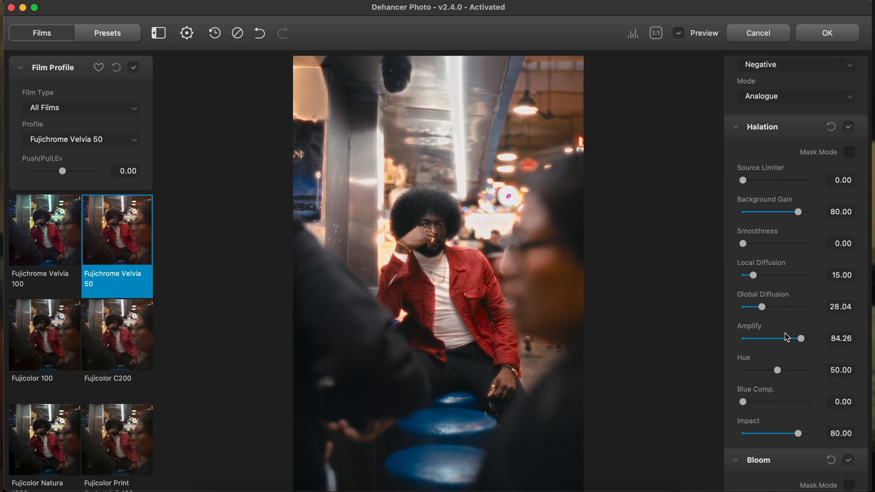
- Pull Bloom Highlights down to 12.49 and lower Impact to 22.17
{"action": "scroll", "scroll_direction": "down", "scroll_amount": 3}
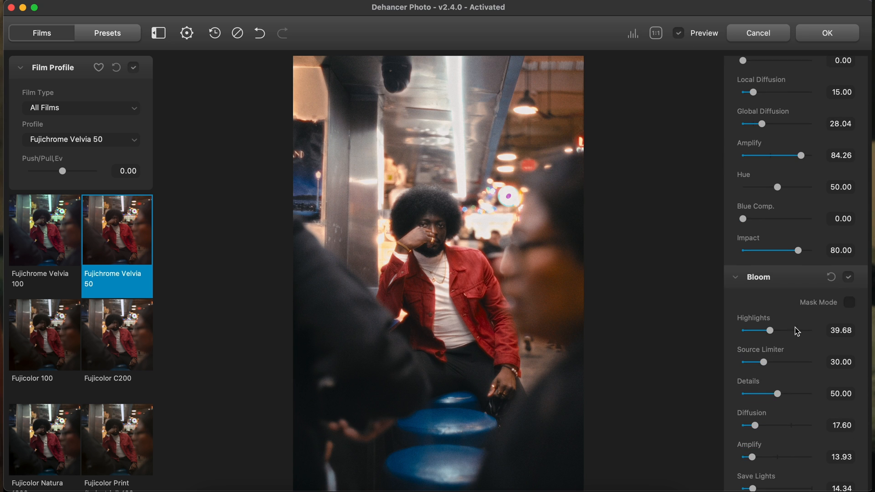
{"action": "left_click_drag", "start_coordinate": [768, 330], "coordinate": [745, 330]}
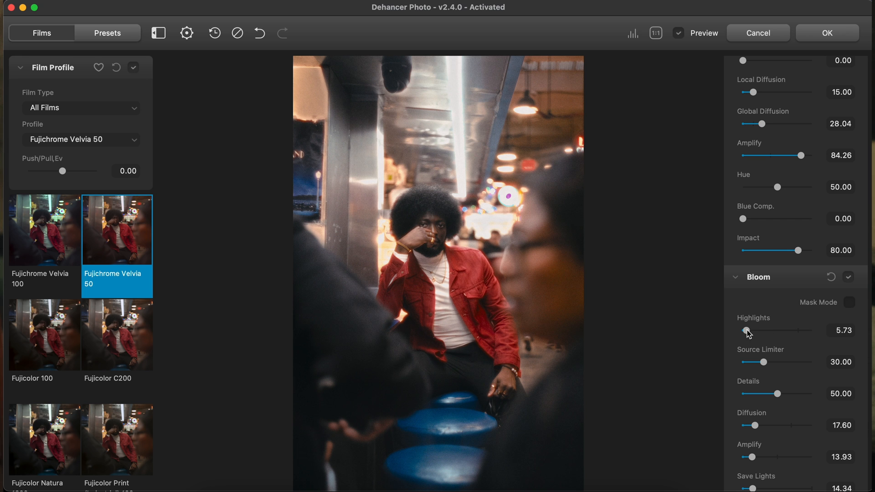
{"action": "left_click", "coordinate": [848, 277]}
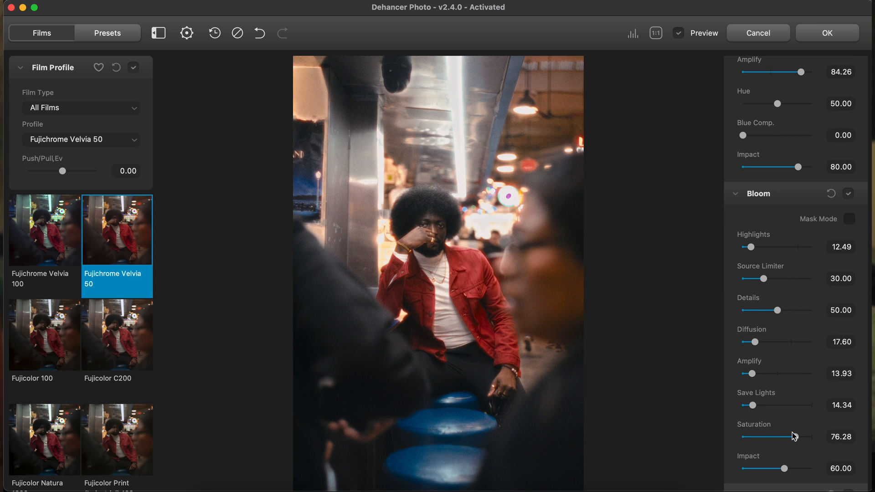
{"action": "left_click_drag", "start_coordinate": [783, 469], "coordinate": [758, 469]}
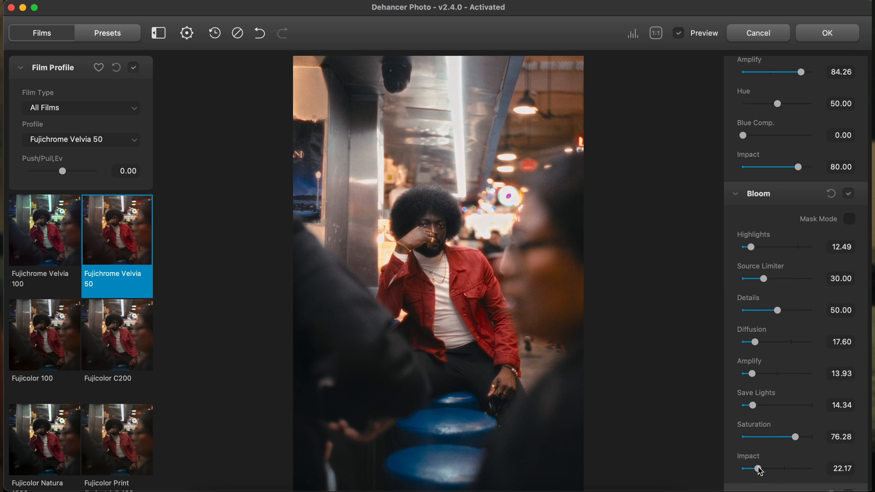
{"action": "left_click_drag", "start_coordinate": [758, 469], "coordinate": [756, 469]}
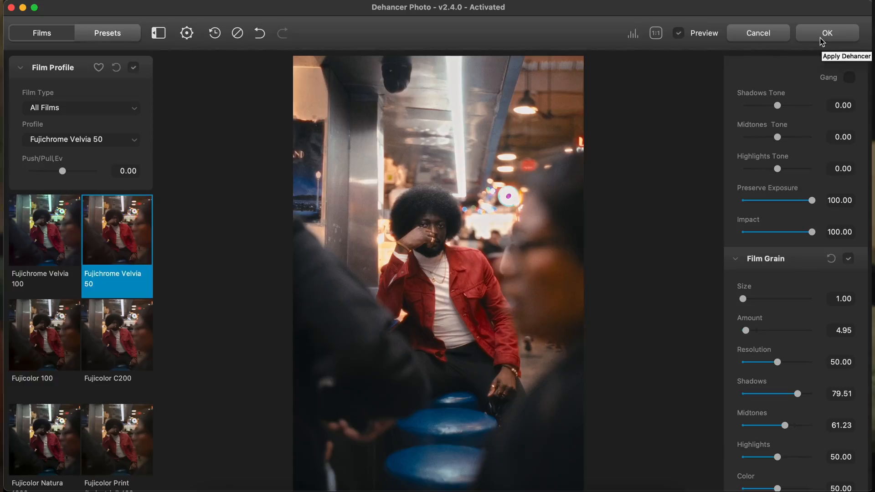
- Apply the film look back to Lightroom, then zoom the diner portrait to 100% and back
{"action": "left_click", "coordinate": [829, 33]}
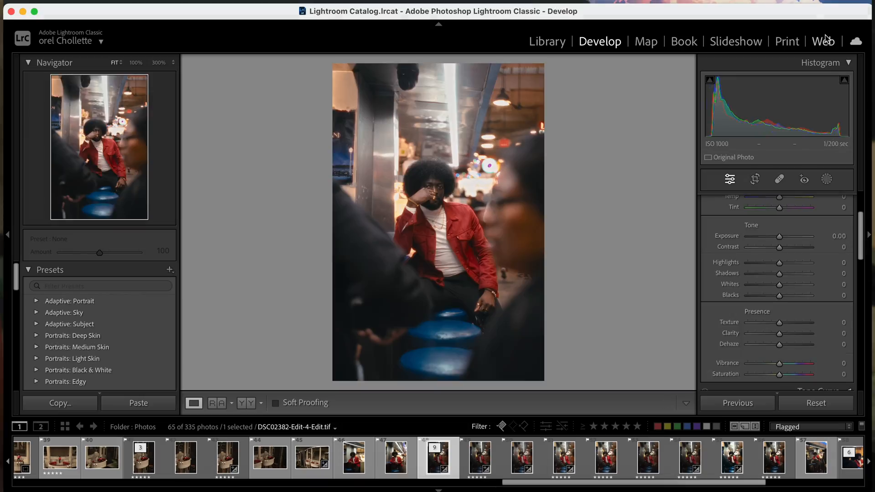
{"action": "left_click", "coordinate": [441, 193]}
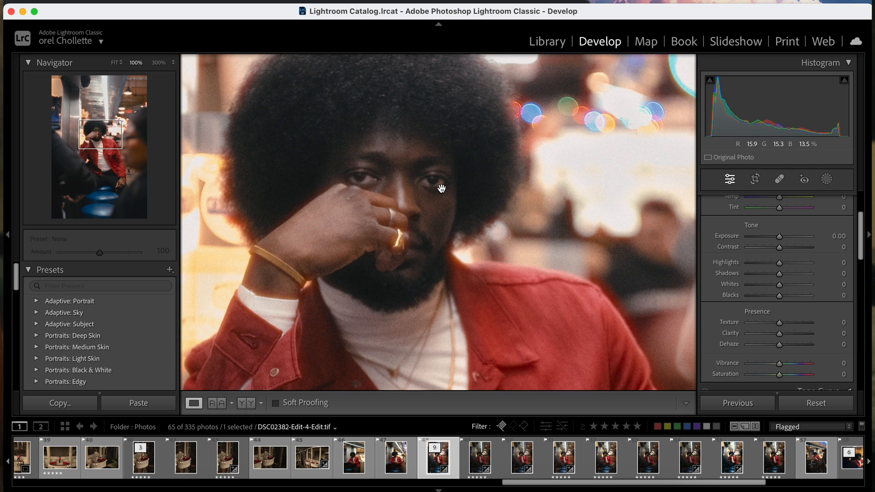
{"action": "left_click", "coordinate": [441, 191]}
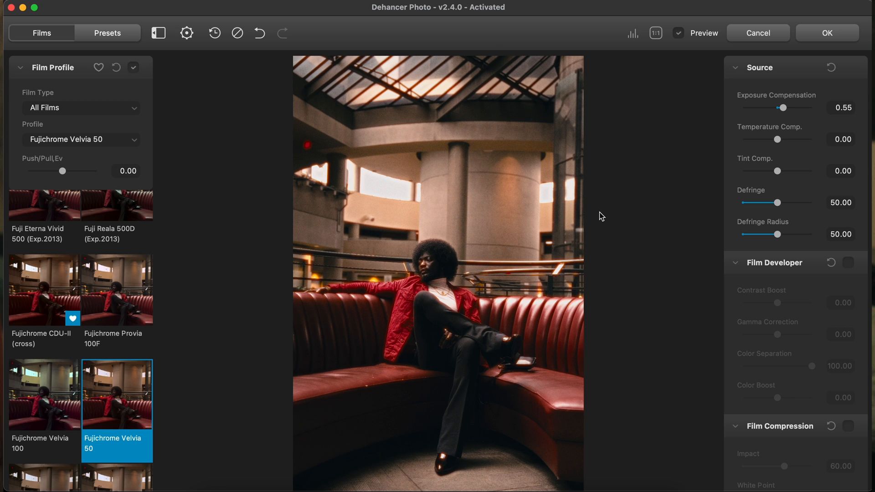
{"action": "mouse_move", "coordinate": [237, 33]}
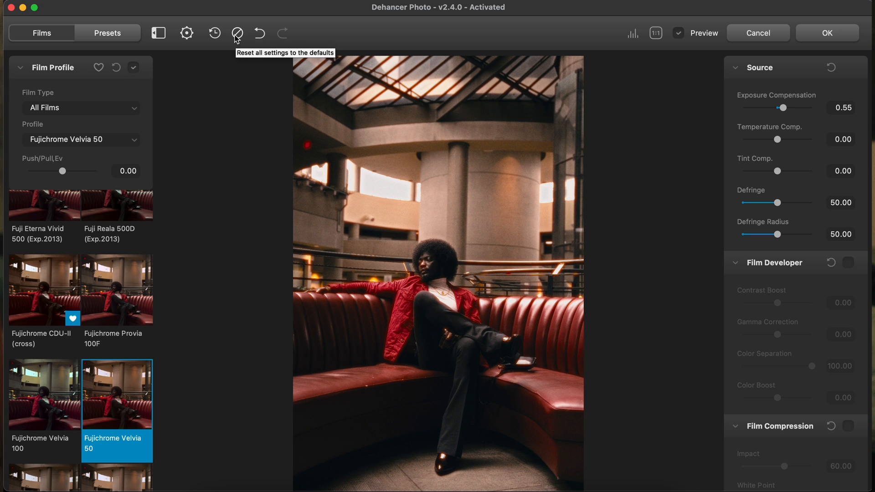
- Reset all Dehancer settings to defaults and raise source Exposure Compensation to 0.36
{"action": "left_click", "coordinate": [236, 33]}
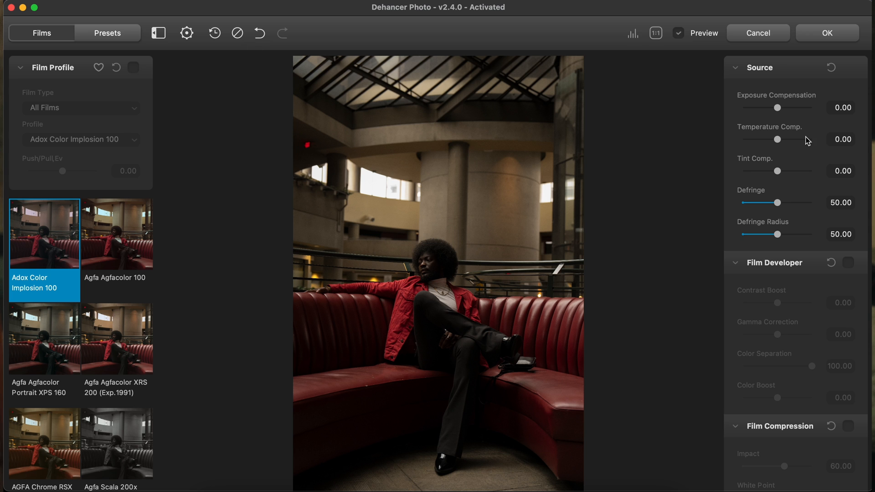
{"action": "left_click_drag", "start_coordinate": [777, 107], "coordinate": [776, 108]}
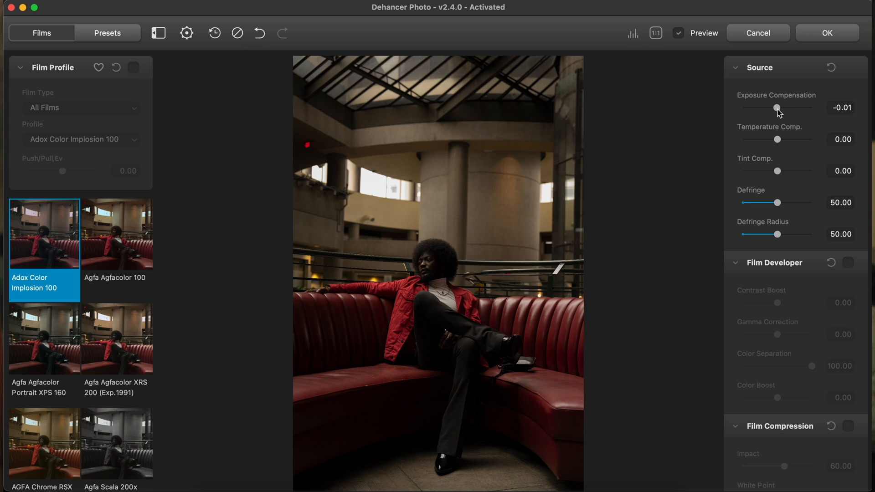
{"action": "left_click_drag", "start_coordinate": [778, 109], "coordinate": [783, 108]}
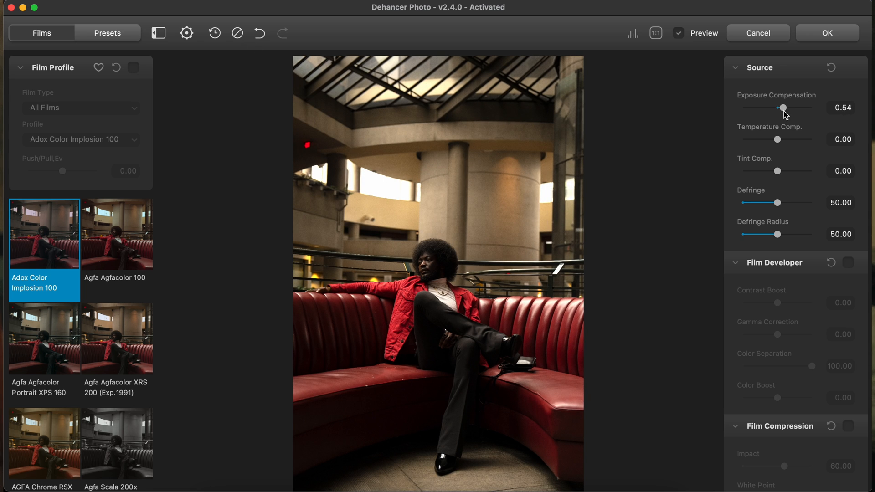
{"action": "left_click_drag", "start_coordinate": [783, 107], "coordinate": [766, 108]}
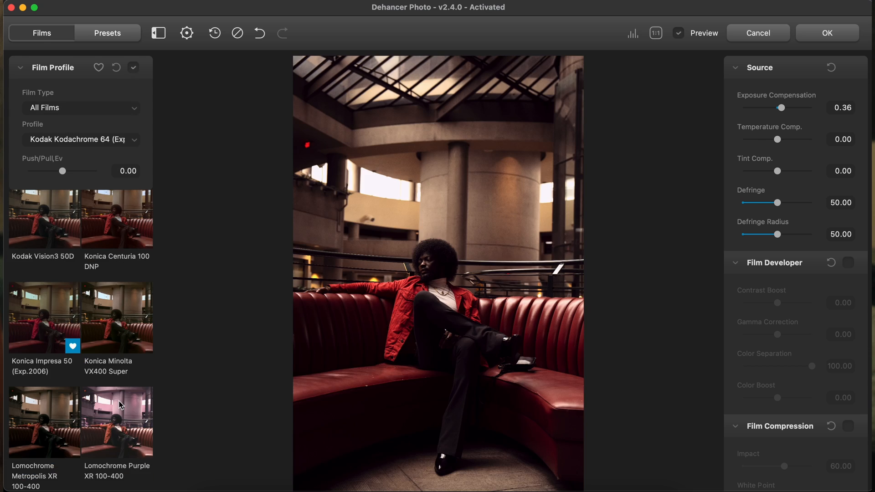
- Select the Konica Impresa 50 (Exp.2006) film profile and check it at 1:1 view
{"action": "left_click", "coordinate": [45, 317]}
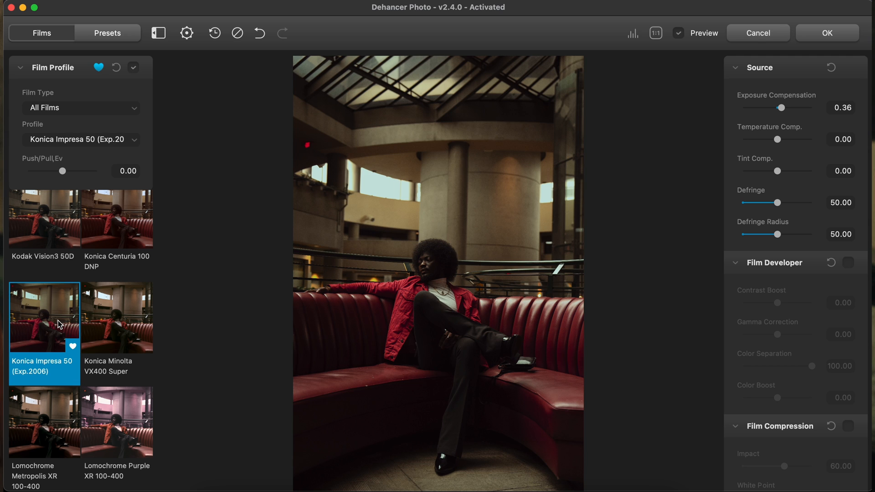
{"action": "mouse_move", "coordinate": [22, 371]}
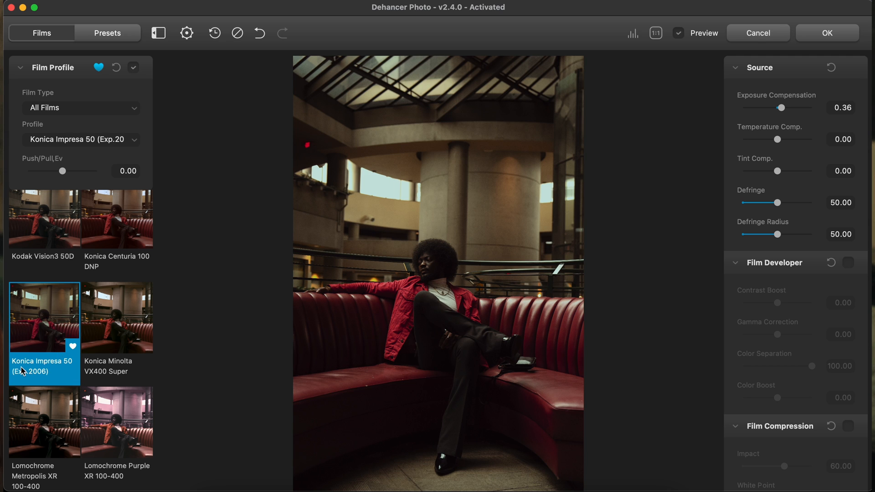
{"action": "mouse_move", "coordinate": [298, 353]}
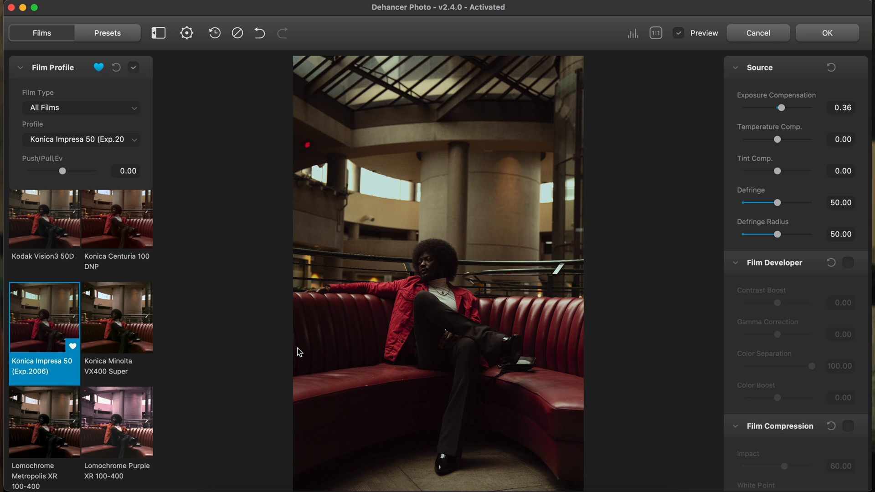
{"action": "mouse_move", "coordinate": [386, 264]}
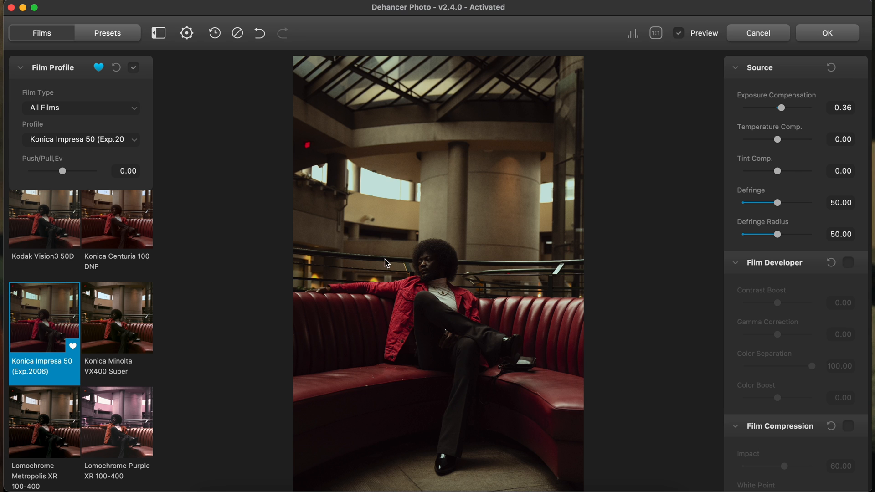
{"action": "left_click", "coordinate": [657, 33]}
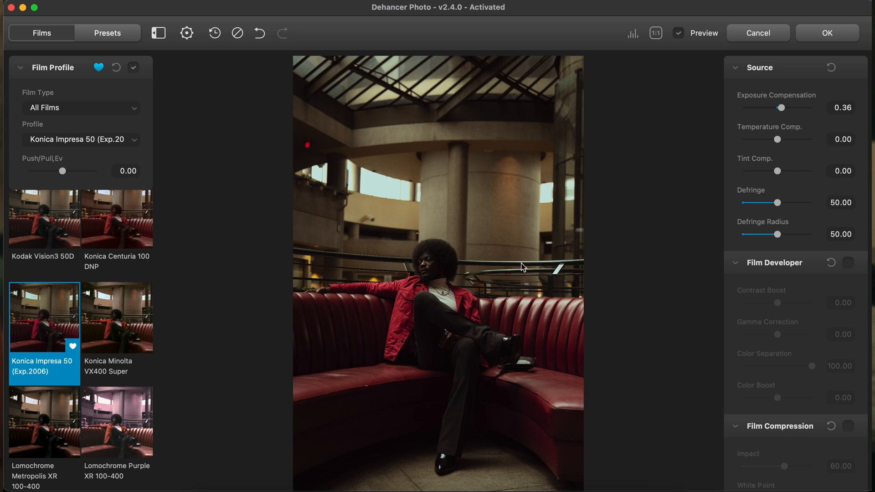
{"action": "mouse_move", "coordinate": [808, 285]}
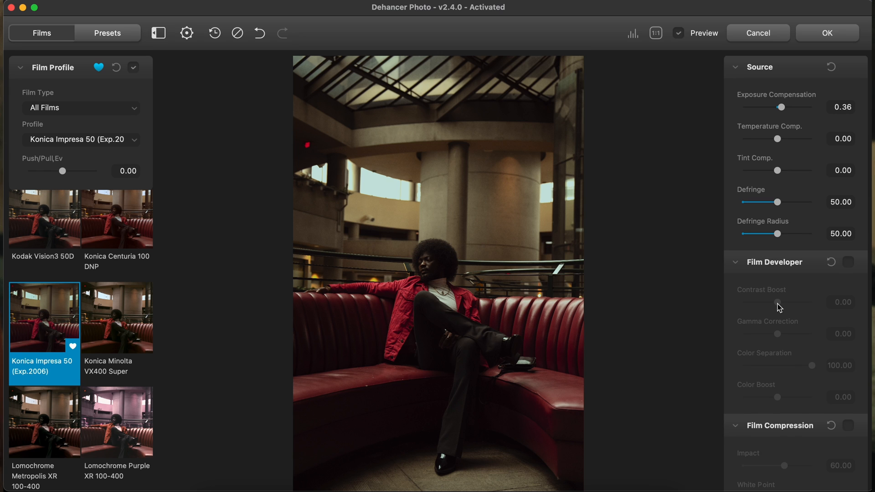
{"action": "mouse_move", "coordinate": [783, 108]}
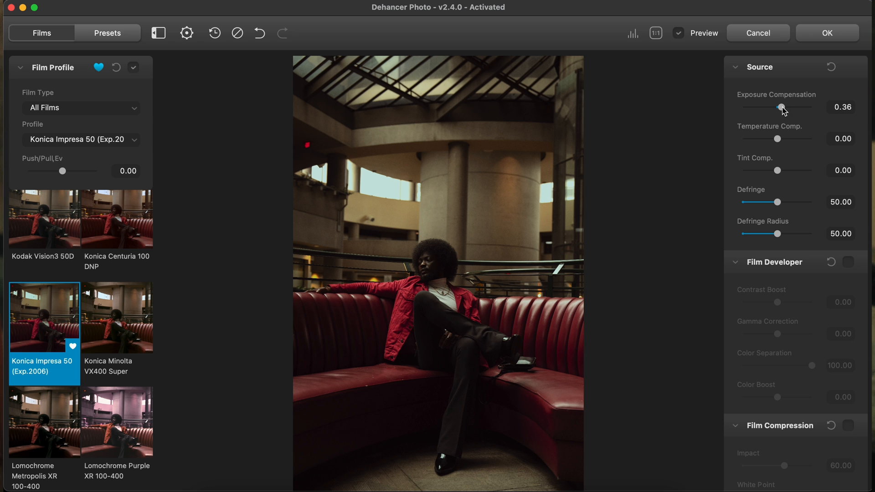
- Raise source Exposure Compensation to 0.72 with Konica Impresa 50 still active
{"action": "left_click_drag", "start_coordinate": [775, 109], "coordinate": [786, 109]}
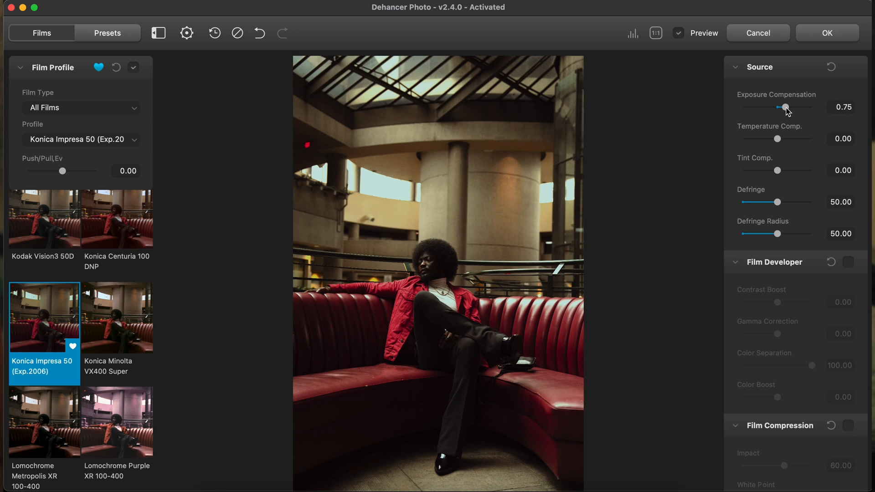
{"action": "left_click_drag", "start_coordinate": [785, 107], "coordinate": [784, 107]}
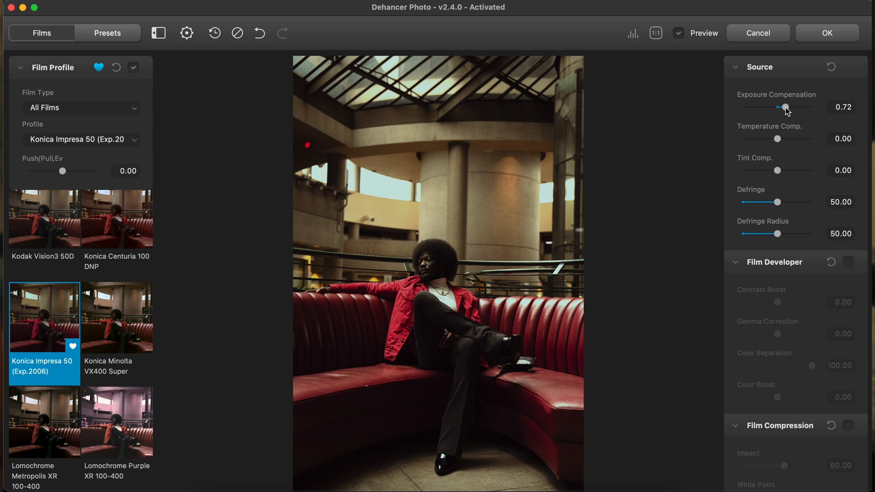
{"action": "scroll", "scroll_direction": "down", "scroll_amount": 3}
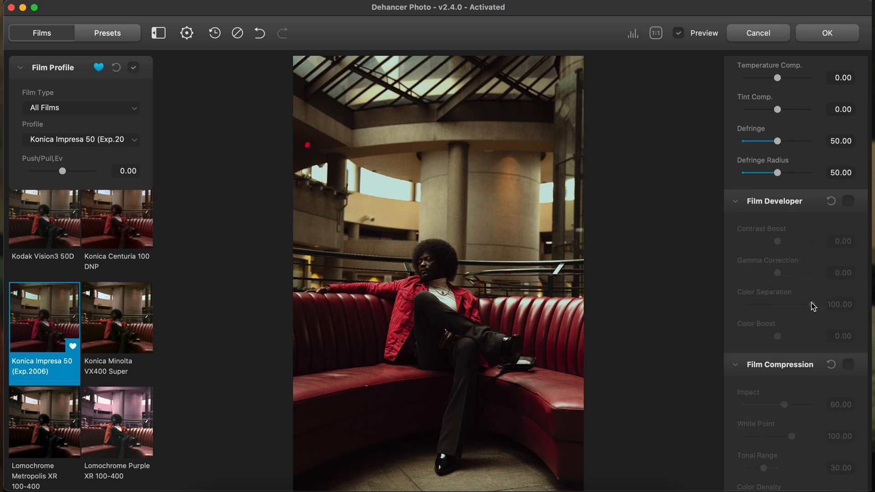
{"action": "scroll", "scroll_direction": "down", "scroll_amount": 3}
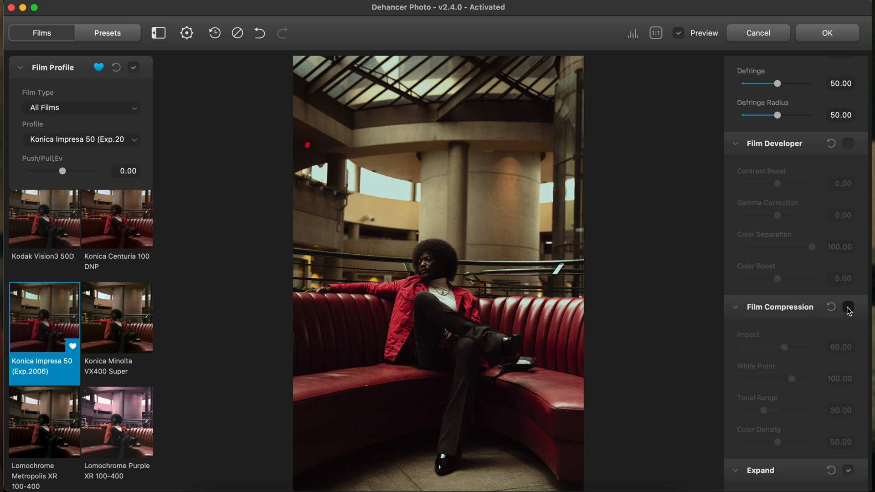
- Enable Film Compression, set Expand Black Point −1.47 and White Point 93.69, then view at 1:1
{"action": "left_click", "coordinate": [847, 307]}
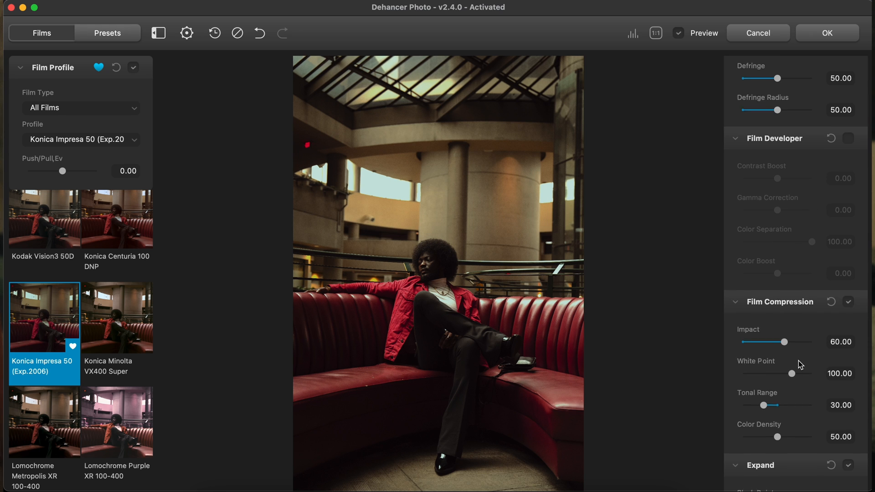
{"action": "scroll", "scroll_direction": "down", "scroll_amount": 3}
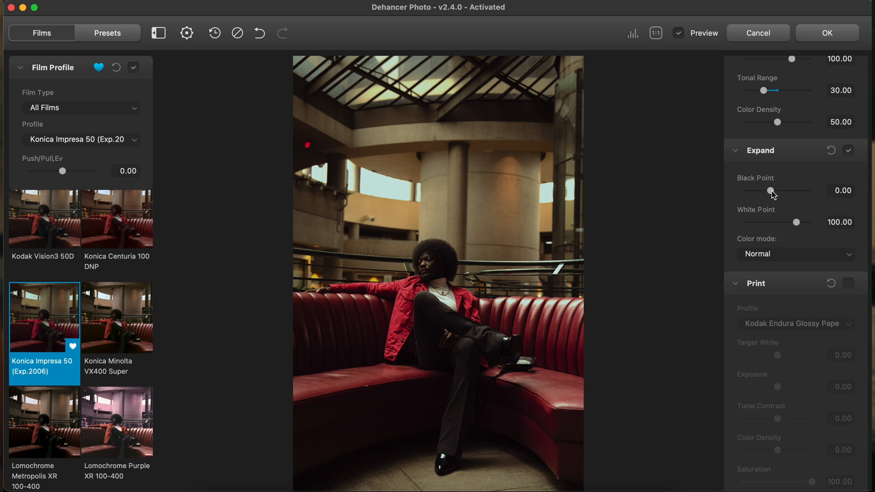
{"action": "left_click_drag", "start_coordinate": [770, 191], "coordinate": [776, 191]}
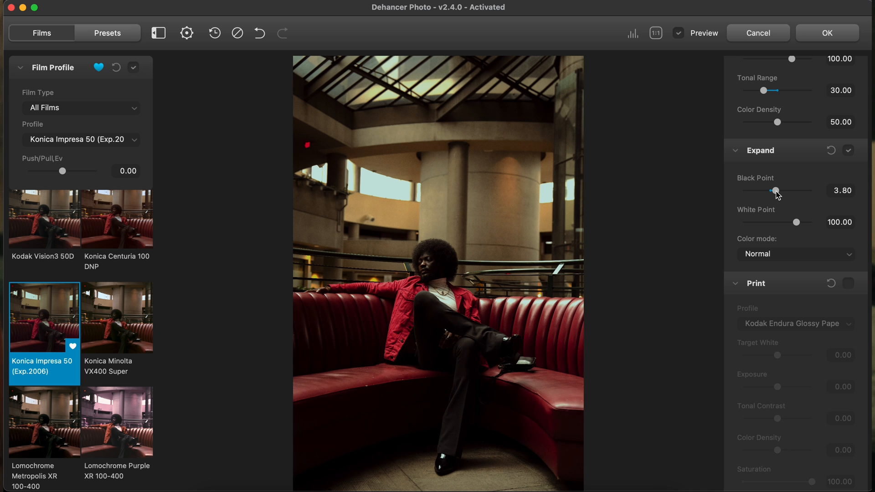
{"action": "left_click_drag", "start_coordinate": [775, 191], "coordinate": [769, 191]}
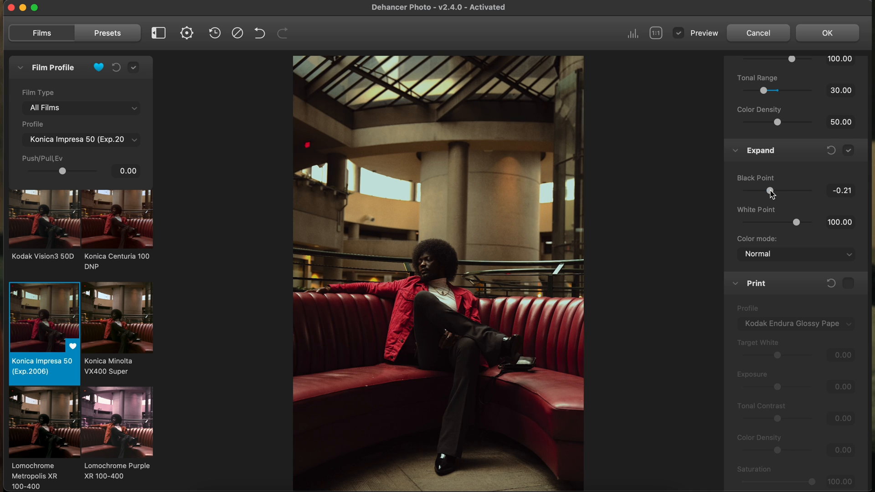
{"action": "left_click_drag", "start_coordinate": [770, 191], "coordinate": [766, 191]}
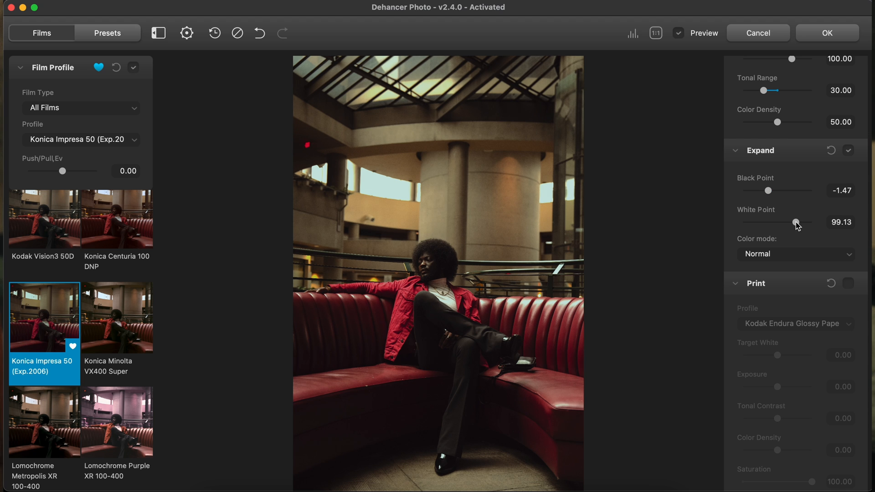
{"action": "left_click_drag", "start_coordinate": [796, 222], "coordinate": [792, 222]}
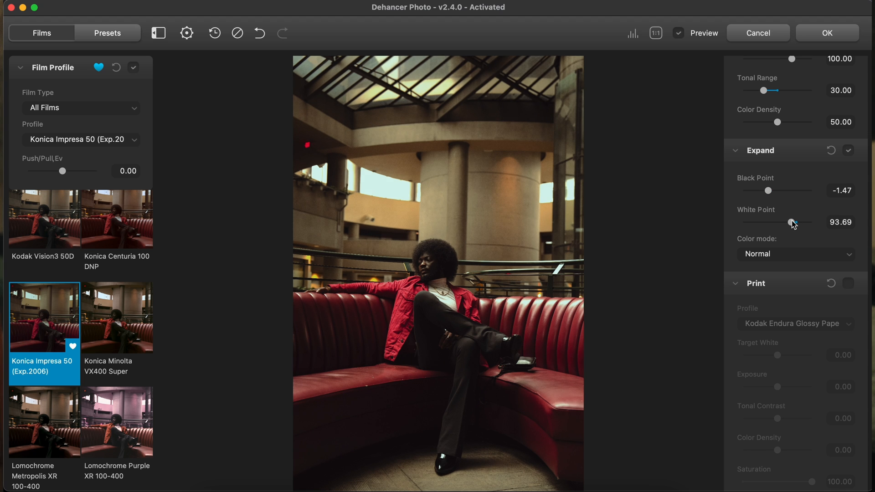
{"action": "left_click", "coordinate": [656, 33]}
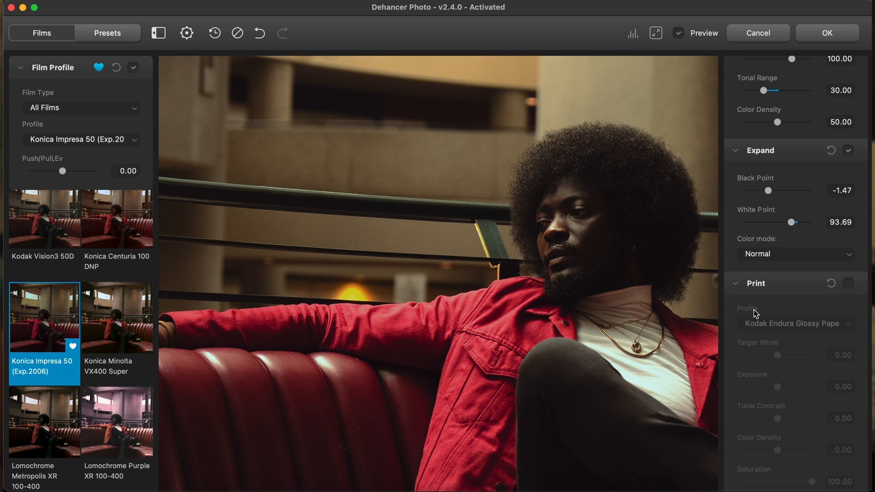
- Enable Film Grain and lower its Amount to about 15.21
{"action": "scroll", "scroll_direction": "down", "scroll_amount": 3}
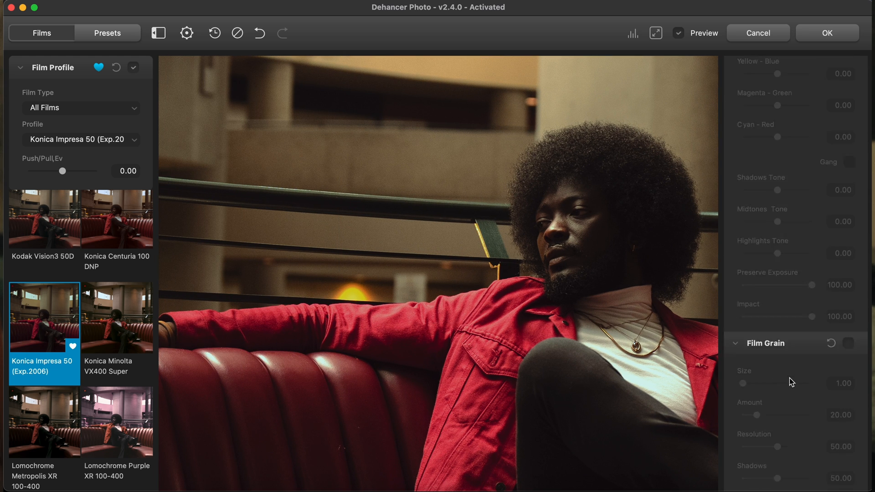
{"action": "left_click", "coordinate": [859, 146]}
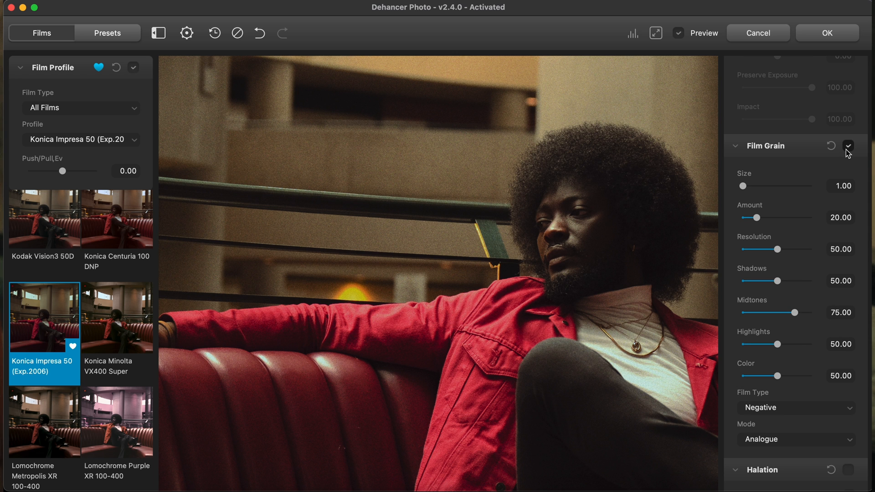
{"action": "left_click", "coordinate": [656, 33]}
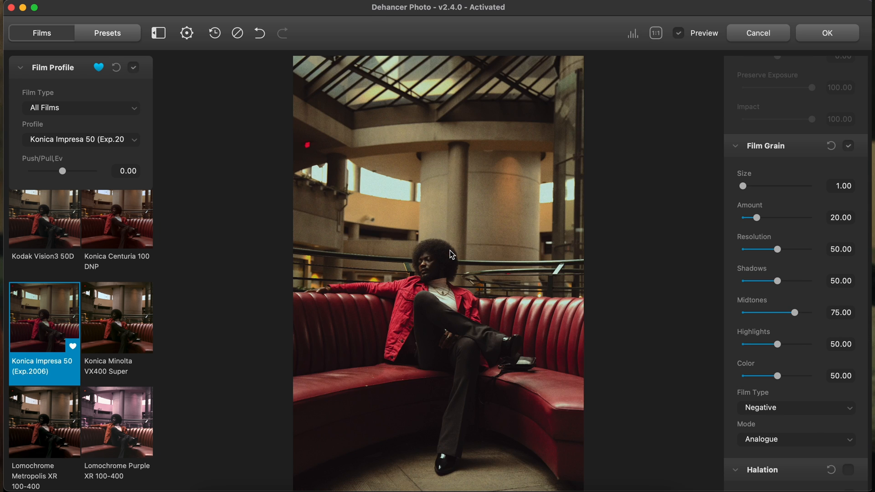
{"action": "left_click_drag", "start_coordinate": [758, 217], "coordinate": [751, 218]}
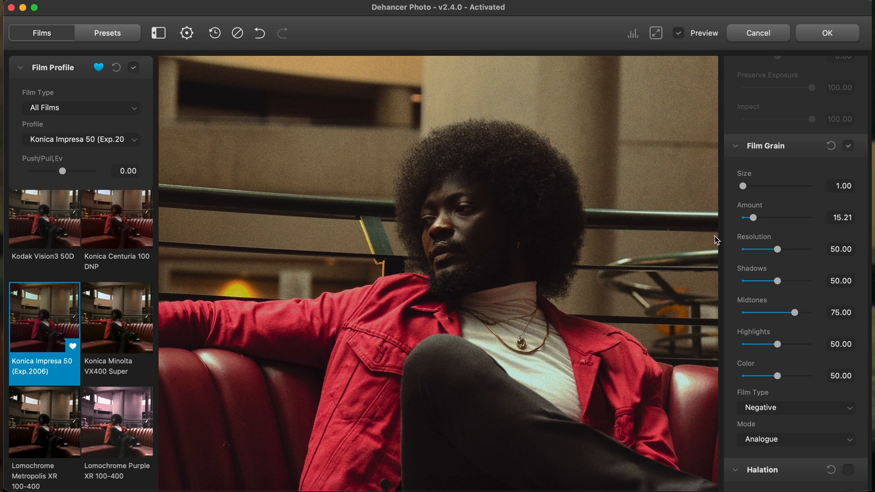
- Set the grain Shadows to 25.38 and the grain Size to 8.40
{"action": "left_click_drag", "start_coordinate": [778, 281], "coordinate": [797, 281]}
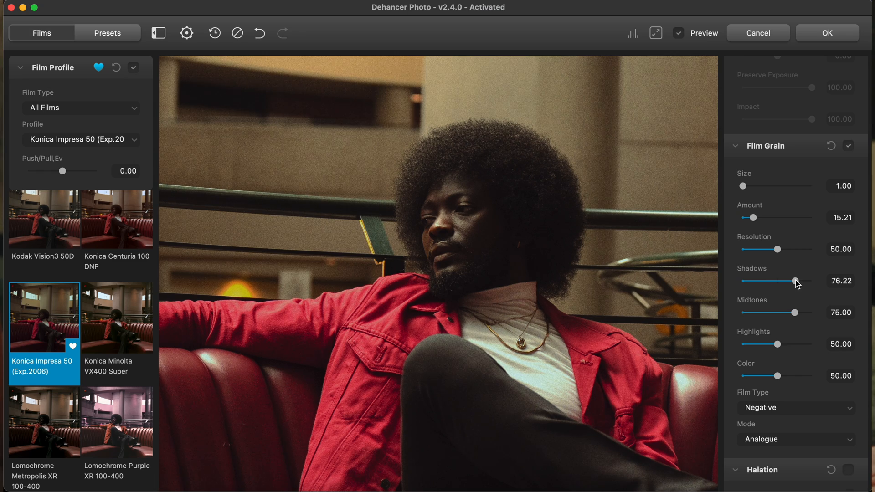
{"action": "left_click_drag", "start_coordinate": [793, 281], "coordinate": [767, 281]}
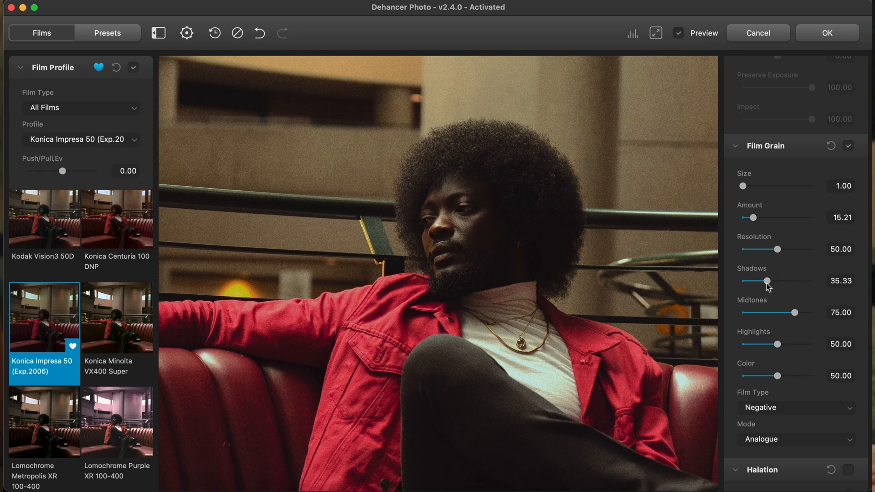
{"action": "left_click_drag", "start_coordinate": [766, 281], "coordinate": [750, 281]}
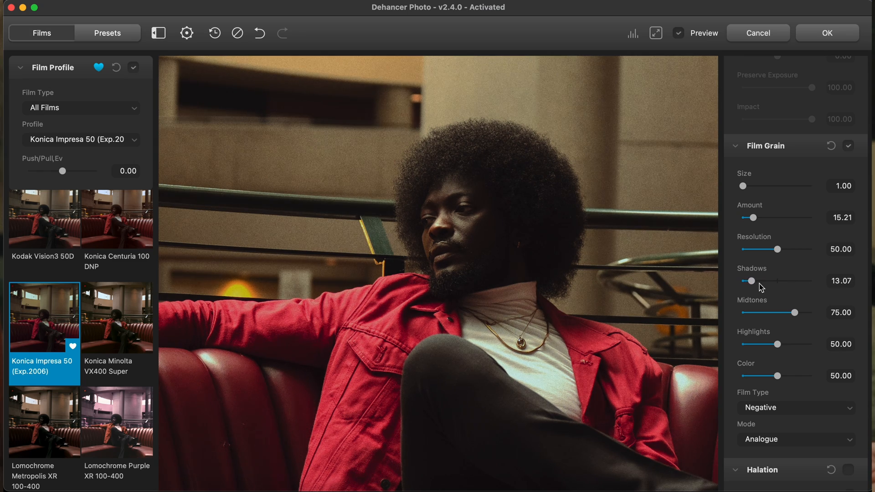
{"action": "left_click_drag", "start_coordinate": [750, 281], "coordinate": [761, 281]}
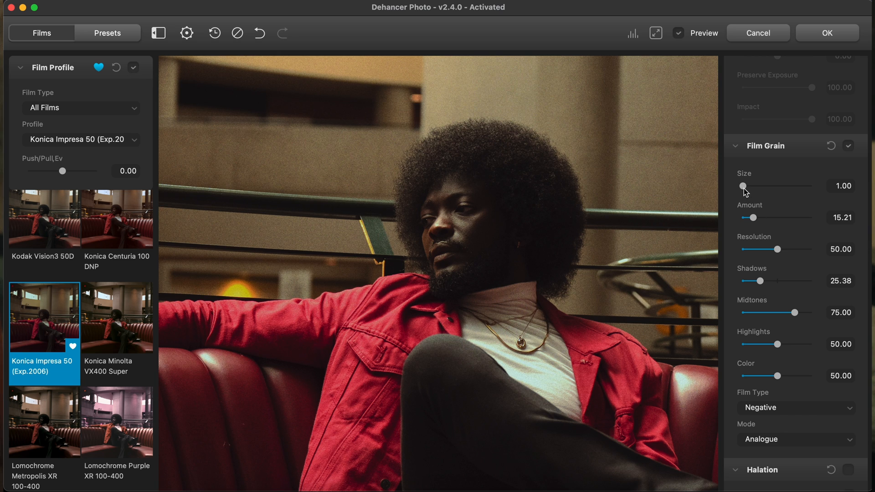
{"action": "left_click_drag", "start_coordinate": [743, 186], "coordinate": [789, 186]}
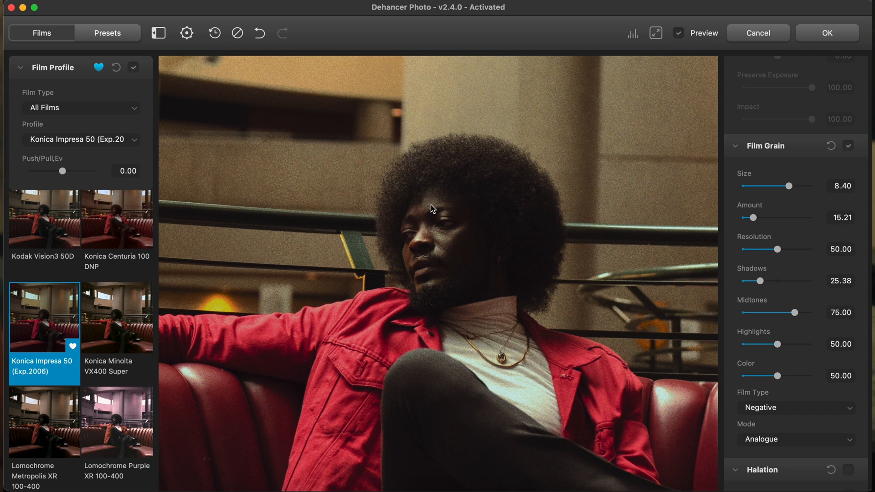
- Enable Halation and inspect where it applies using Mask Mode
{"action": "left_click", "coordinate": [657, 33]}
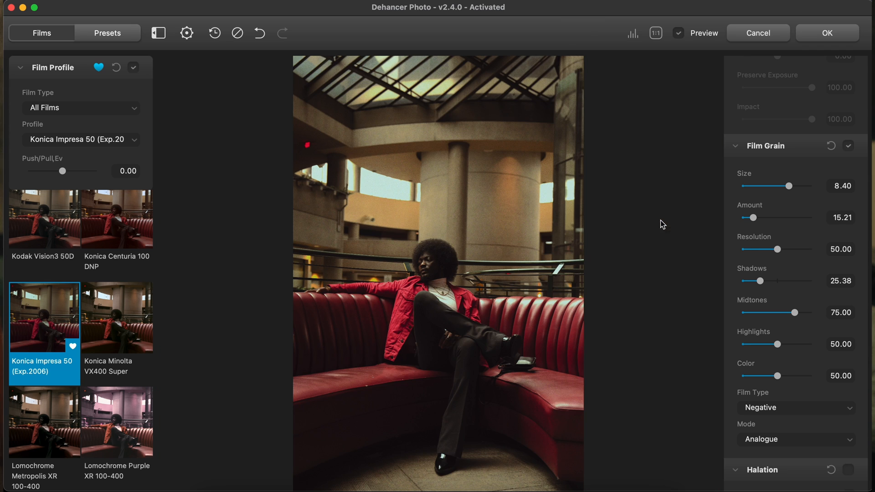
{"action": "scroll", "scroll_direction": "down", "scroll_amount": 3}
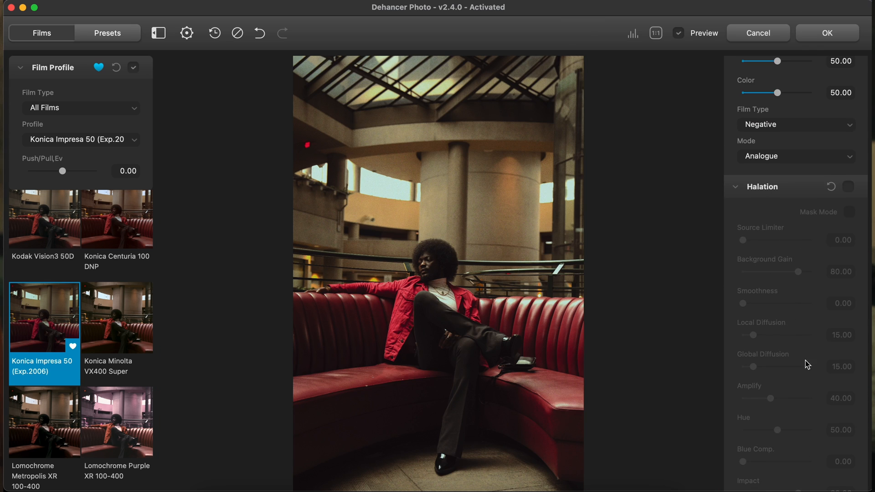
{"action": "left_click", "coordinate": [846, 187]}
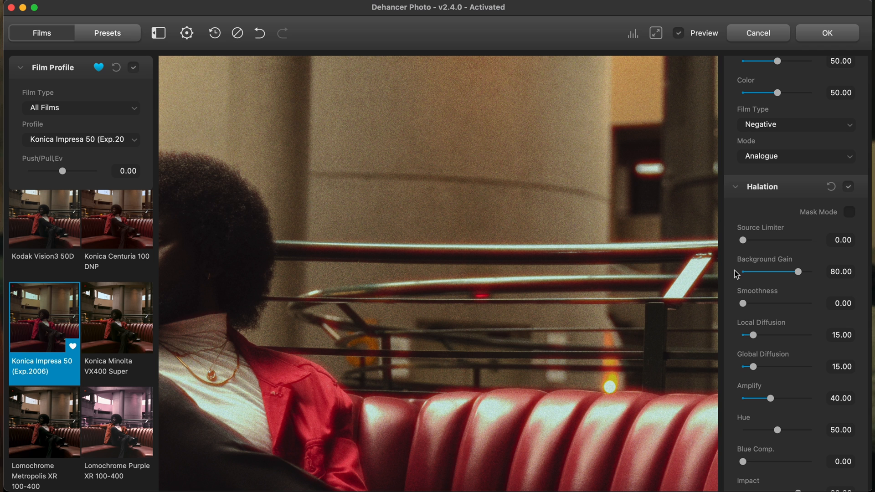
{"action": "left_click", "coordinate": [849, 212]}
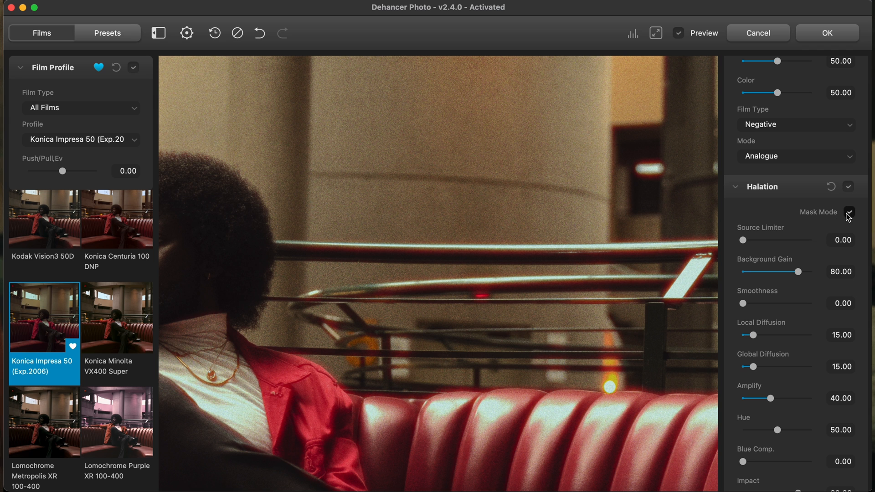
{"action": "left_click", "coordinate": [849, 212]}
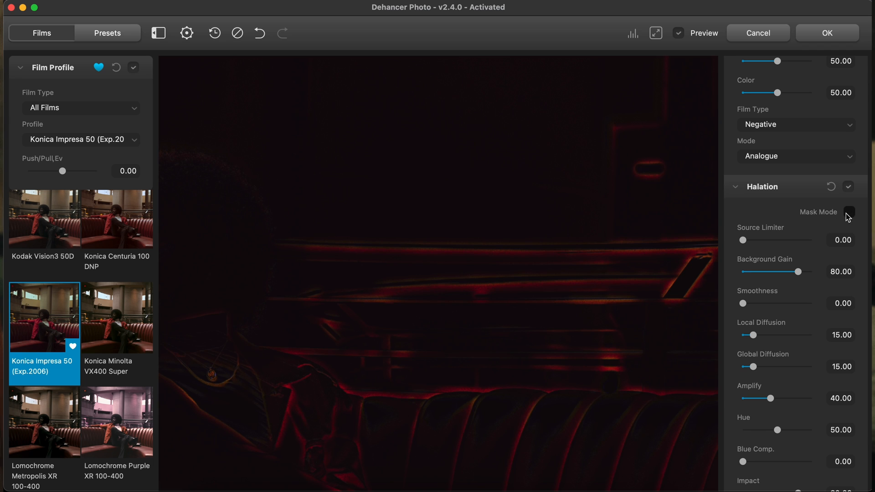
{"action": "left_click", "coordinate": [849, 212]}
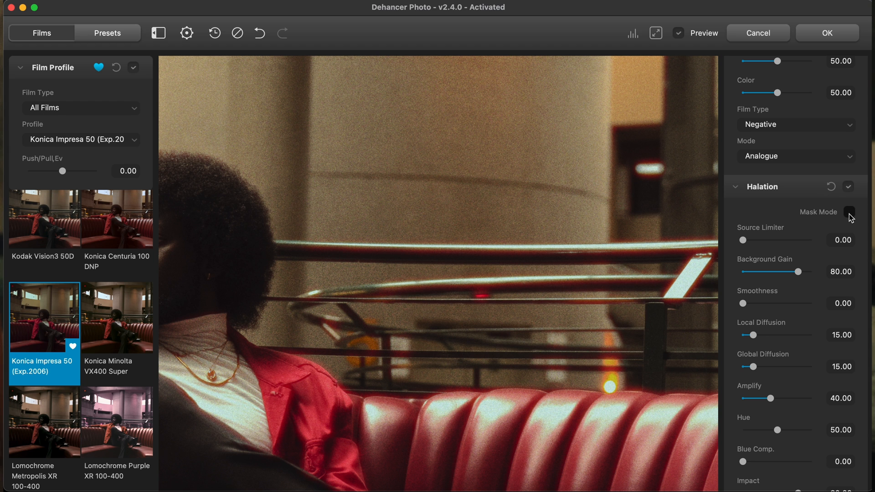
- Recheck the mask, lower Halation Amplify to 7.06, and compare with the original
{"action": "left_click", "coordinate": [850, 212]}
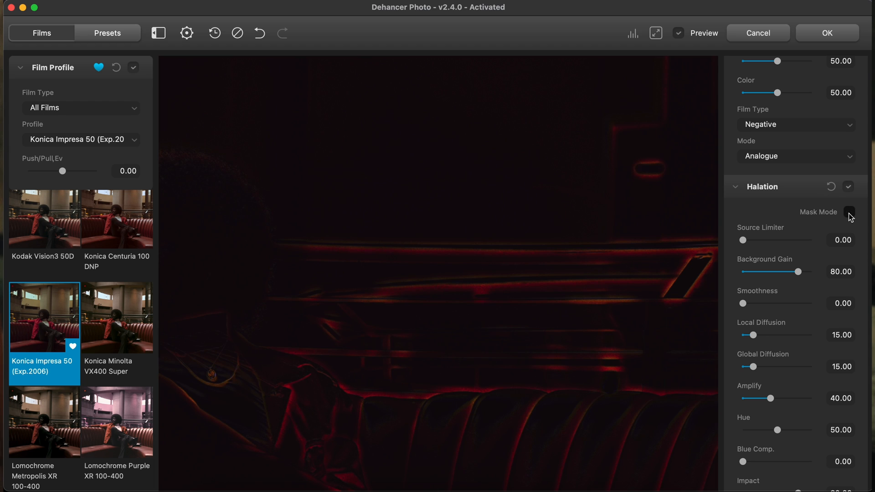
{"action": "left_click", "coordinate": [849, 187]}
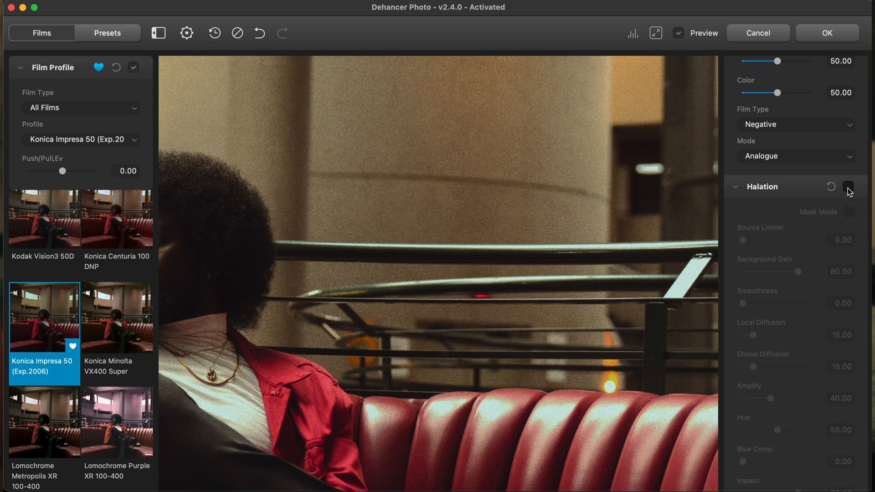
{"action": "left_click", "coordinate": [847, 186]}
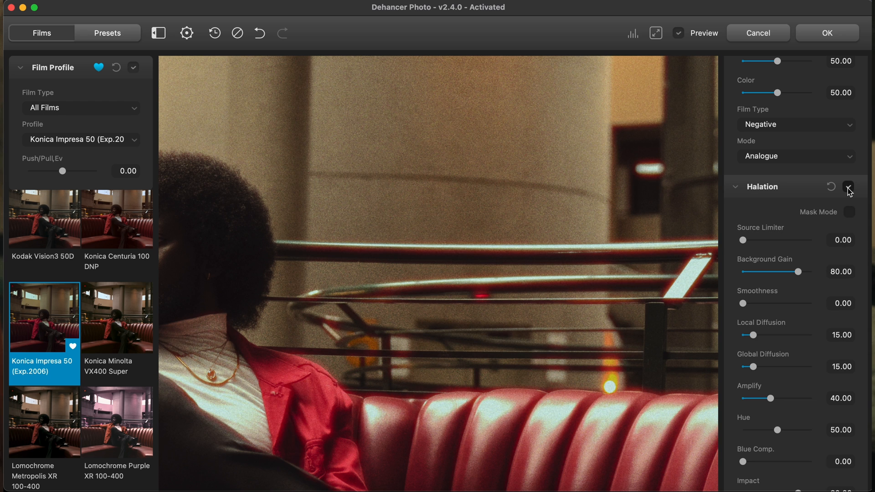
{"action": "left_click", "coordinate": [849, 187]}
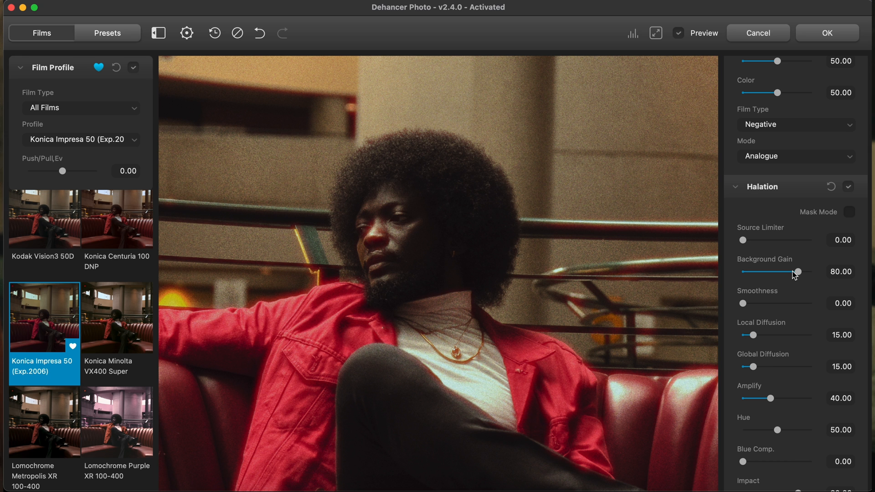
{"action": "left_click_drag", "start_coordinate": [772, 398], "coordinate": [749, 398]}
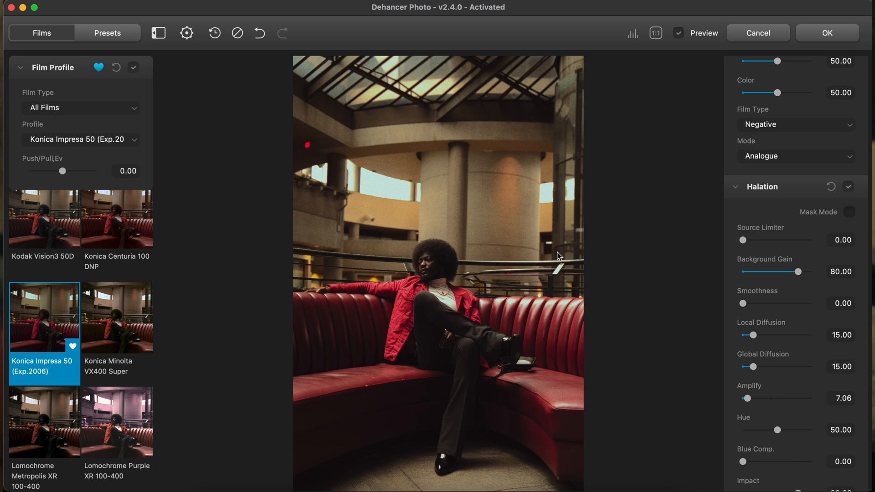
{"action": "left_click", "coordinate": [679, 33]}
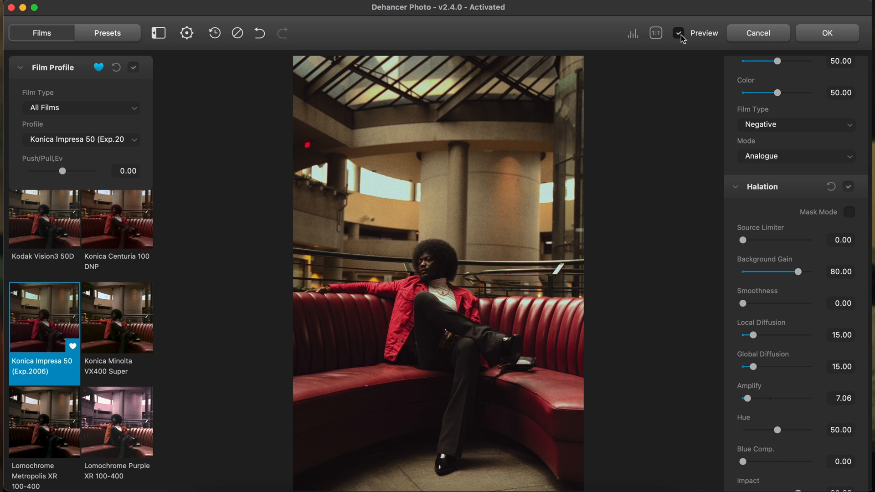